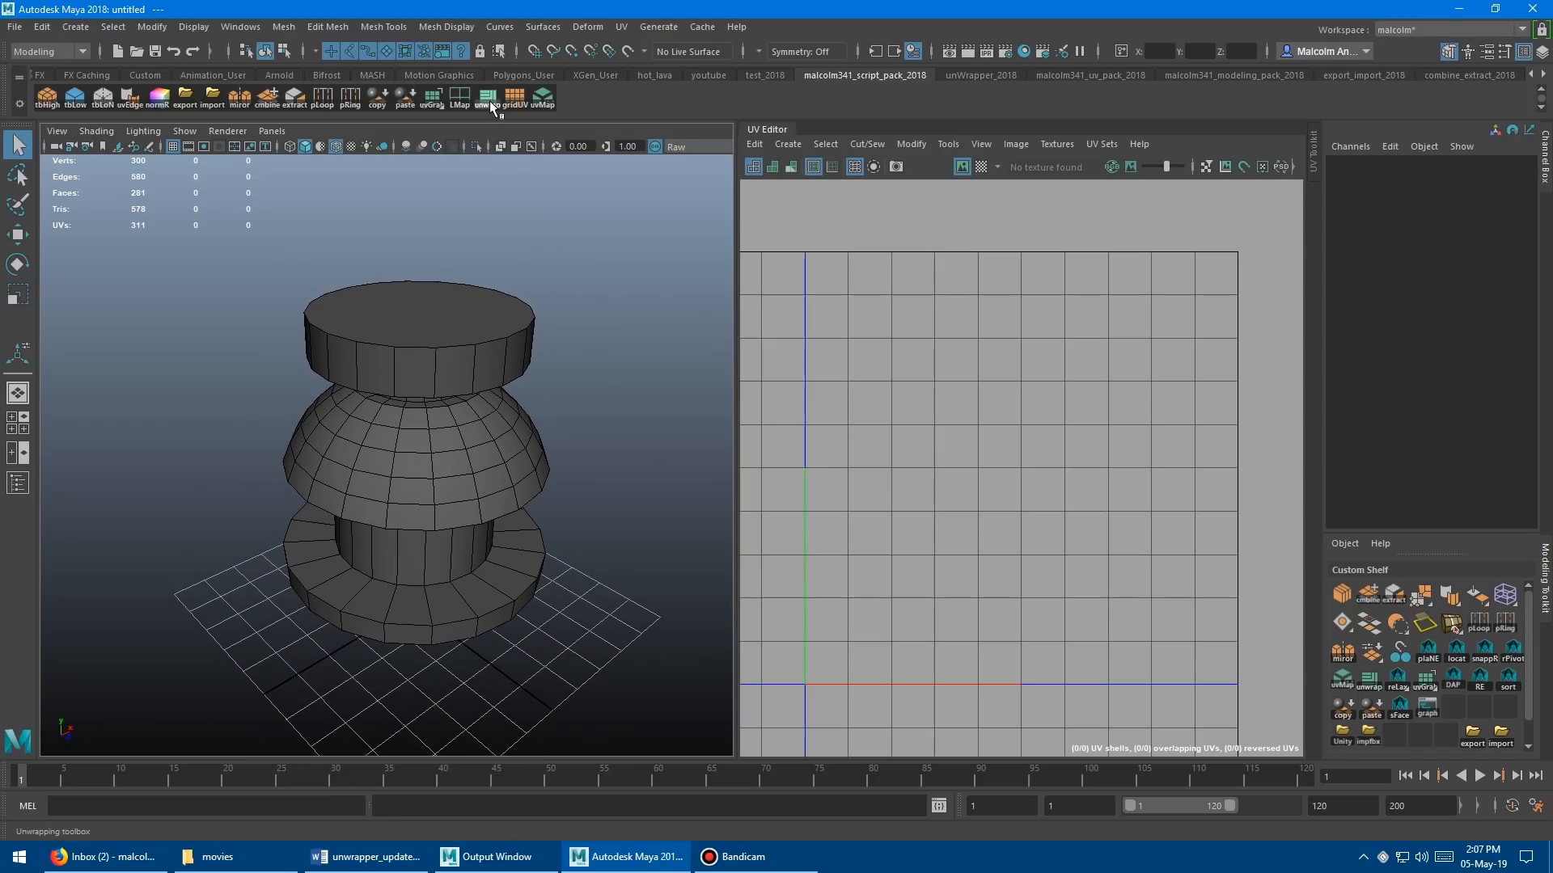
# Launch the unWrapper 2018 toolbox from the shelf with pSphere1 selected
pyautogui.click(487, 95)
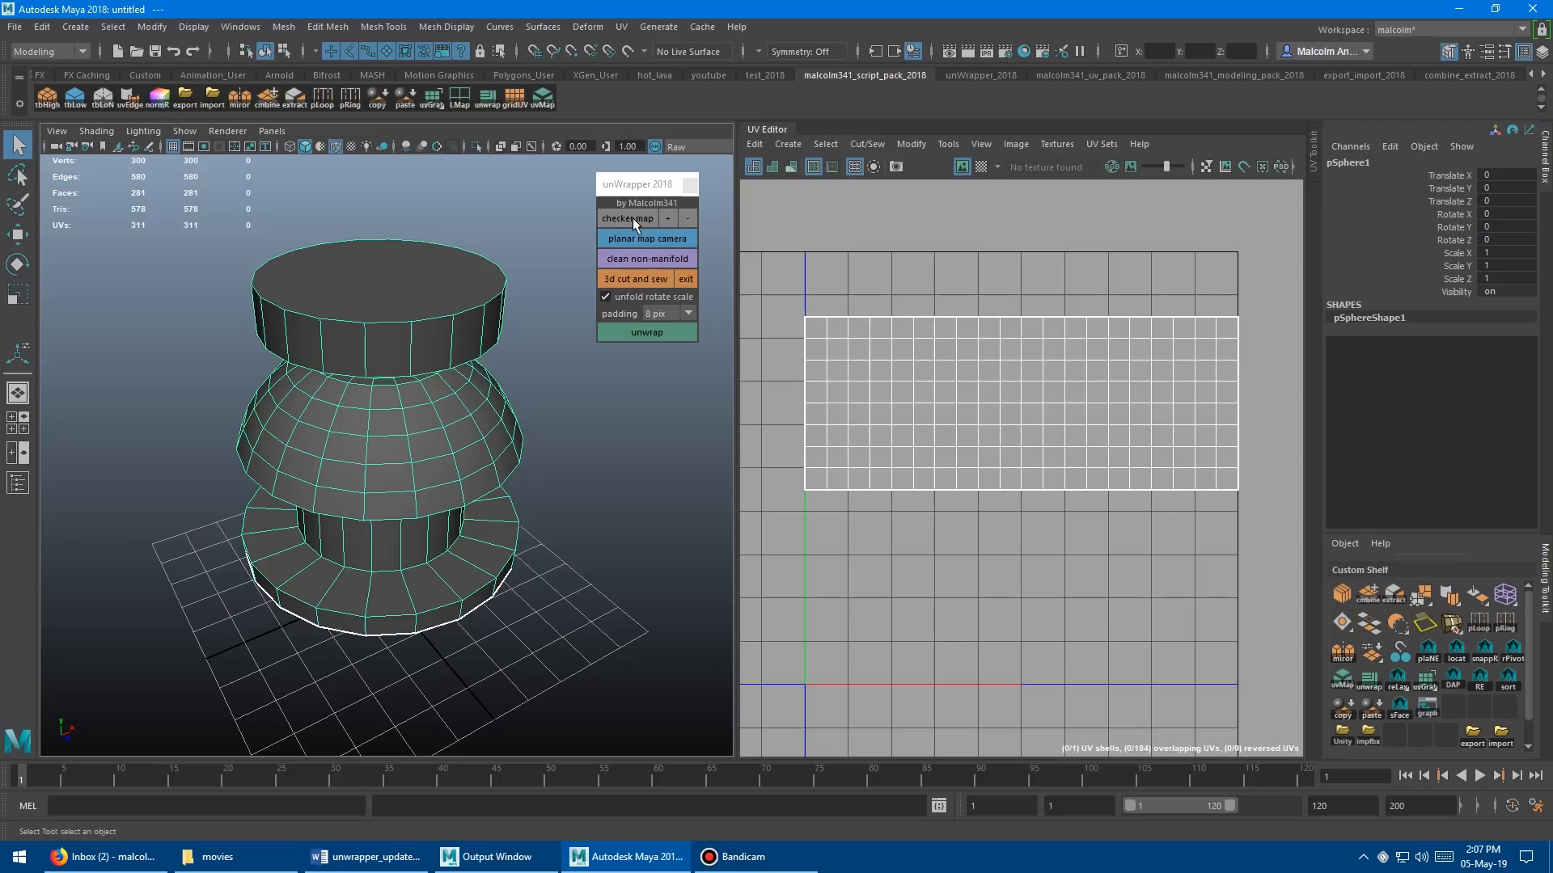
# Apply unWrapper's checker map to the stacked mesh to expose UV stretching
pyautogui.click(627, 218)
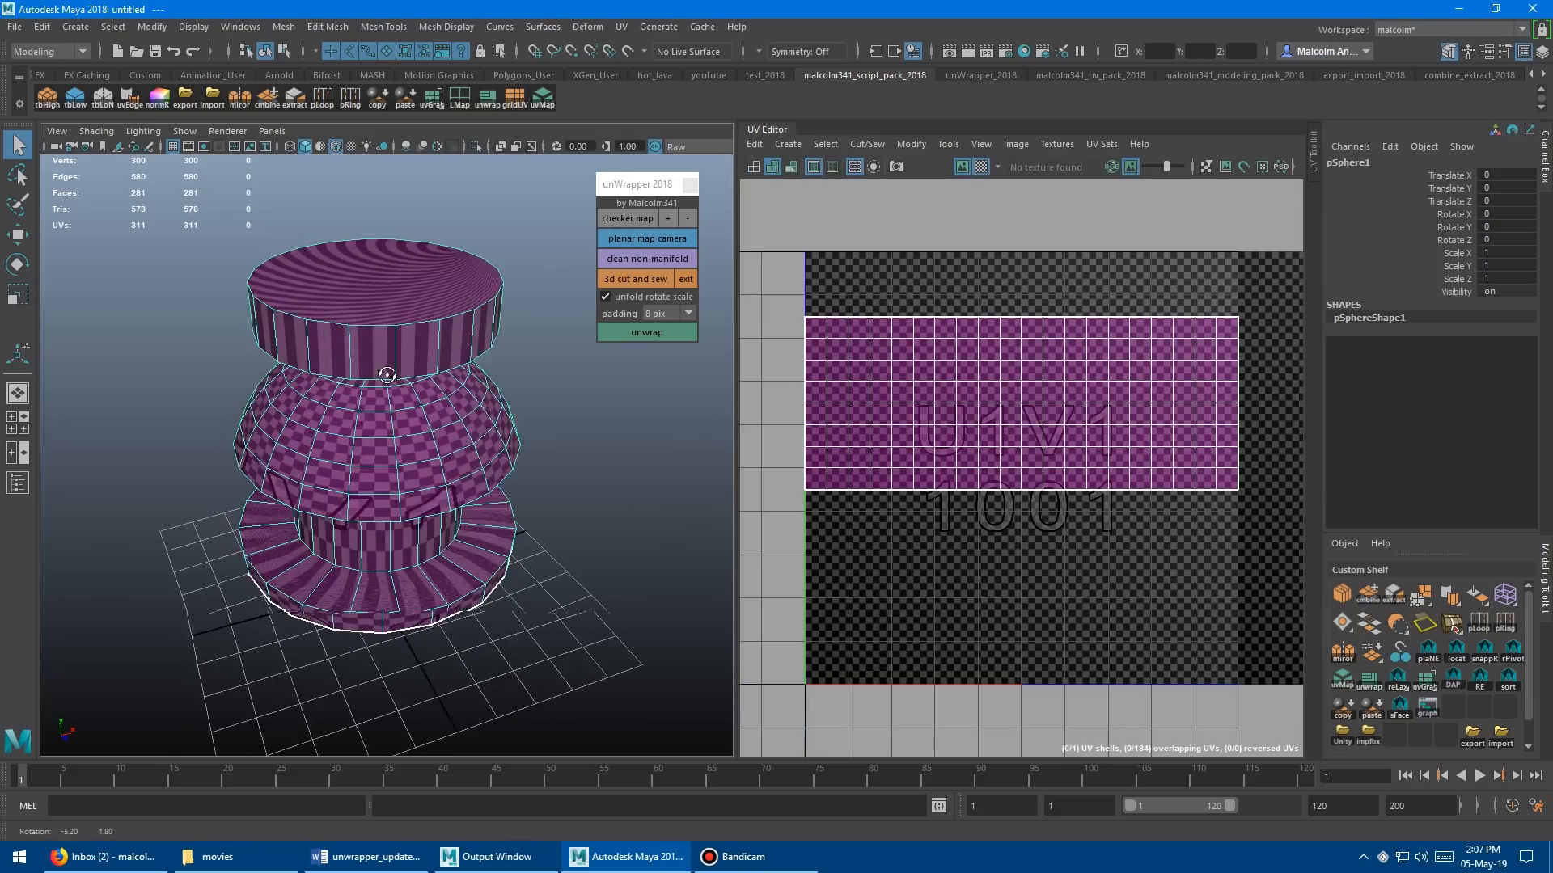
pyautogui.click(668, 219)
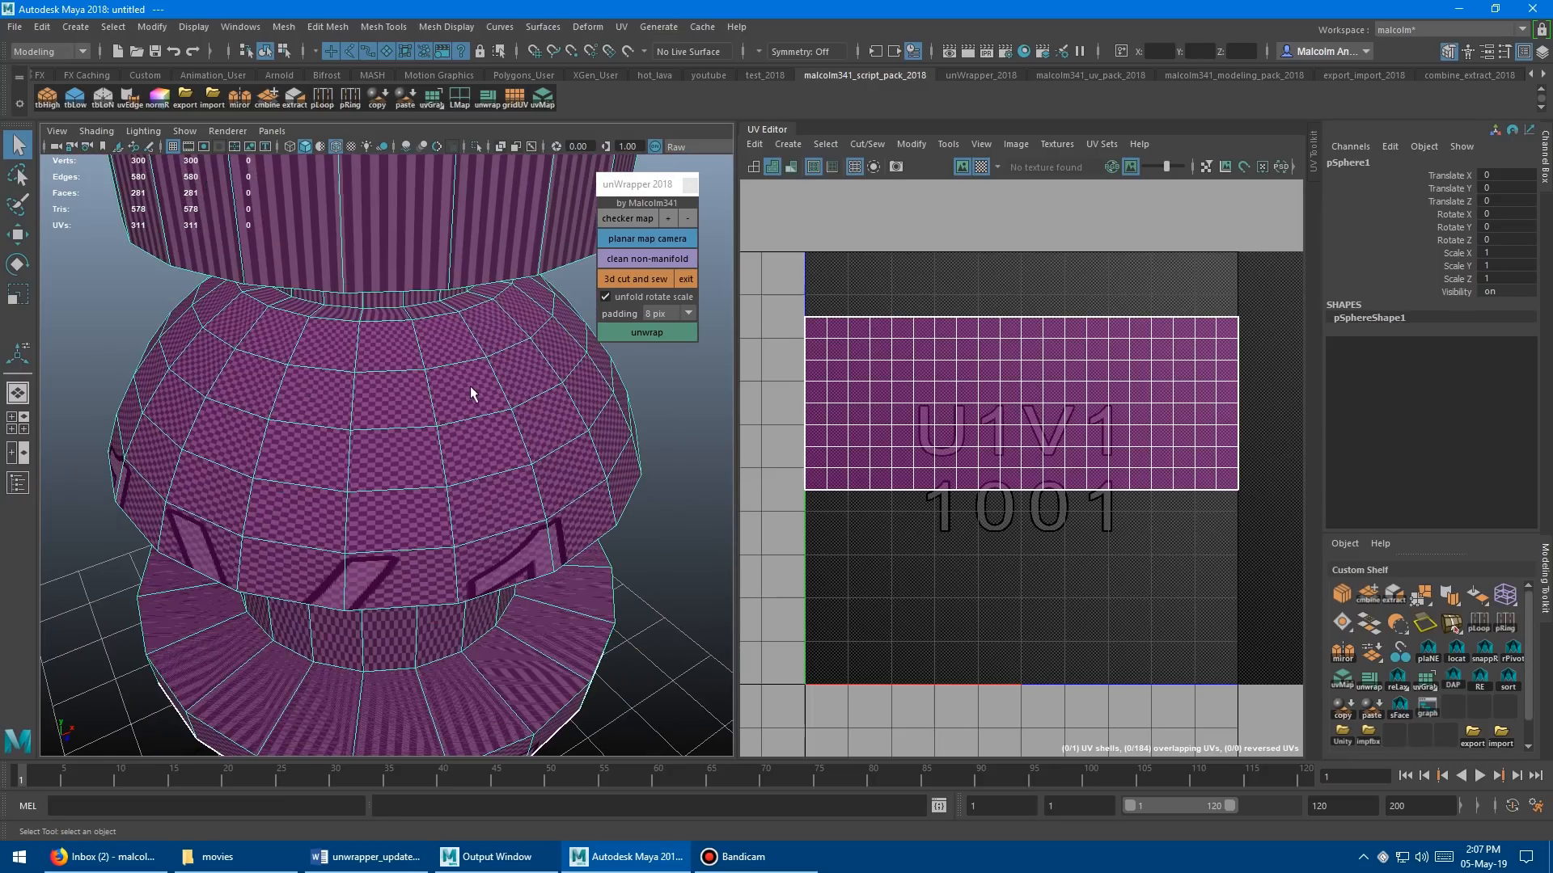
pyautogui.click(626, 219)
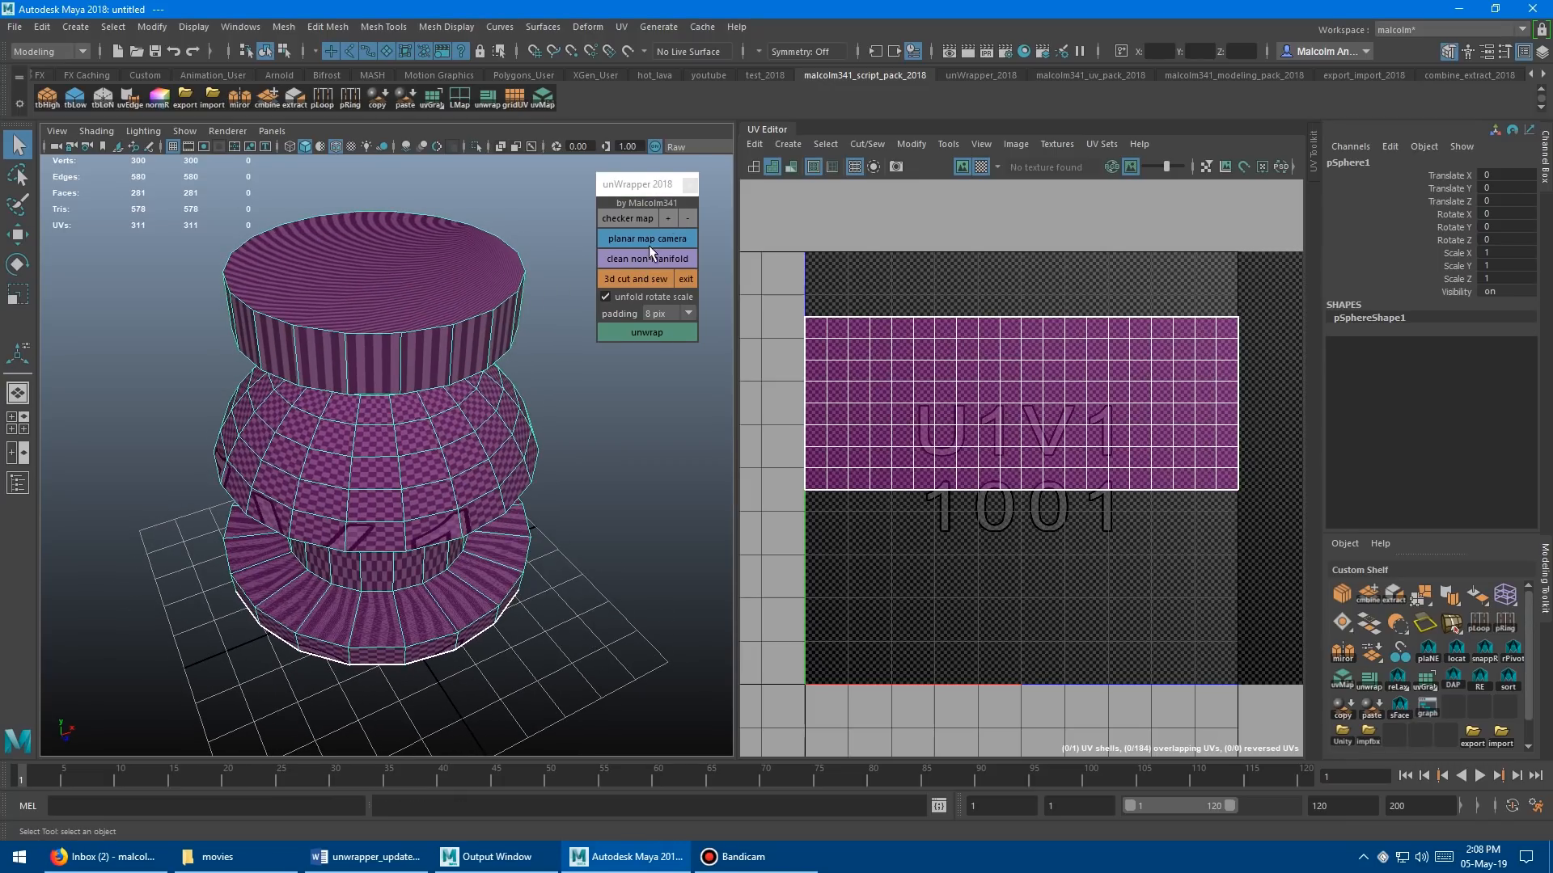
# Planar-map the UVs from the camera, then again from a side-on view for a profile layout
pyautogui.click(646, 237)
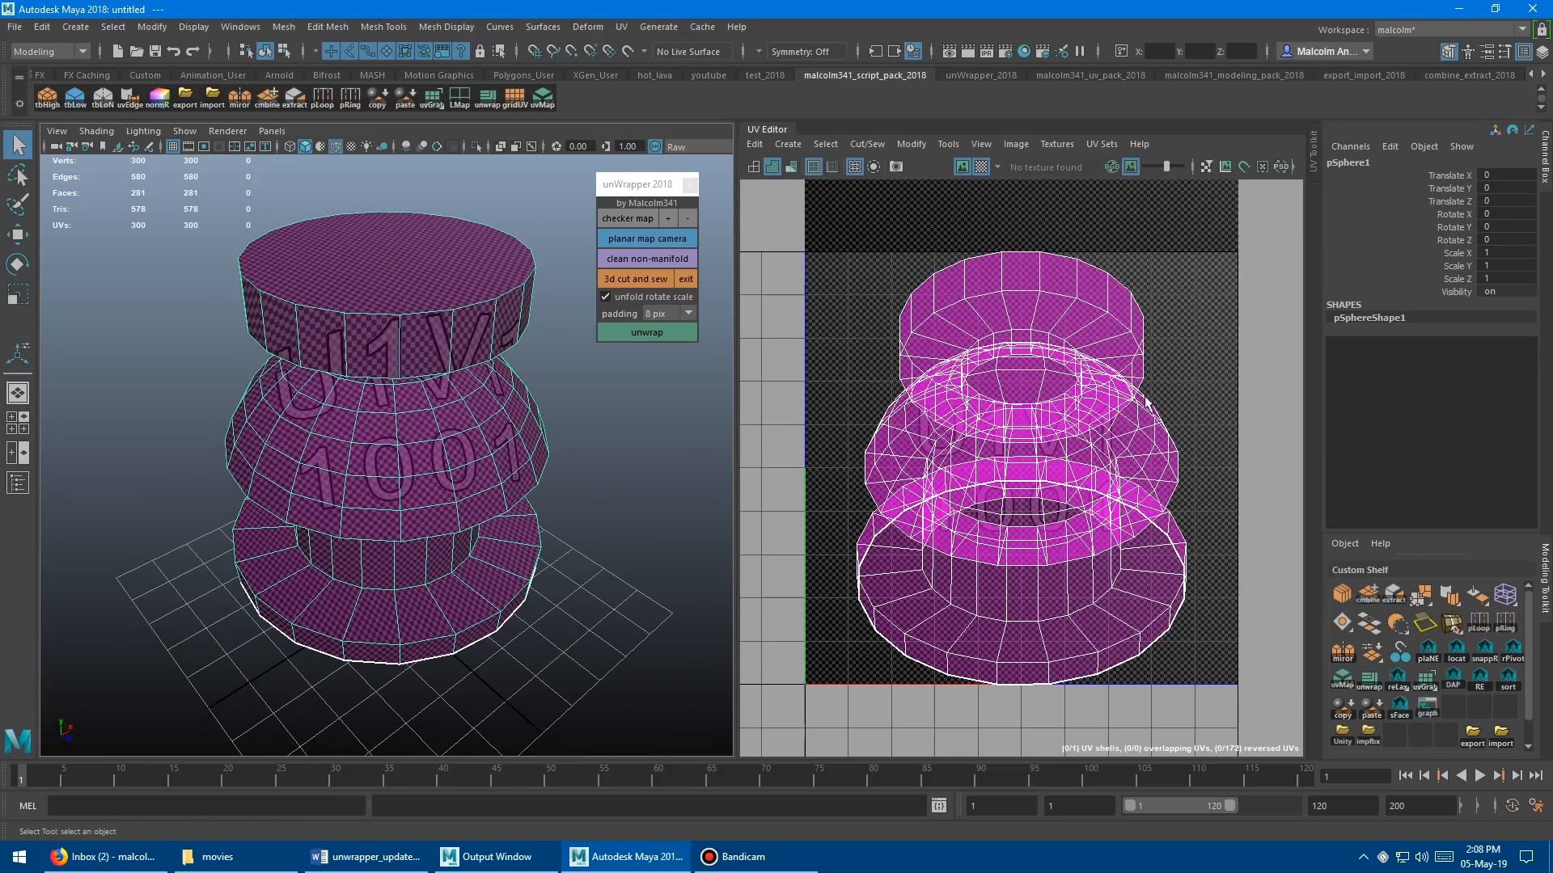
pyautogui.click(647, 238)
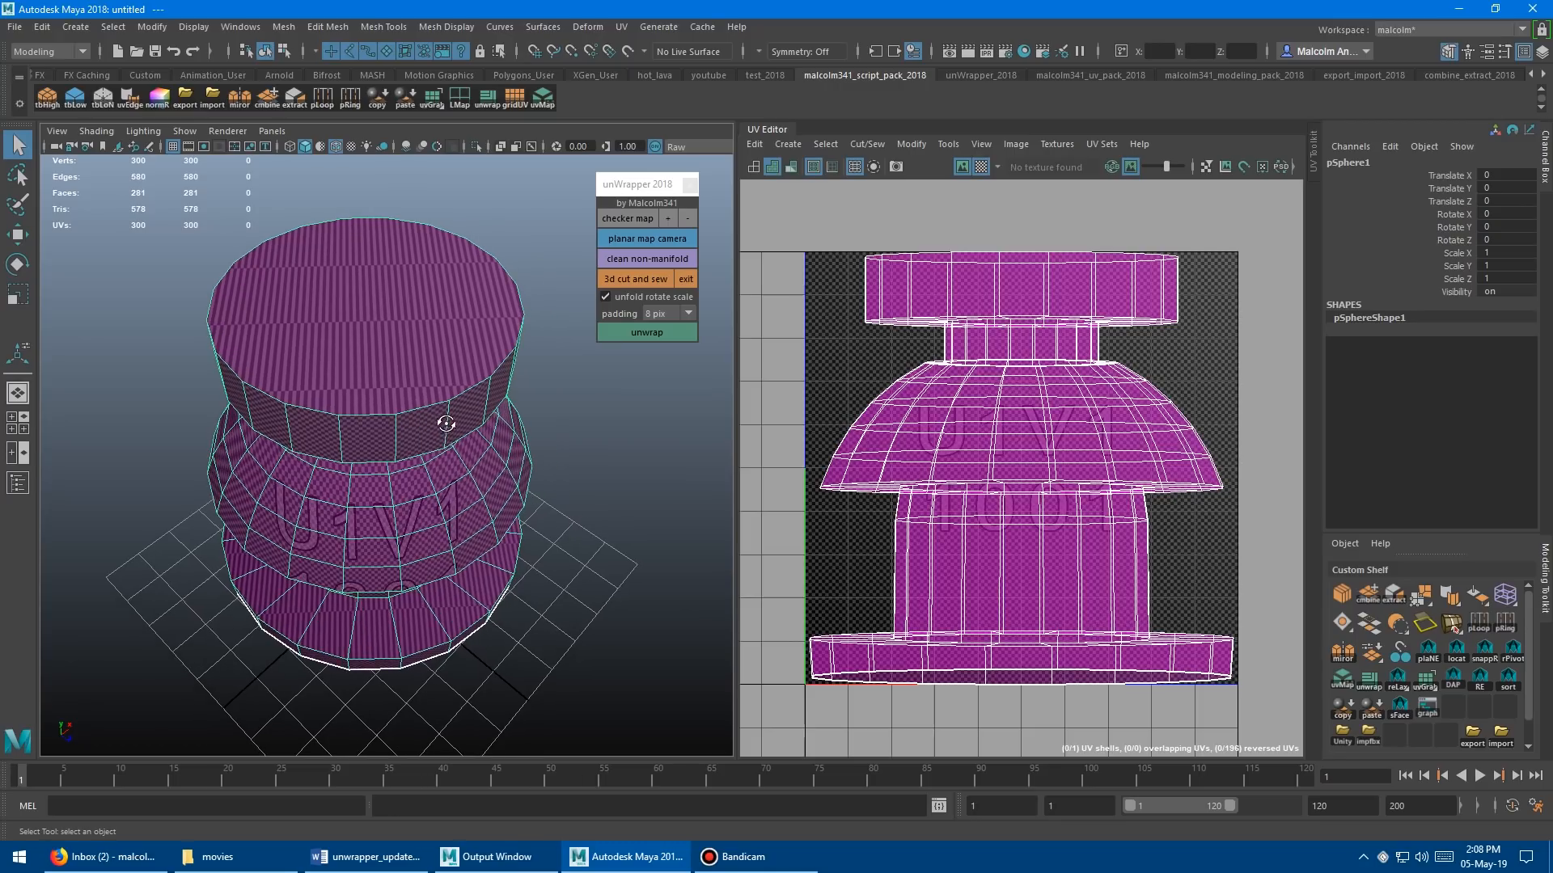
pyautogui.moveTo(446, 423); pyautogui.dragTo(478, 246)
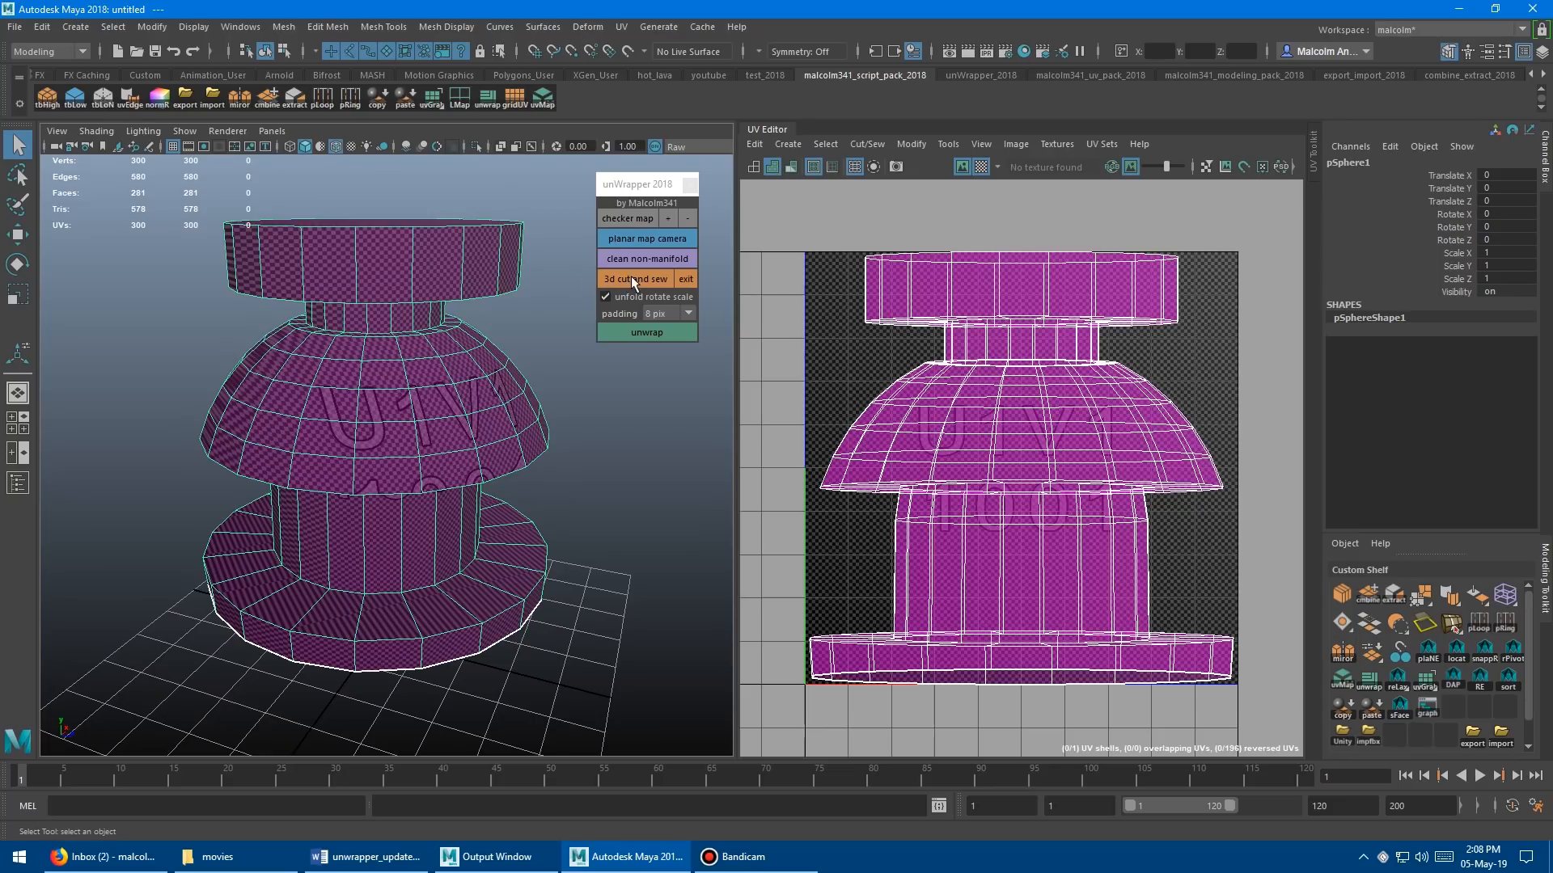
# With 3D Cut and Sew, cut seams around the dome's lower rim and the top cap's rim
pyautogui.click(634, 280)
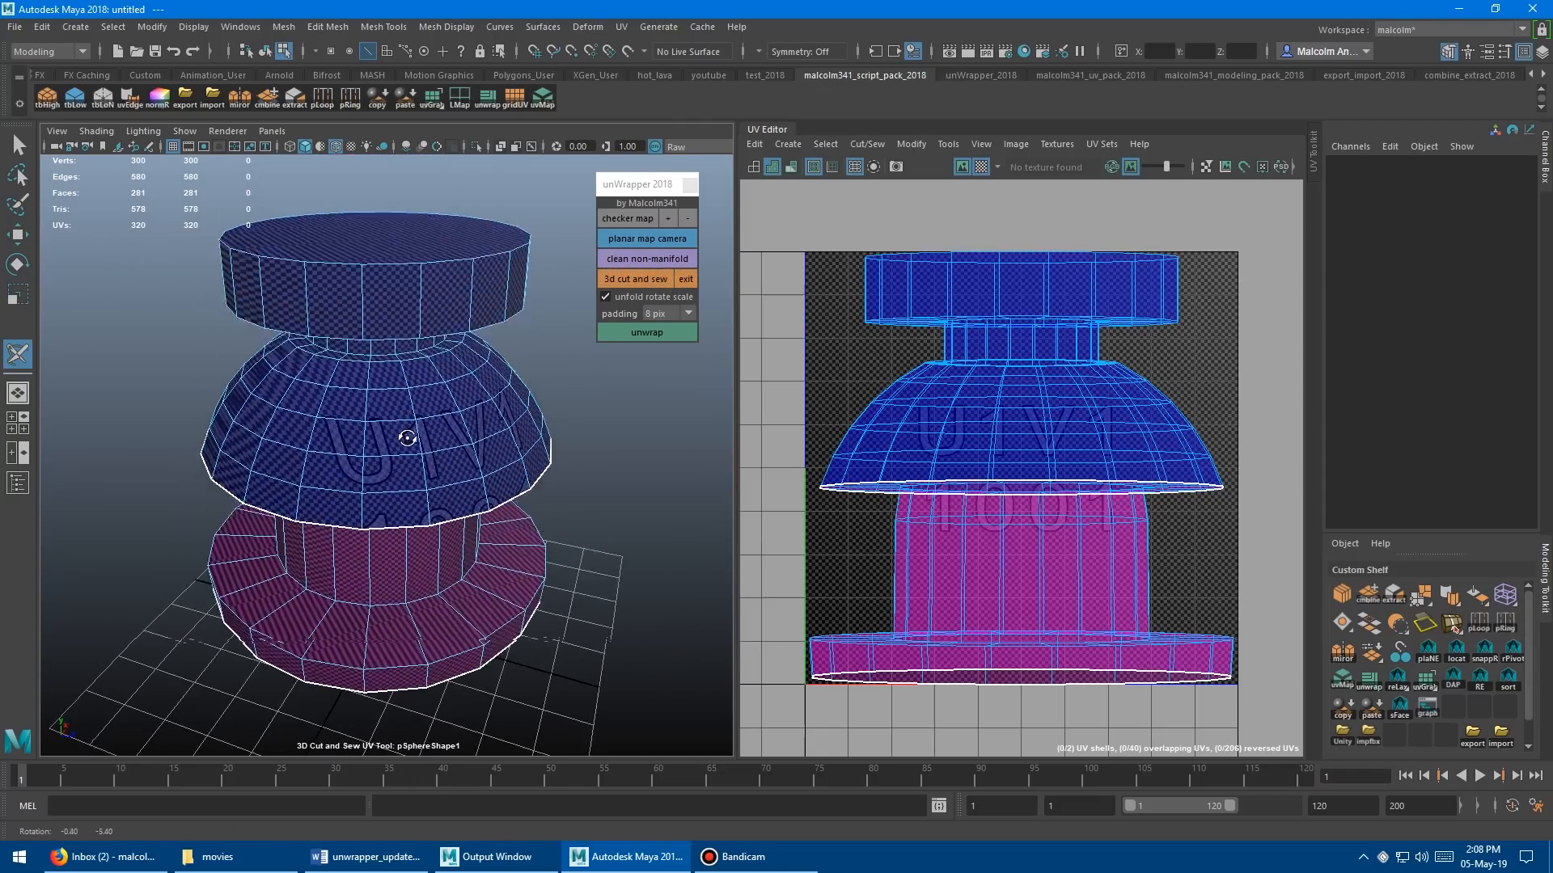
pyautogui.moveTo(406, 438); pyautogui.dragTo(372, 385)
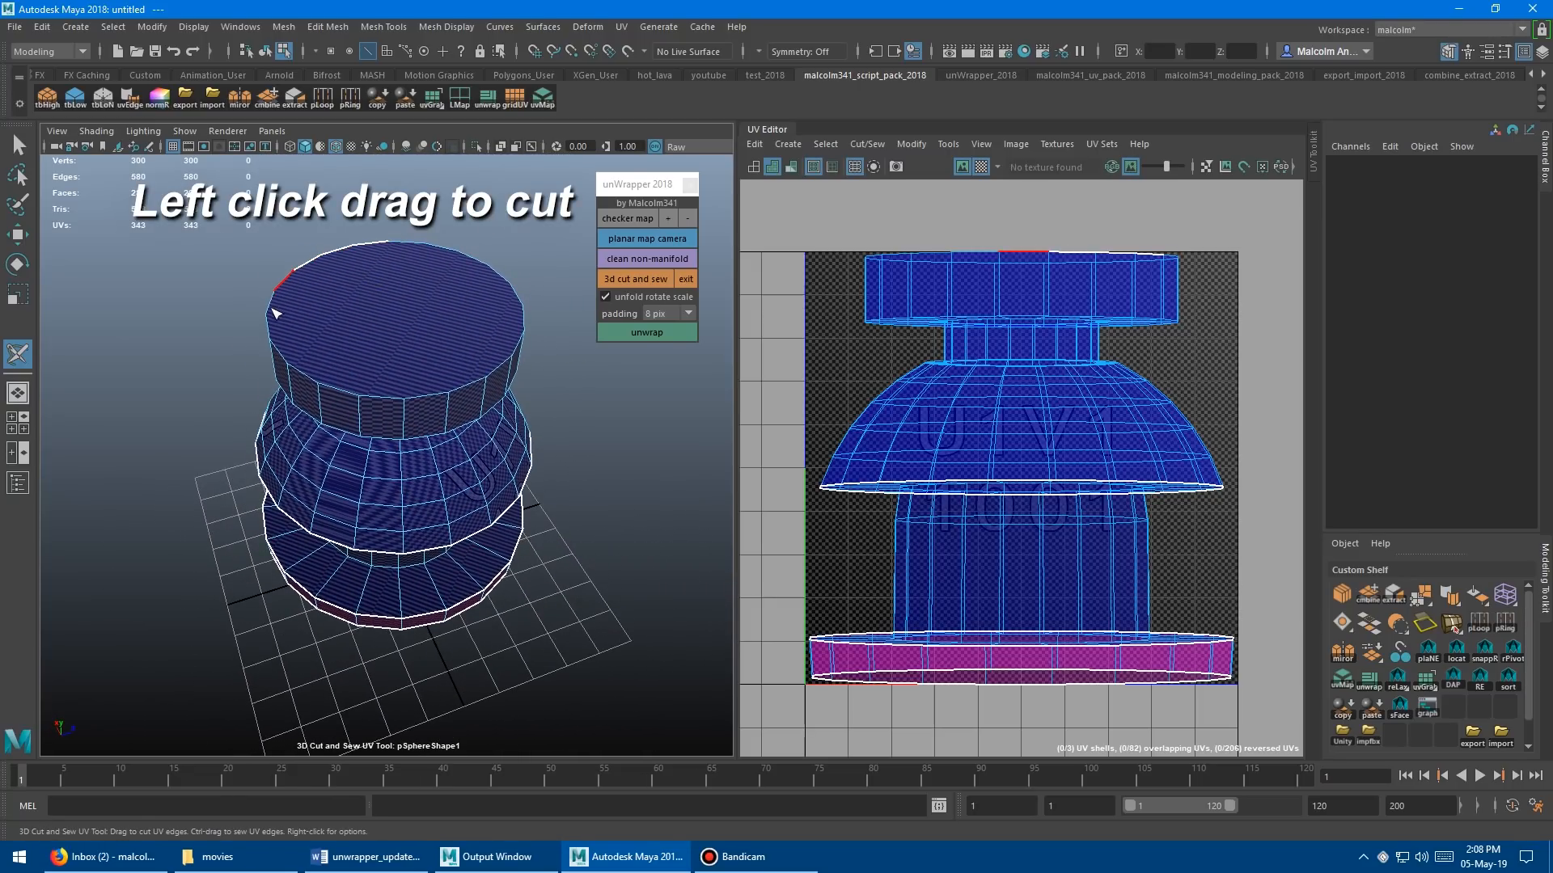
pyautogui.moveTo(277, 312); pyautogui.dragTo(485, 372)
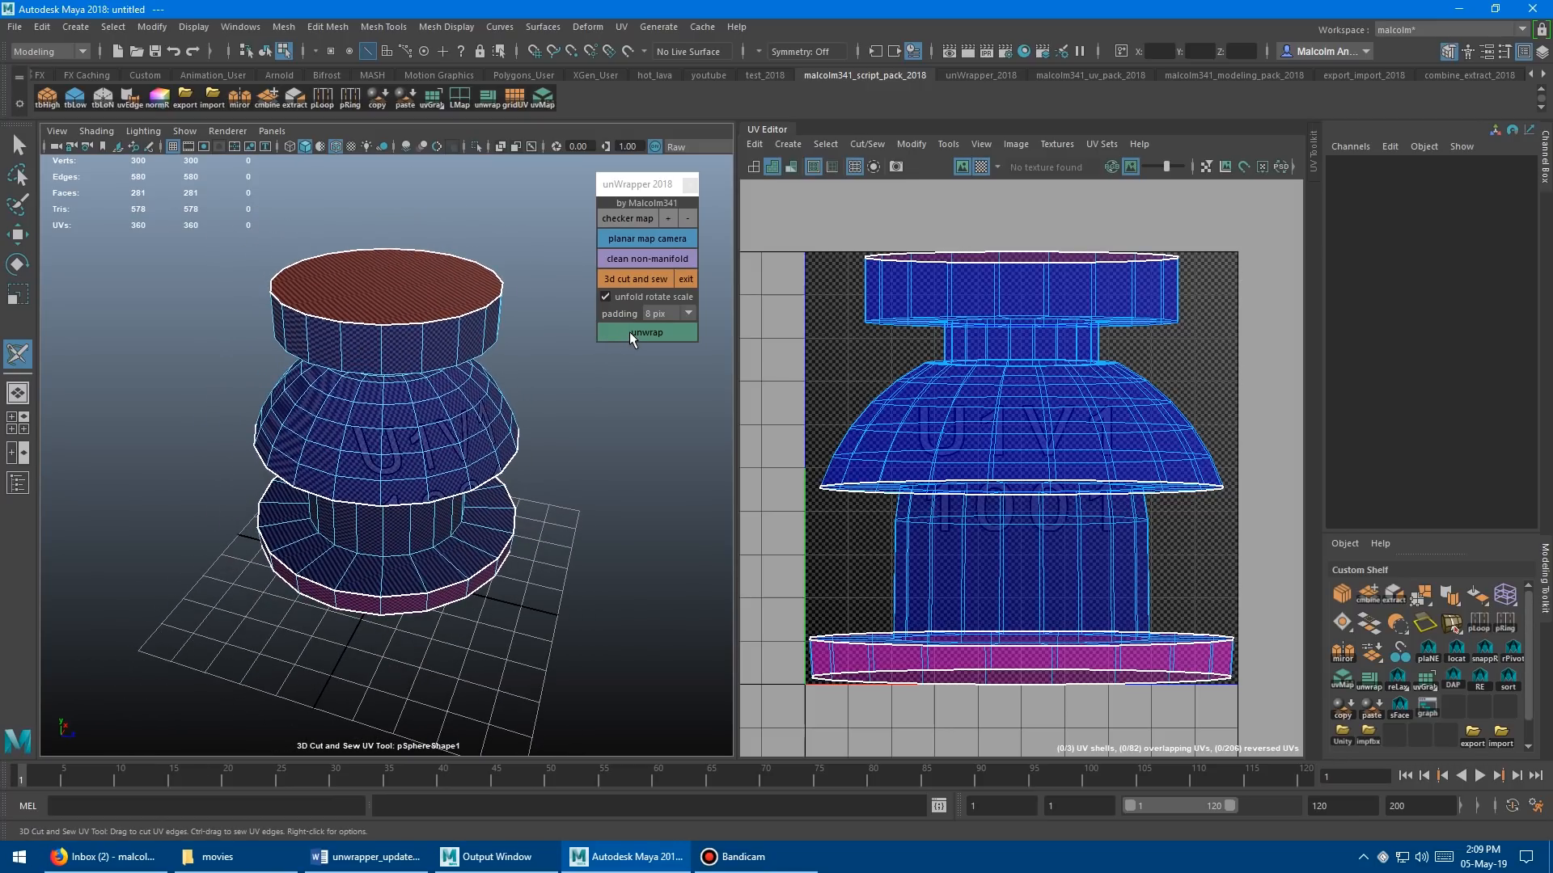
# Unwrap into packed shells, cut an extra seam under the top cap, and unwrap again
pyautogui.click(645, 332)
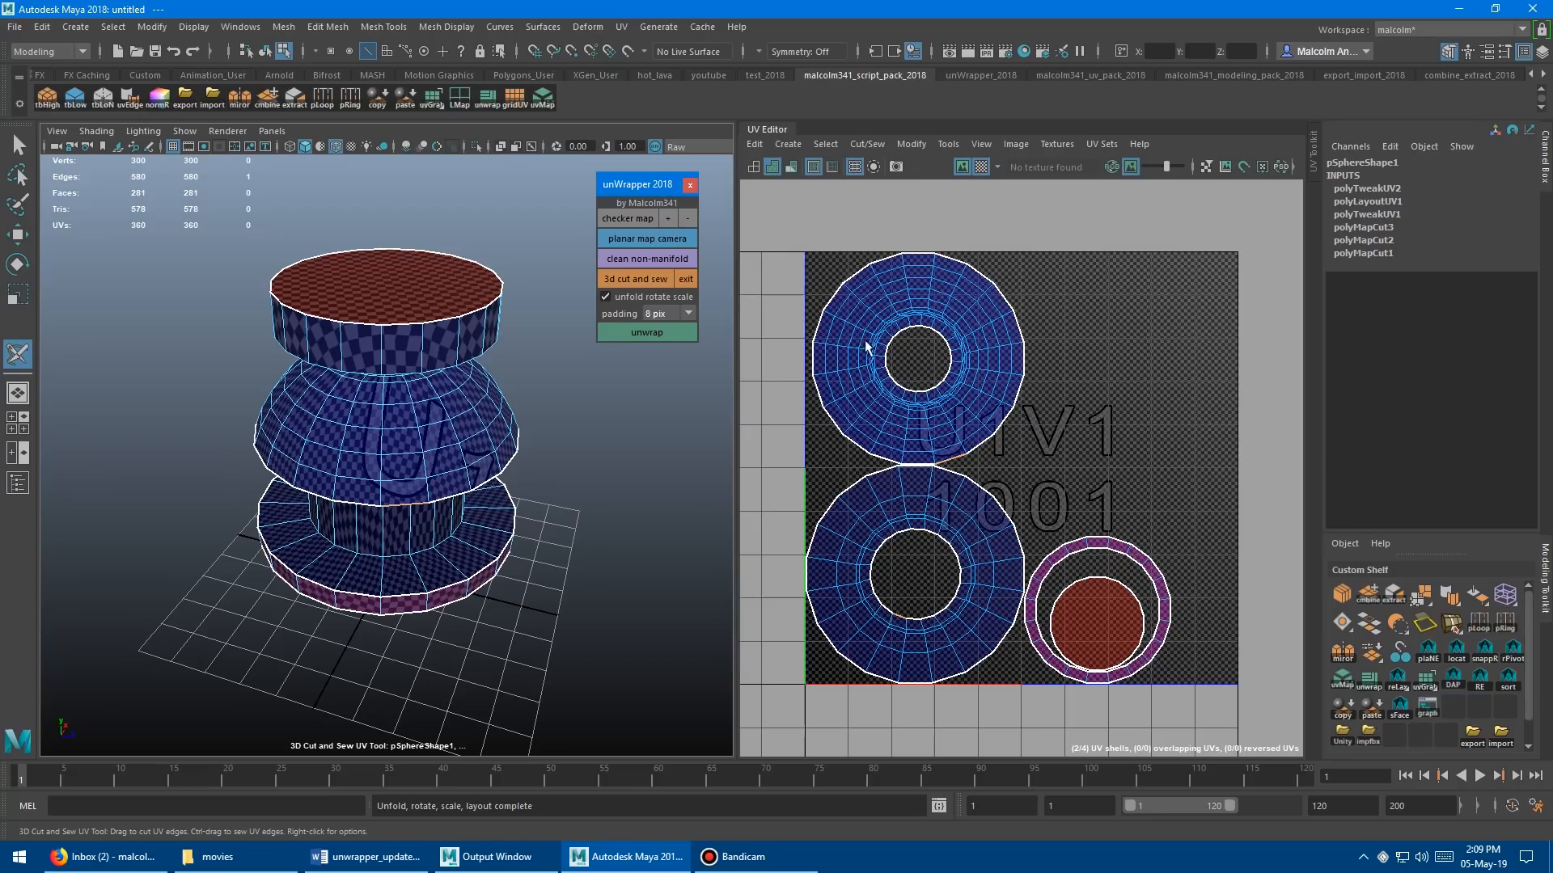
pyautogui.moveTo(880, 339)
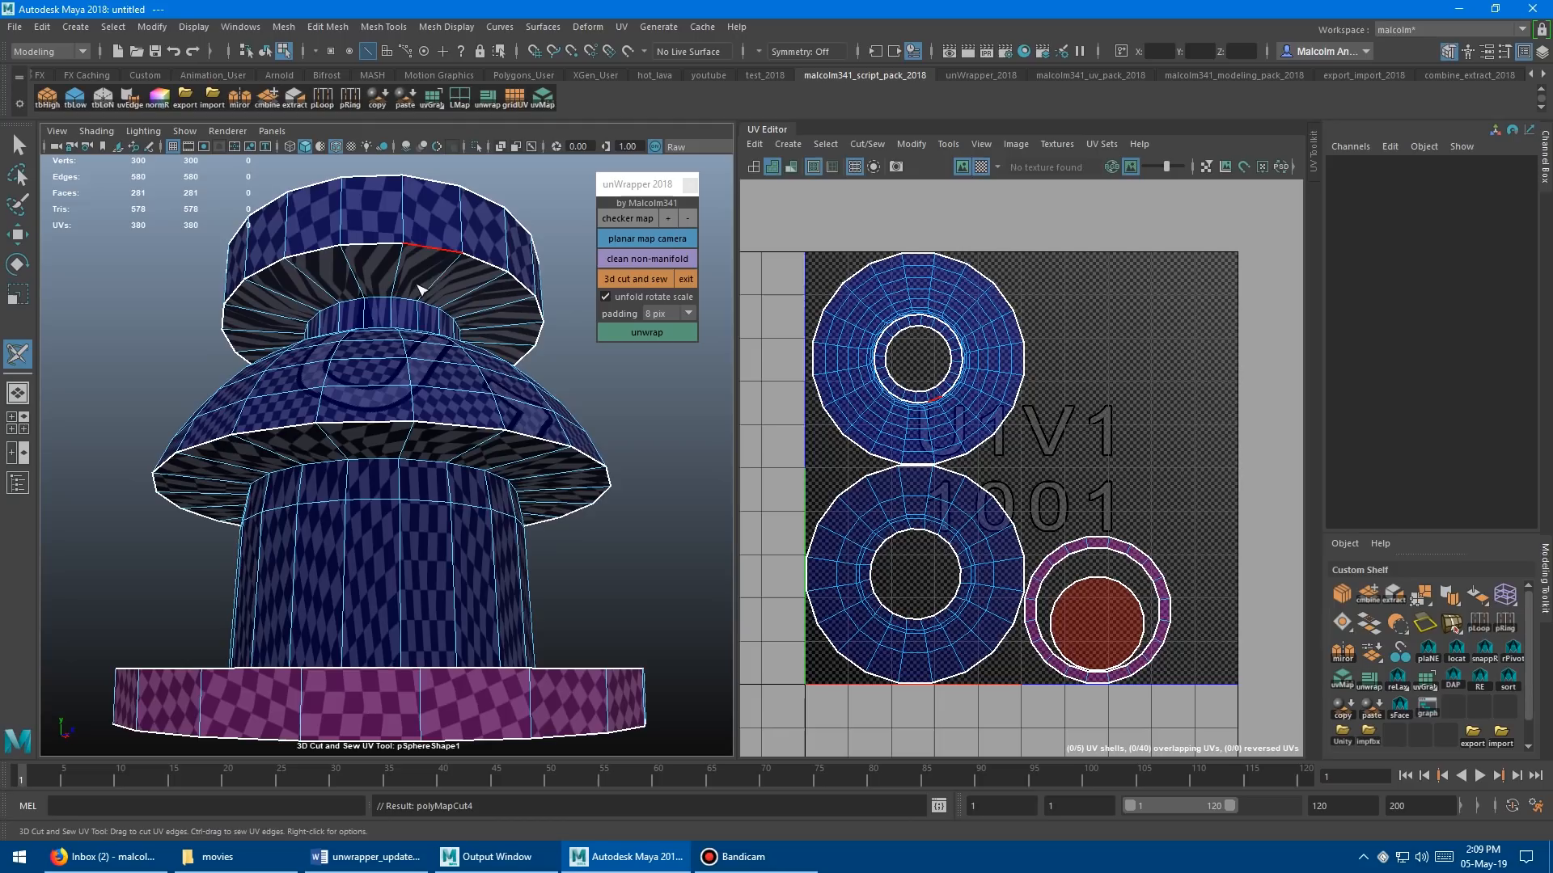
pyautogui.click(645, 331)
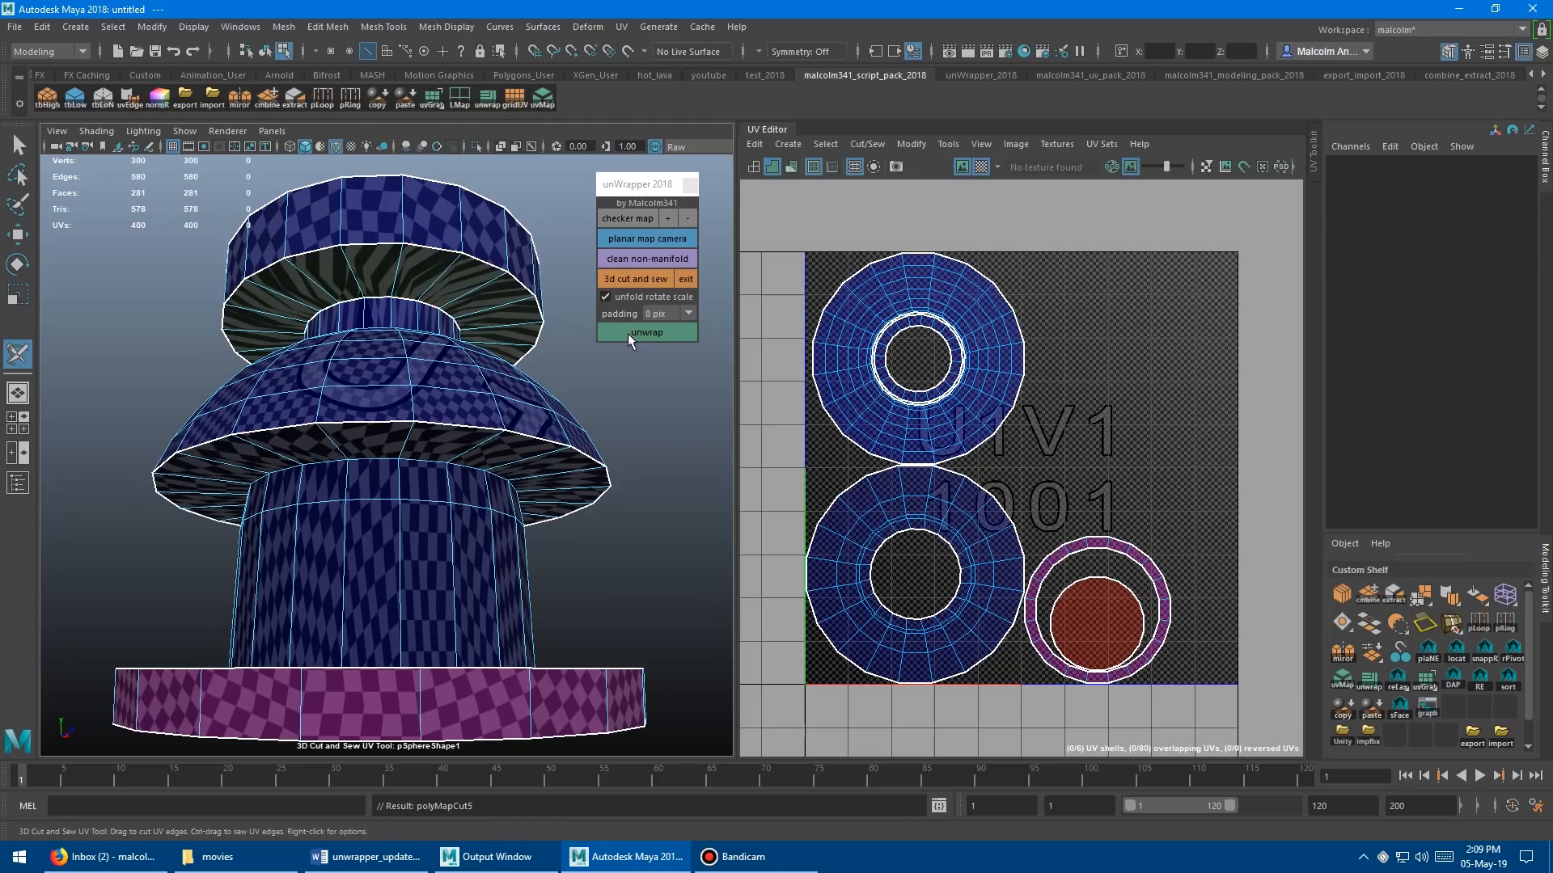
pyautogui.click(645, 332)
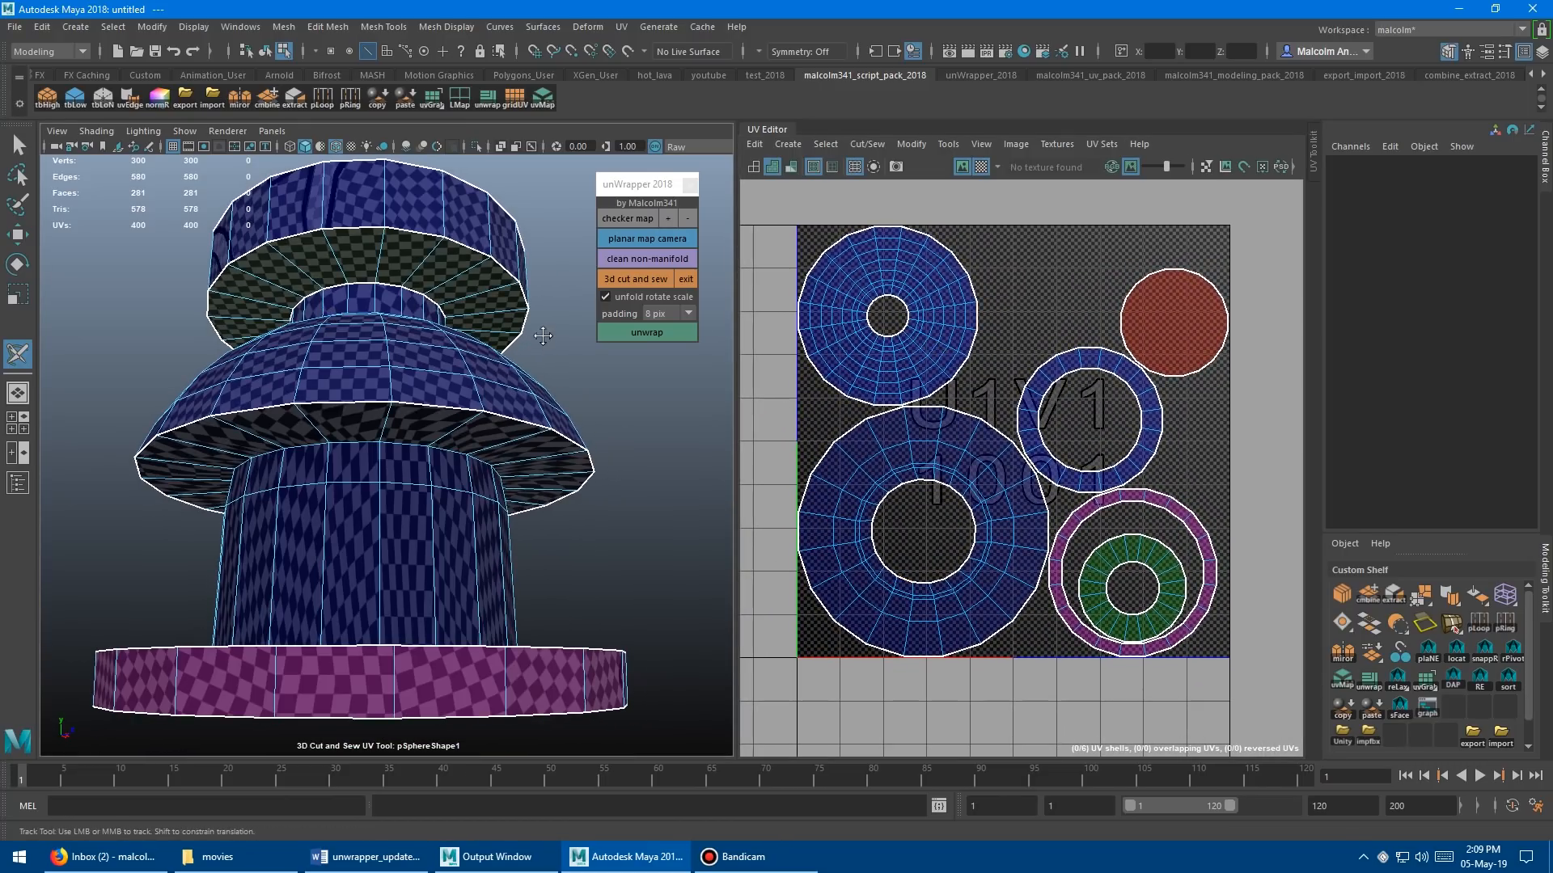
pyautogui.moveTo(542, 337); pyautogui.dragTo(407, 276)
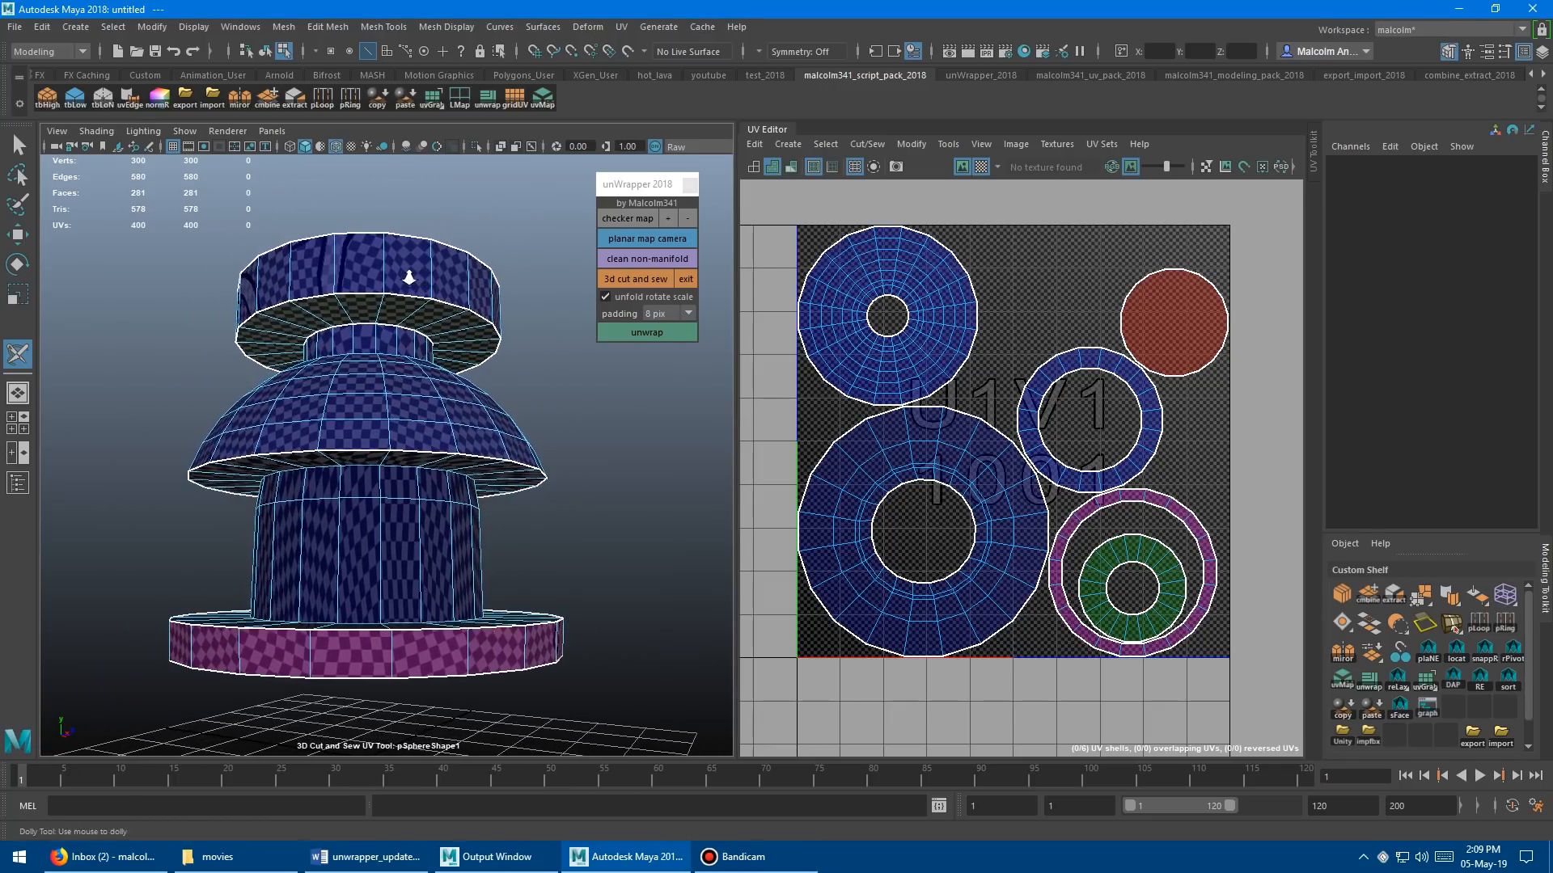
pyautogui.moveTo(406, 277); pyautogui.dragTo(466, 364)
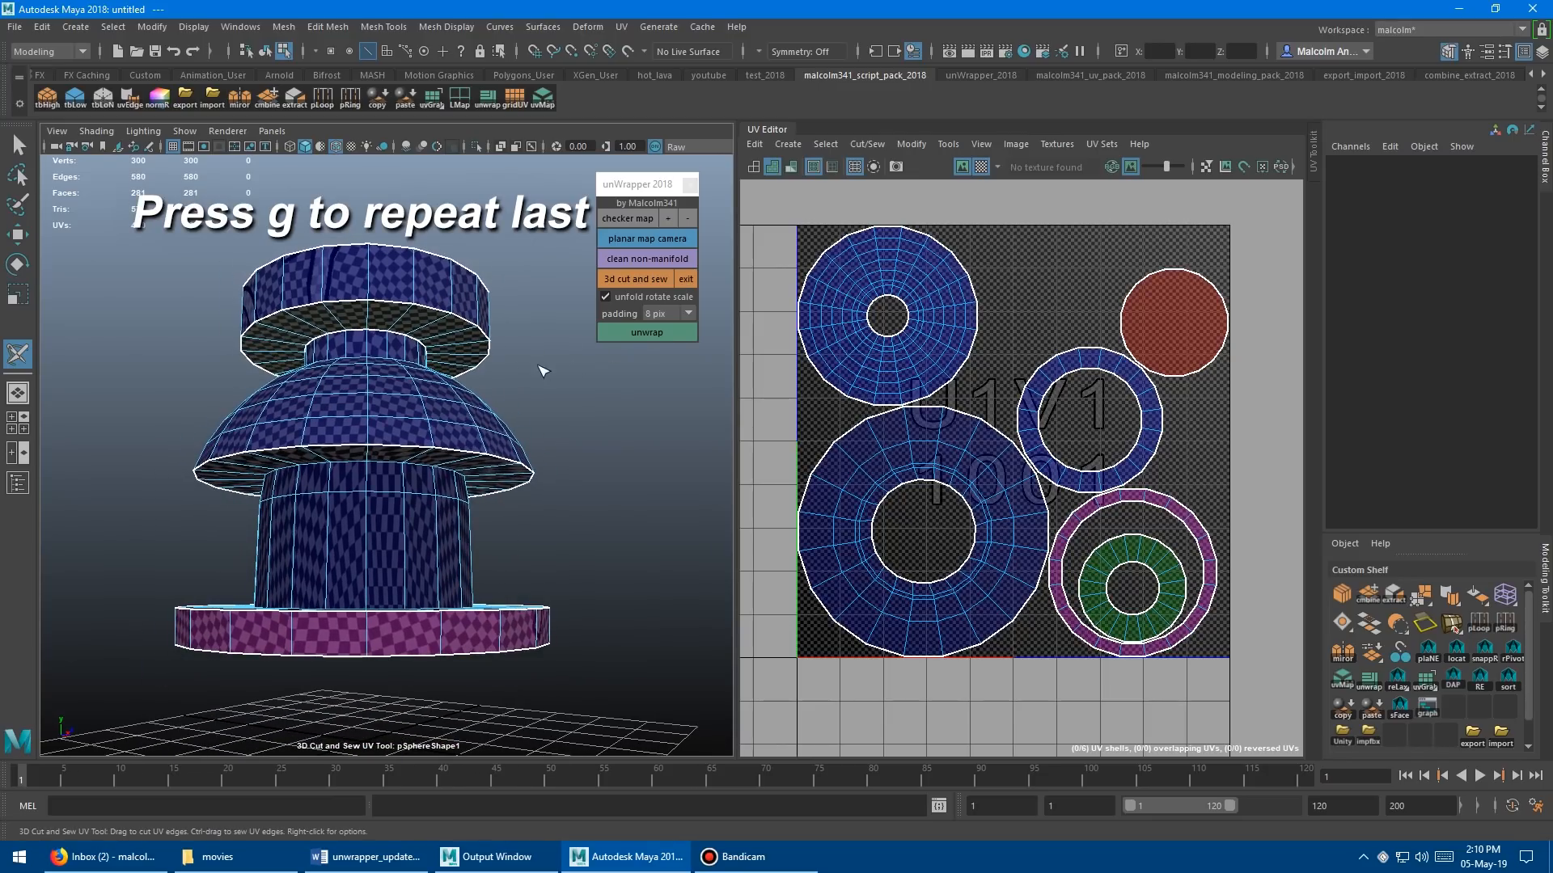
# Cut a seam around the top of the neck and unwrap to repack the shells
pyautogui.click(646, 332)
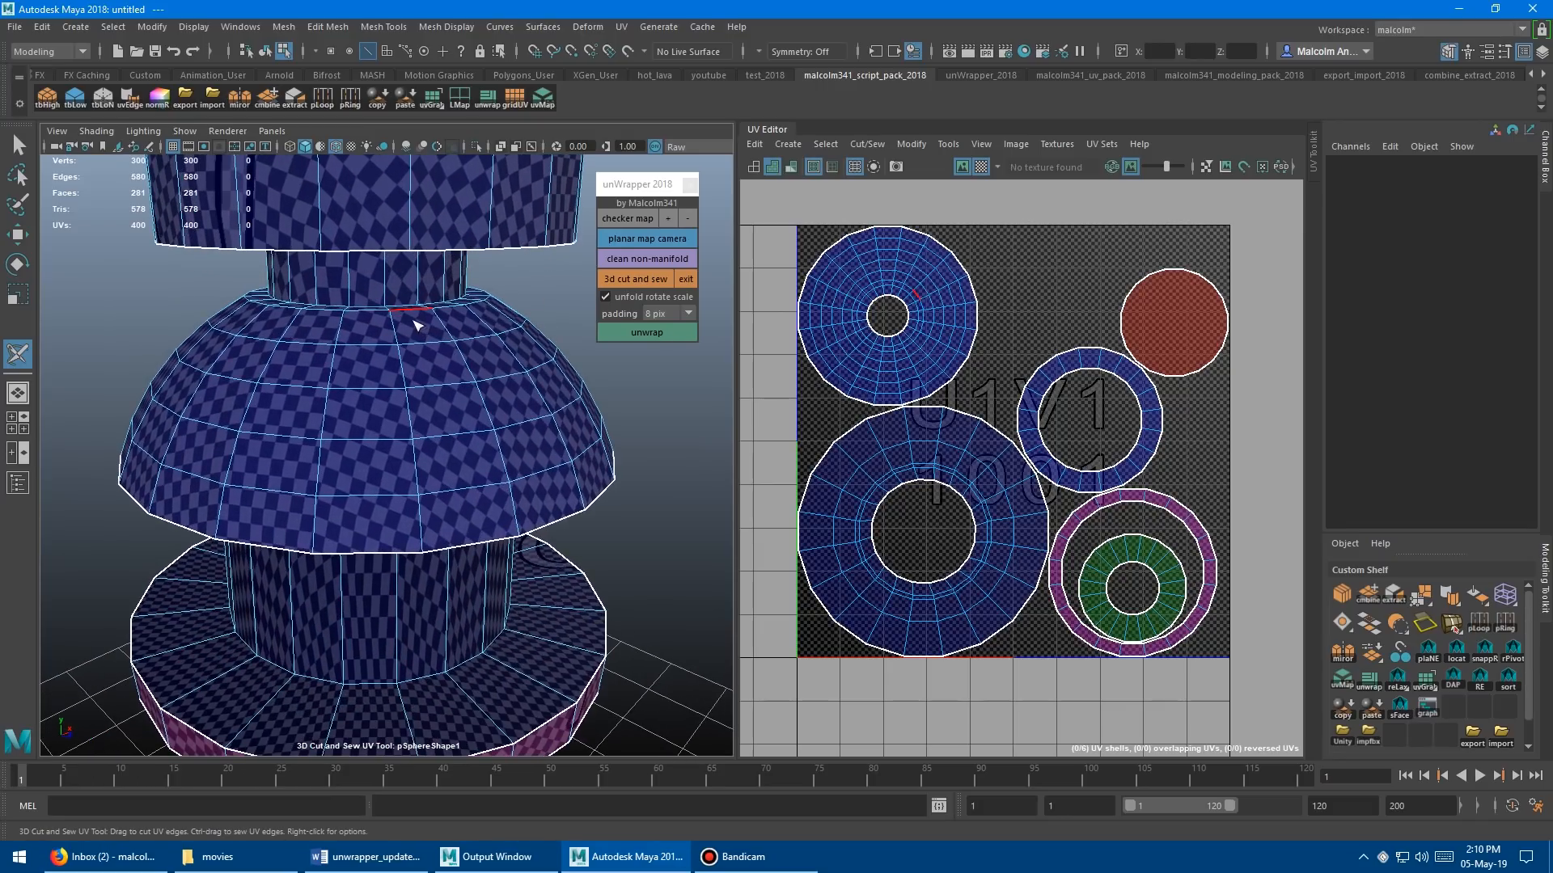
pyautogui.click(645, 331)
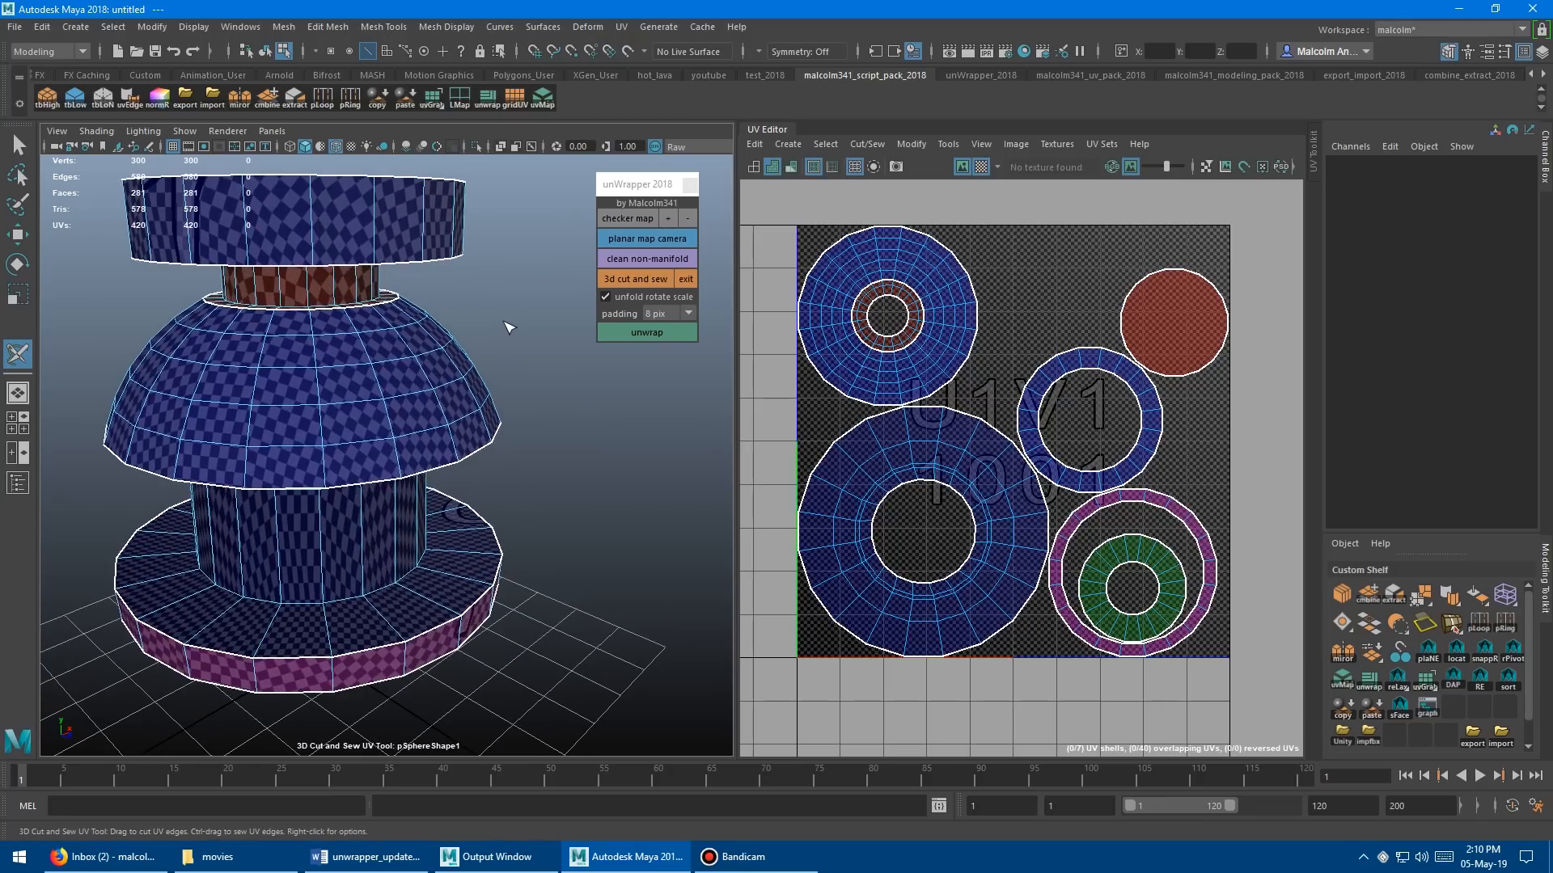
pyautogui.click(645, 332)
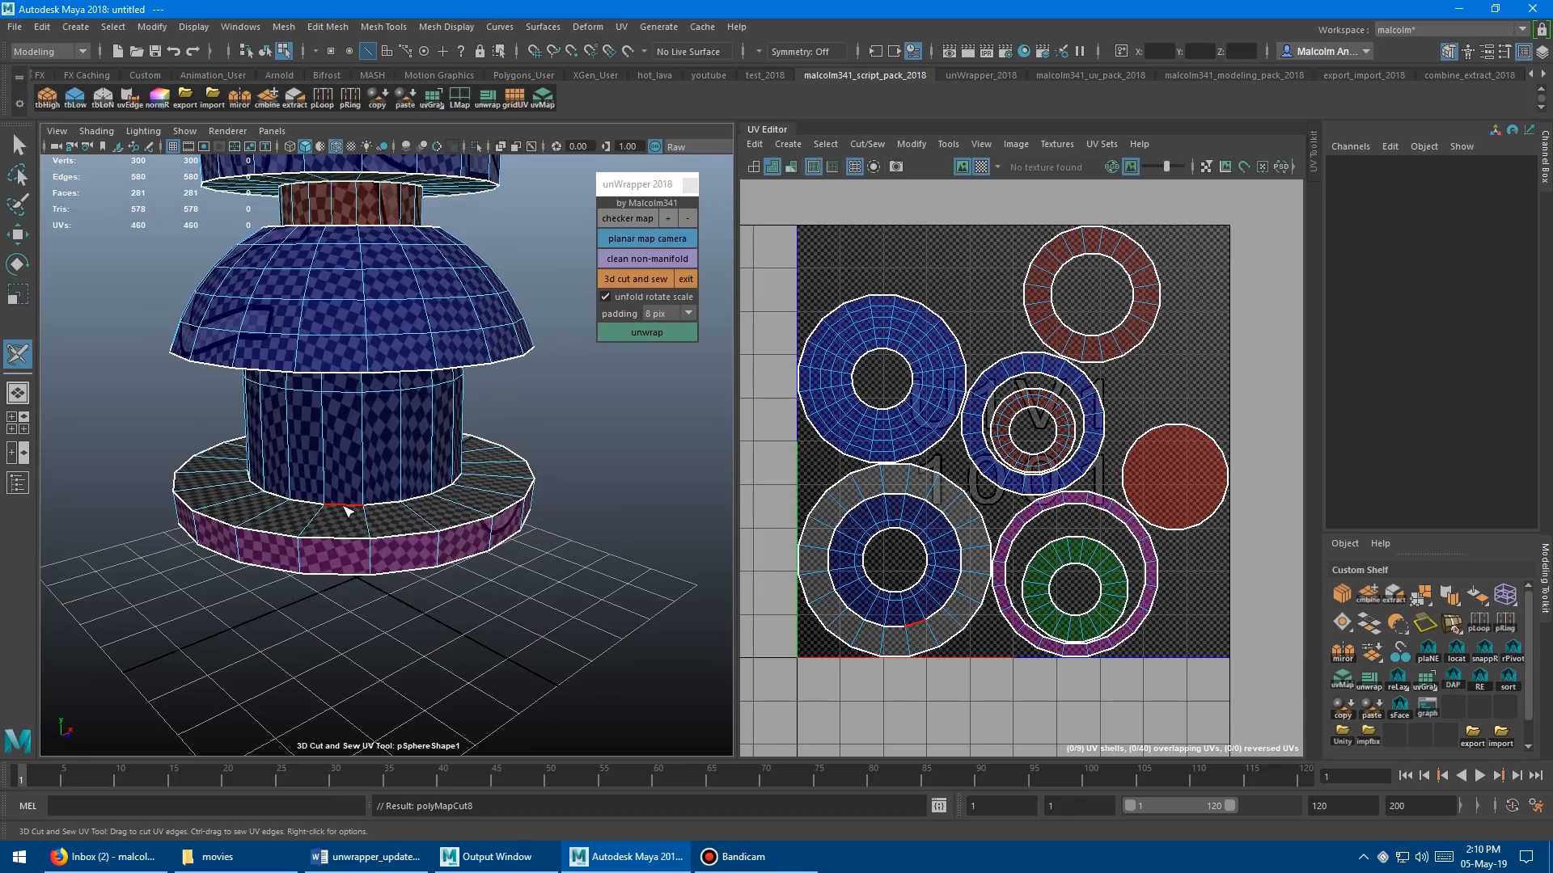
# Cut seams on the base ring's top edge and the neck's bottom edge
pyautogui.click(645, 332)
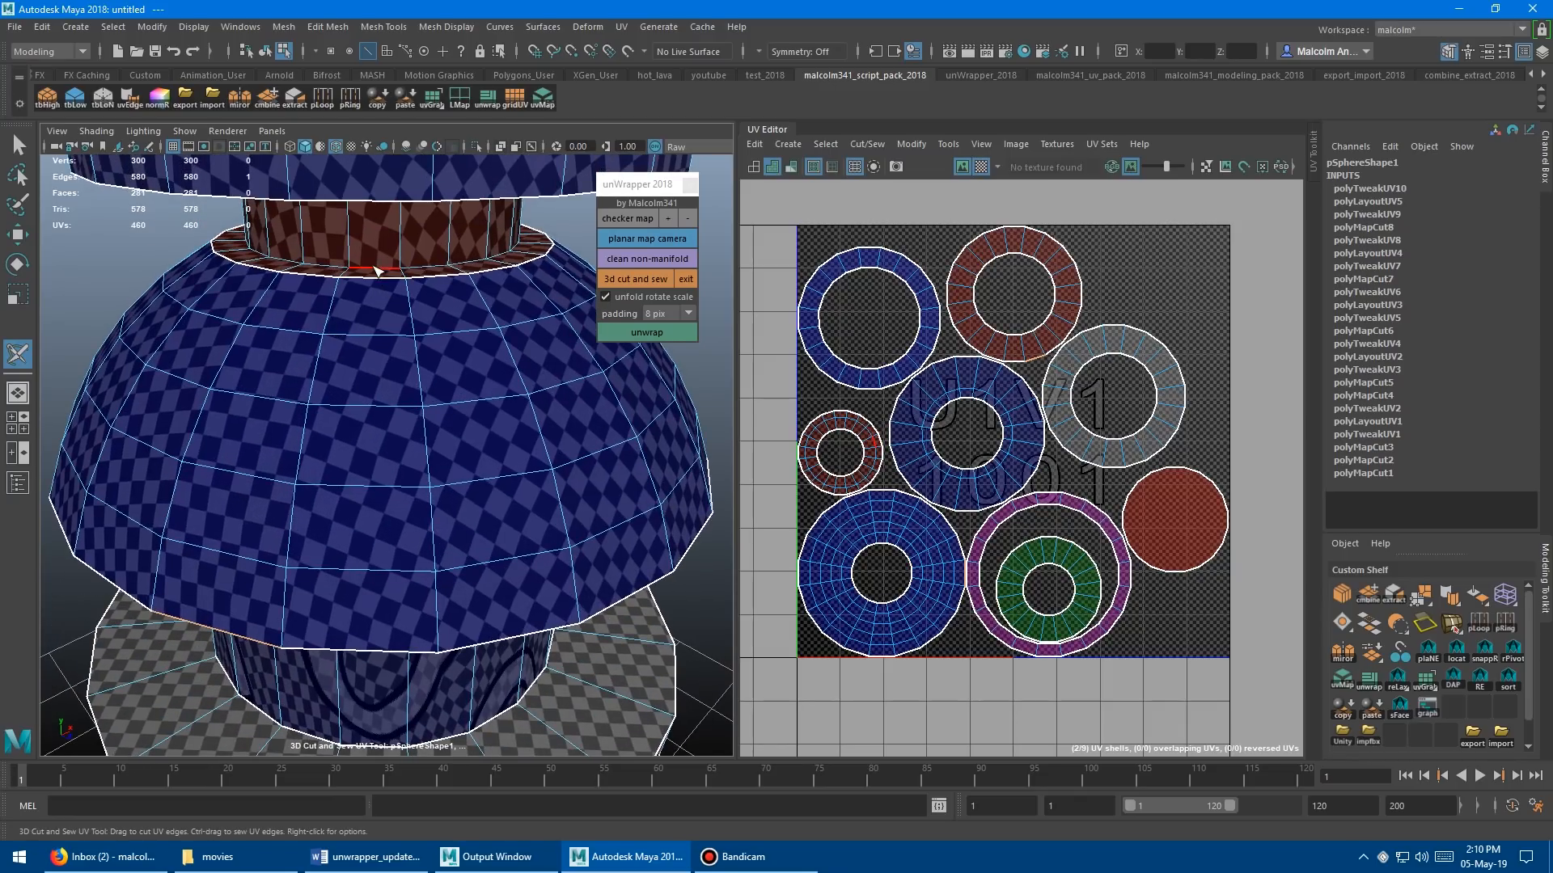
pyautogui.click(645, 331)
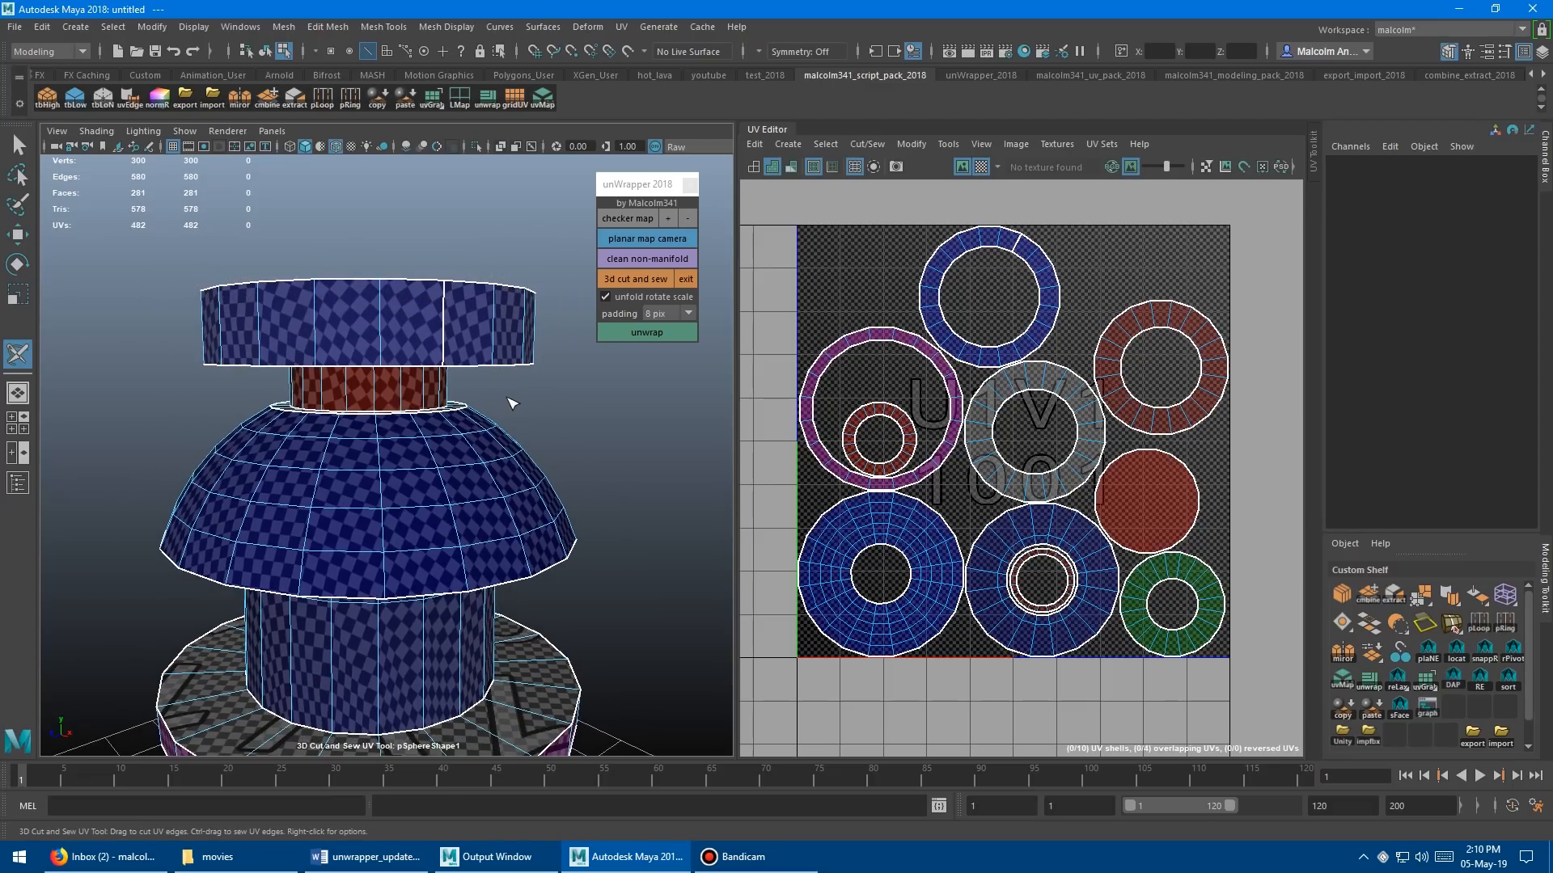
# Cut vertical seams down the top cap and lower cylinder walls, unwrapping between cuts
pyautogui.click(646, 331)
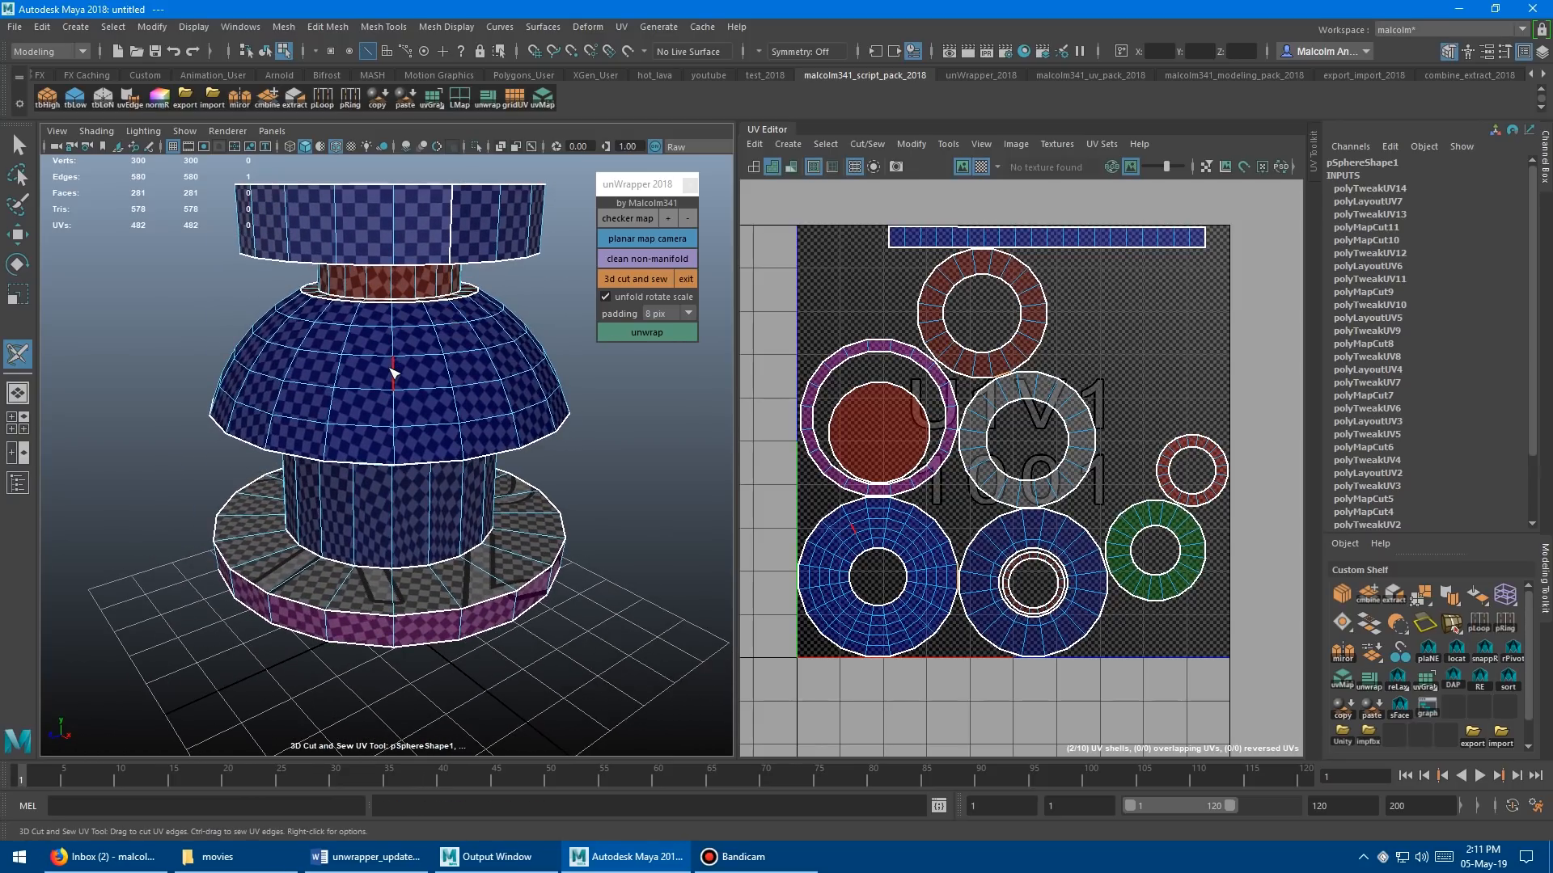
pyautogui.click(645, 331)
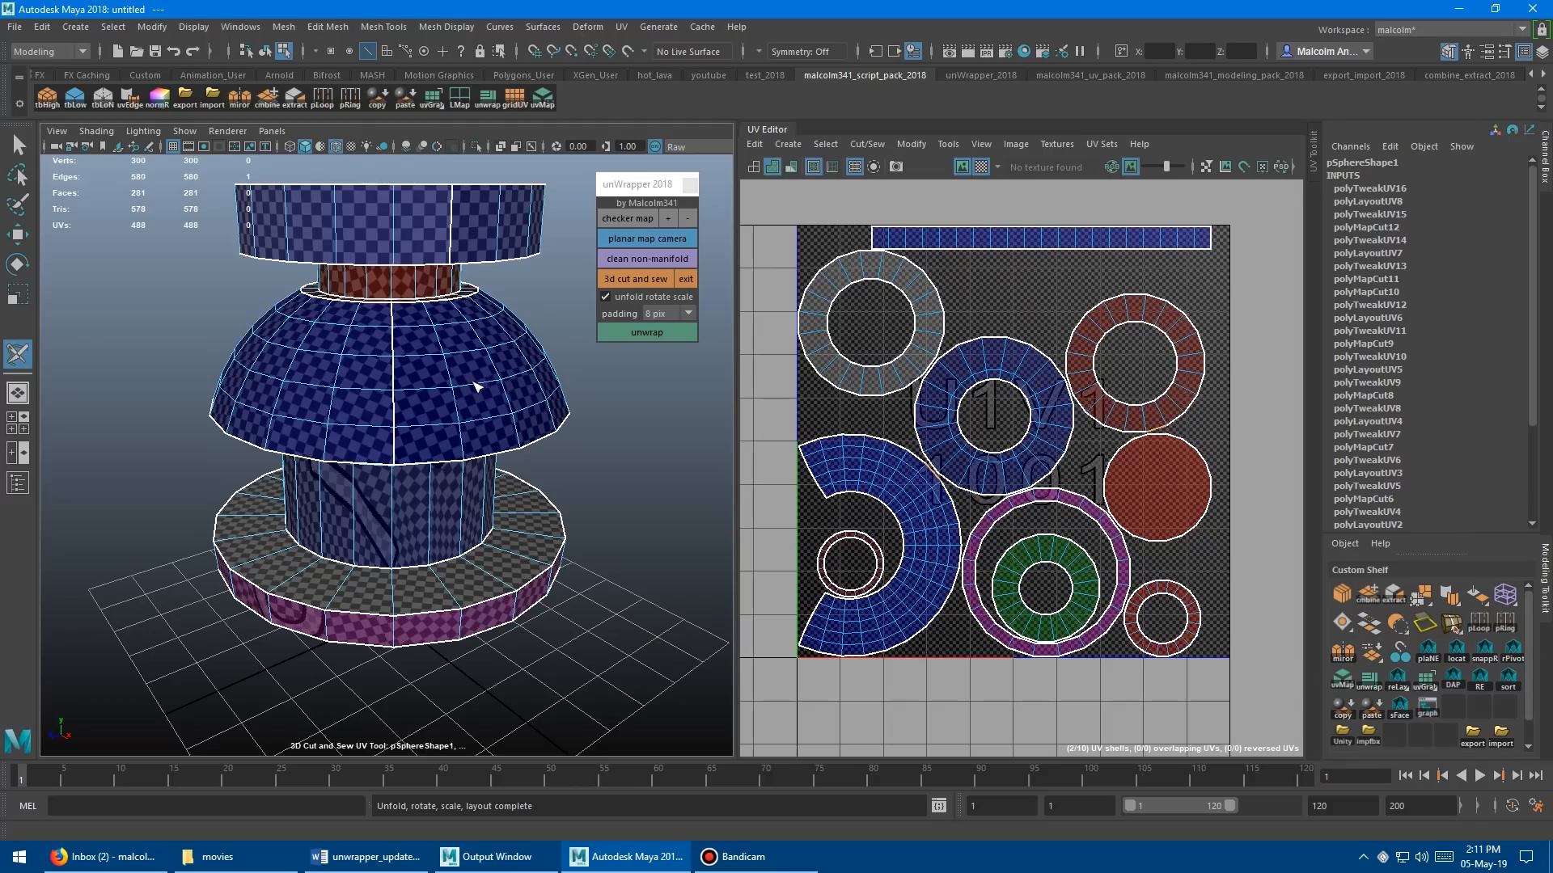
pyautogui.moveTo(476, 387); pyautogui.dragTo(435, 464)
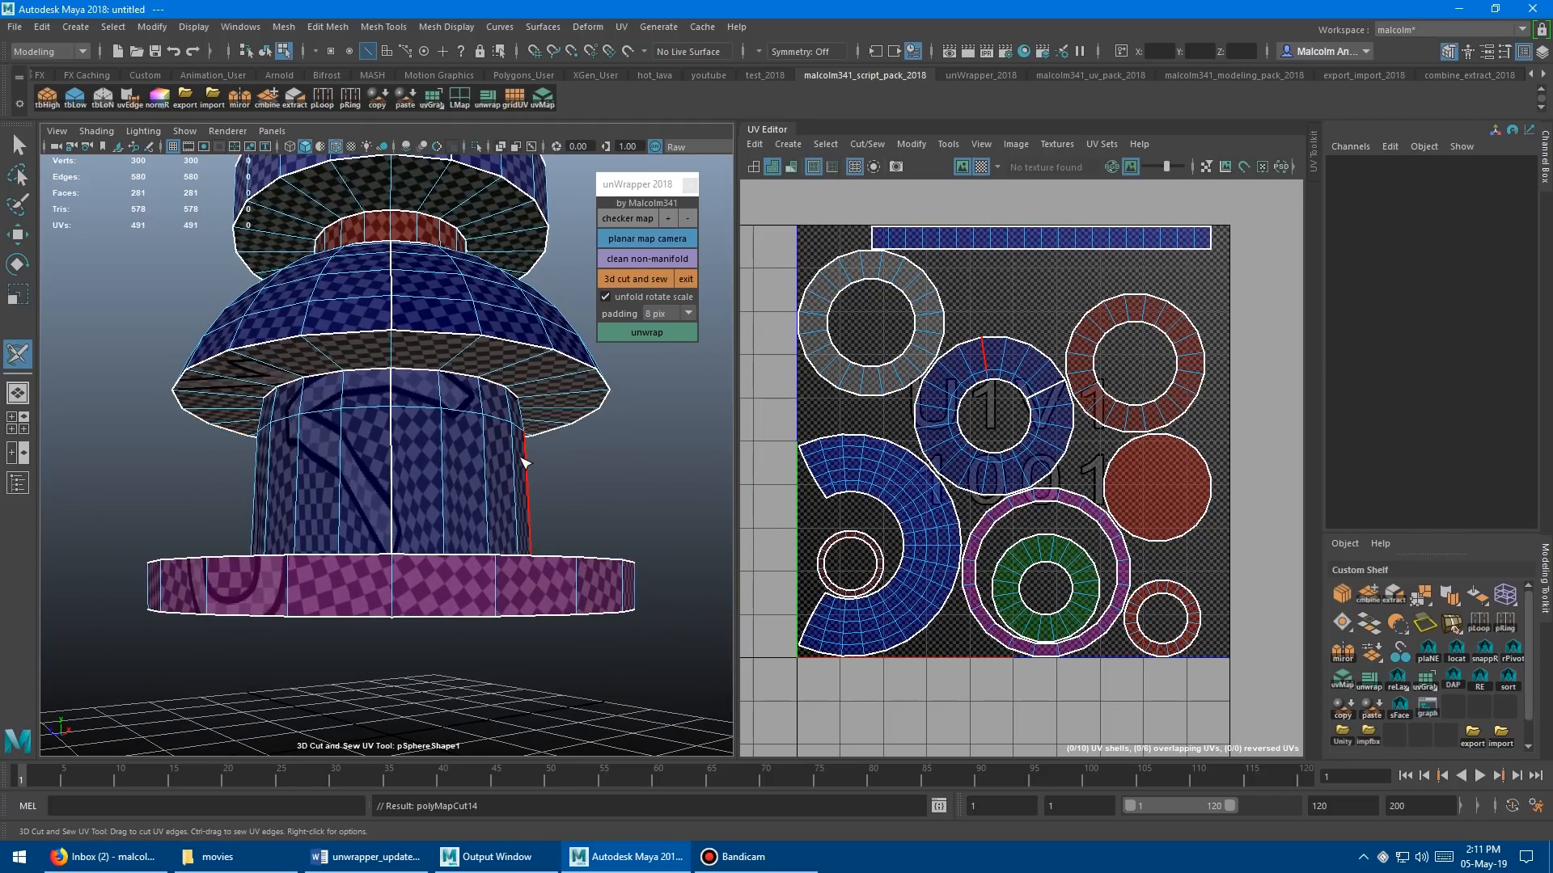
pyautogui.click(646, 332)
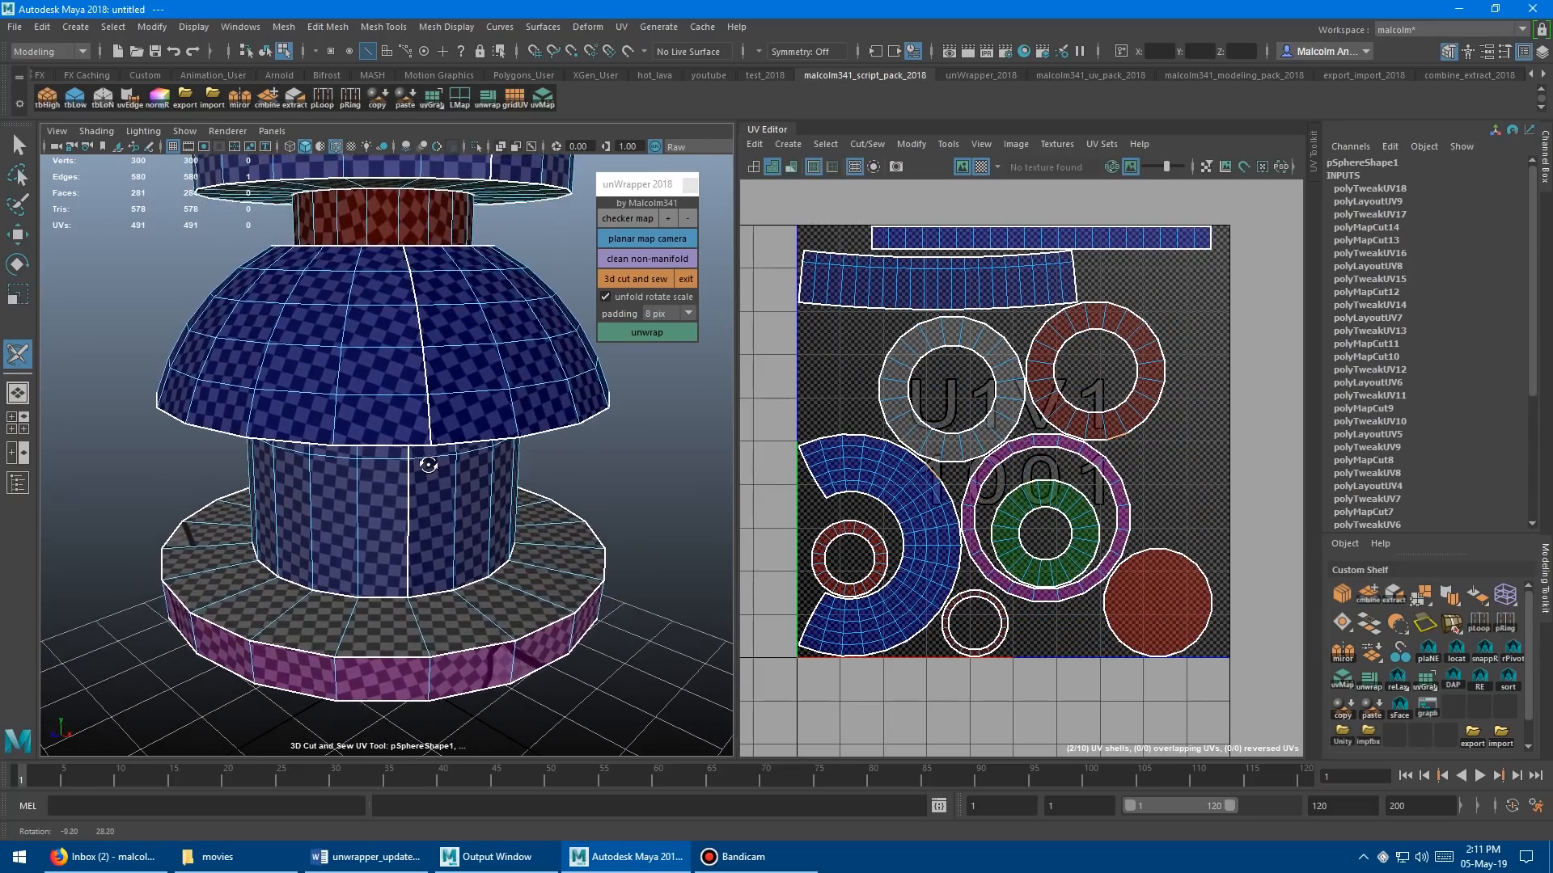
pyautogui.moveTo(429, 466); pyautogui.dragTo(228, 343)
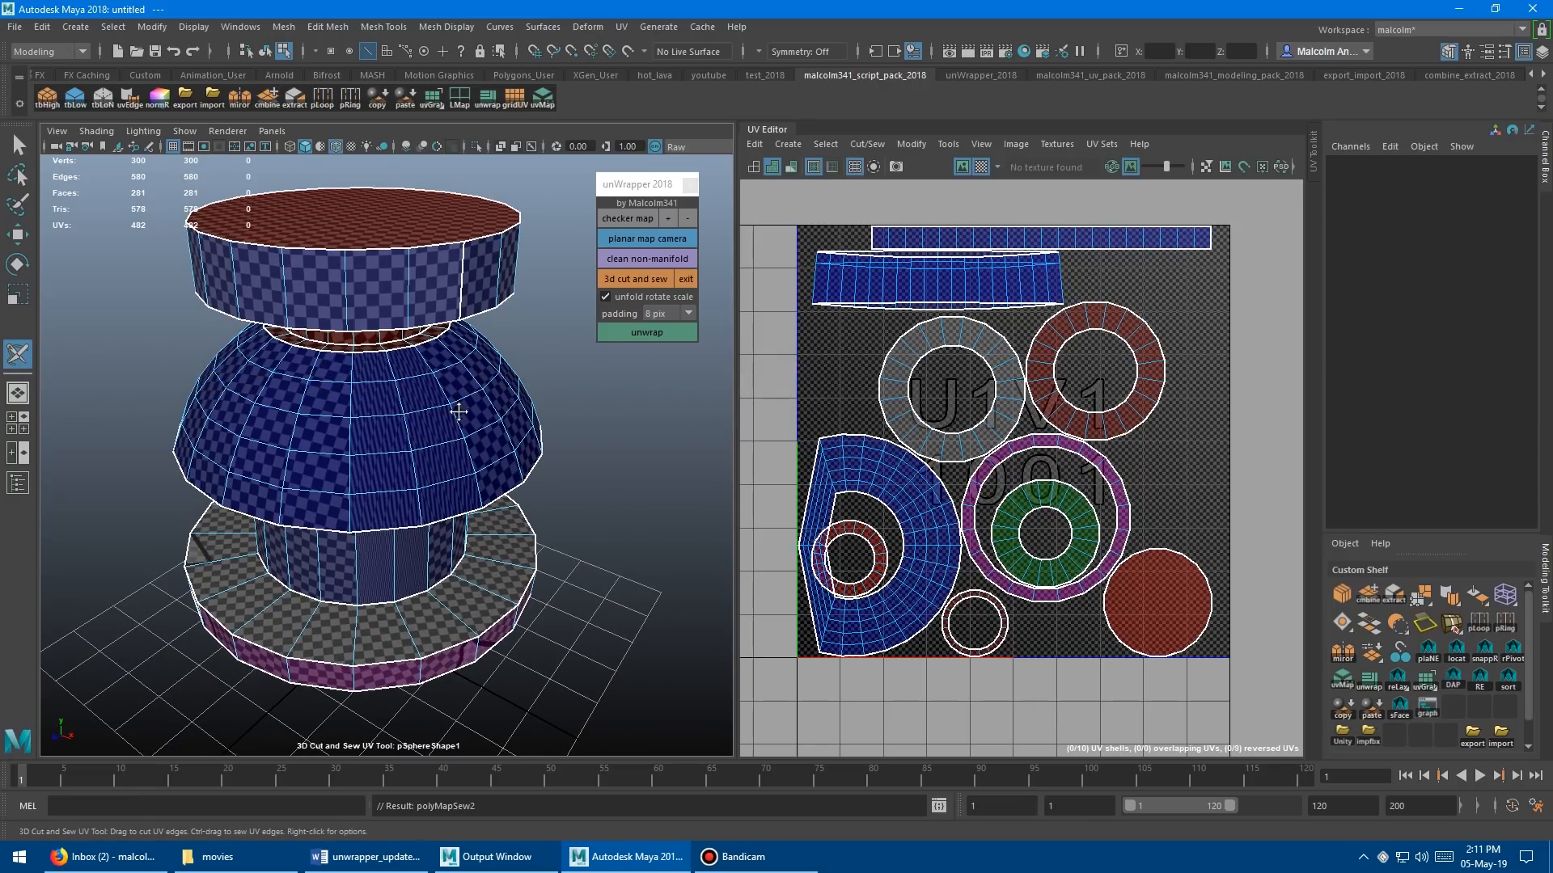
# Frame the whole model and unwrap to repack all UV shells after sewing
pyautogui.moveTo(456, 411); pyautogui.dragTo(519, 416)
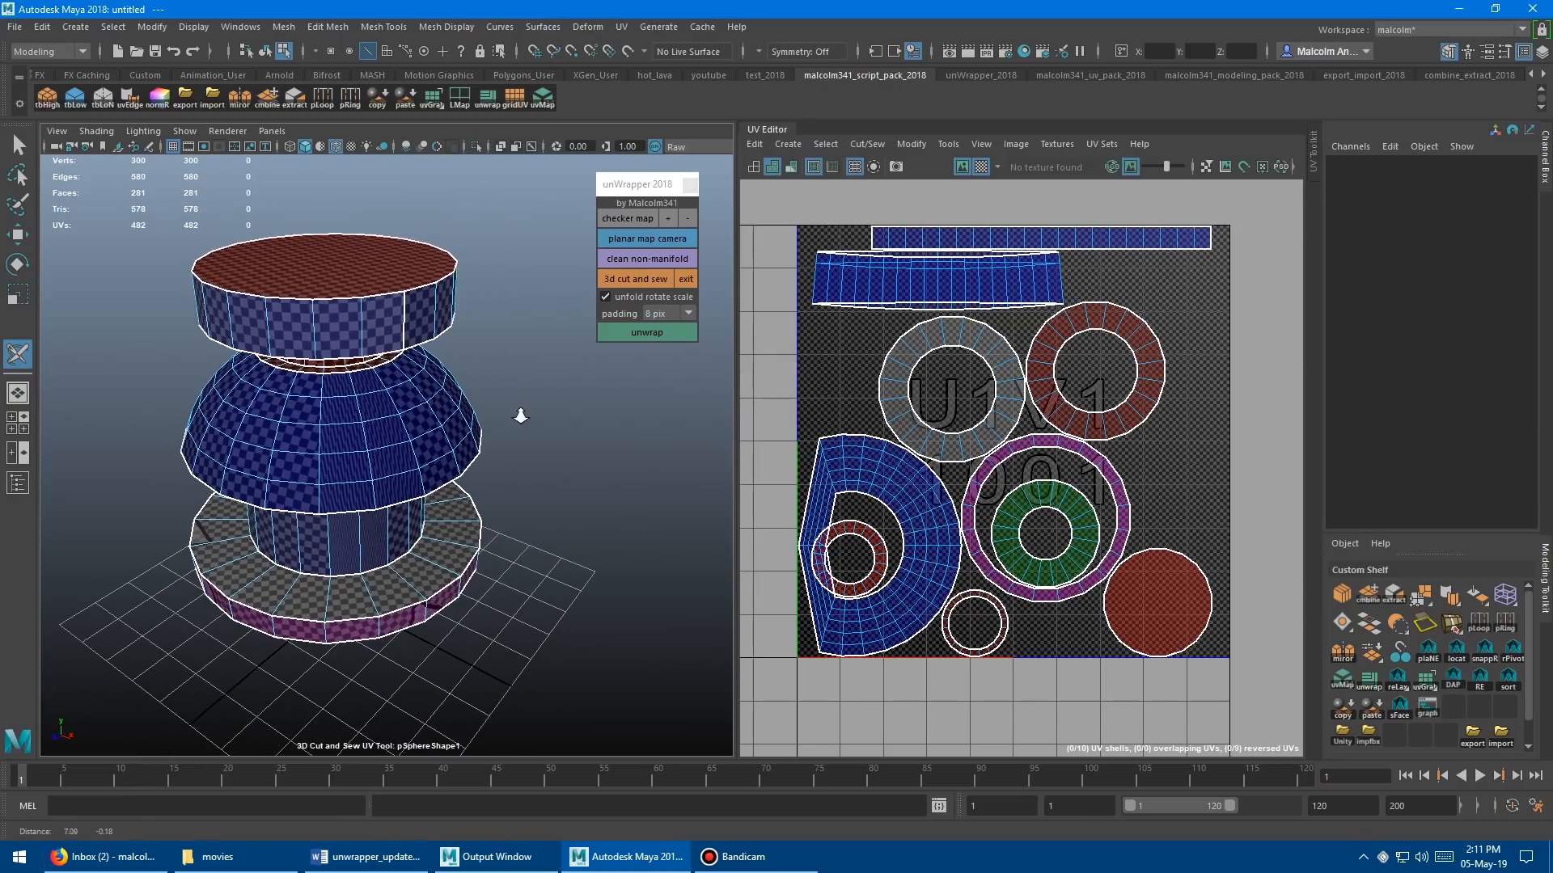
pyautogui.click(645, 331)
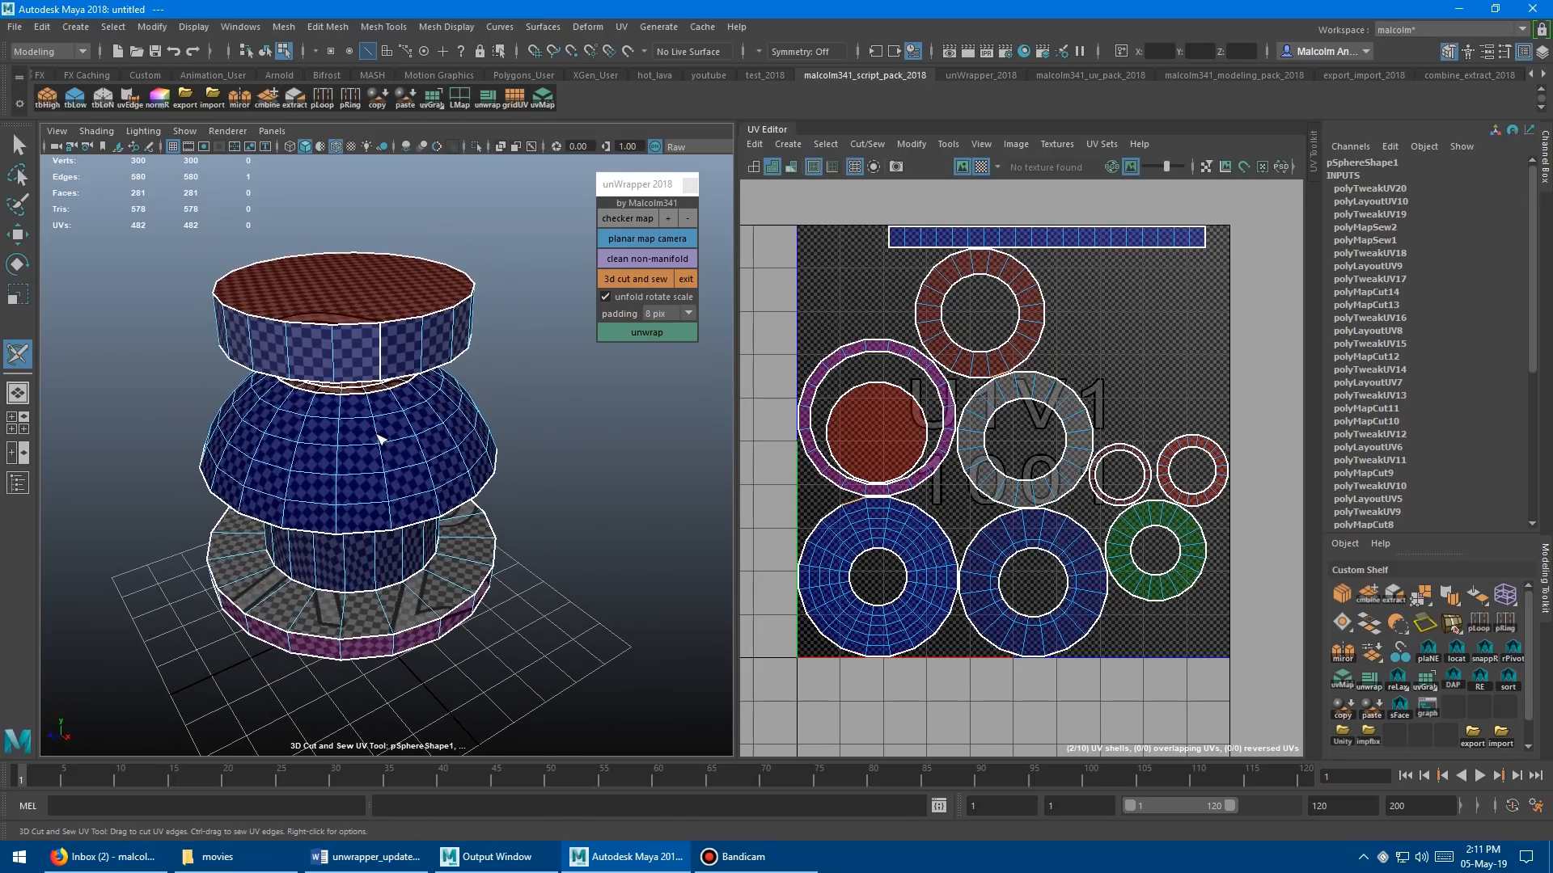
pyautogui.moveTo(1116, 482)
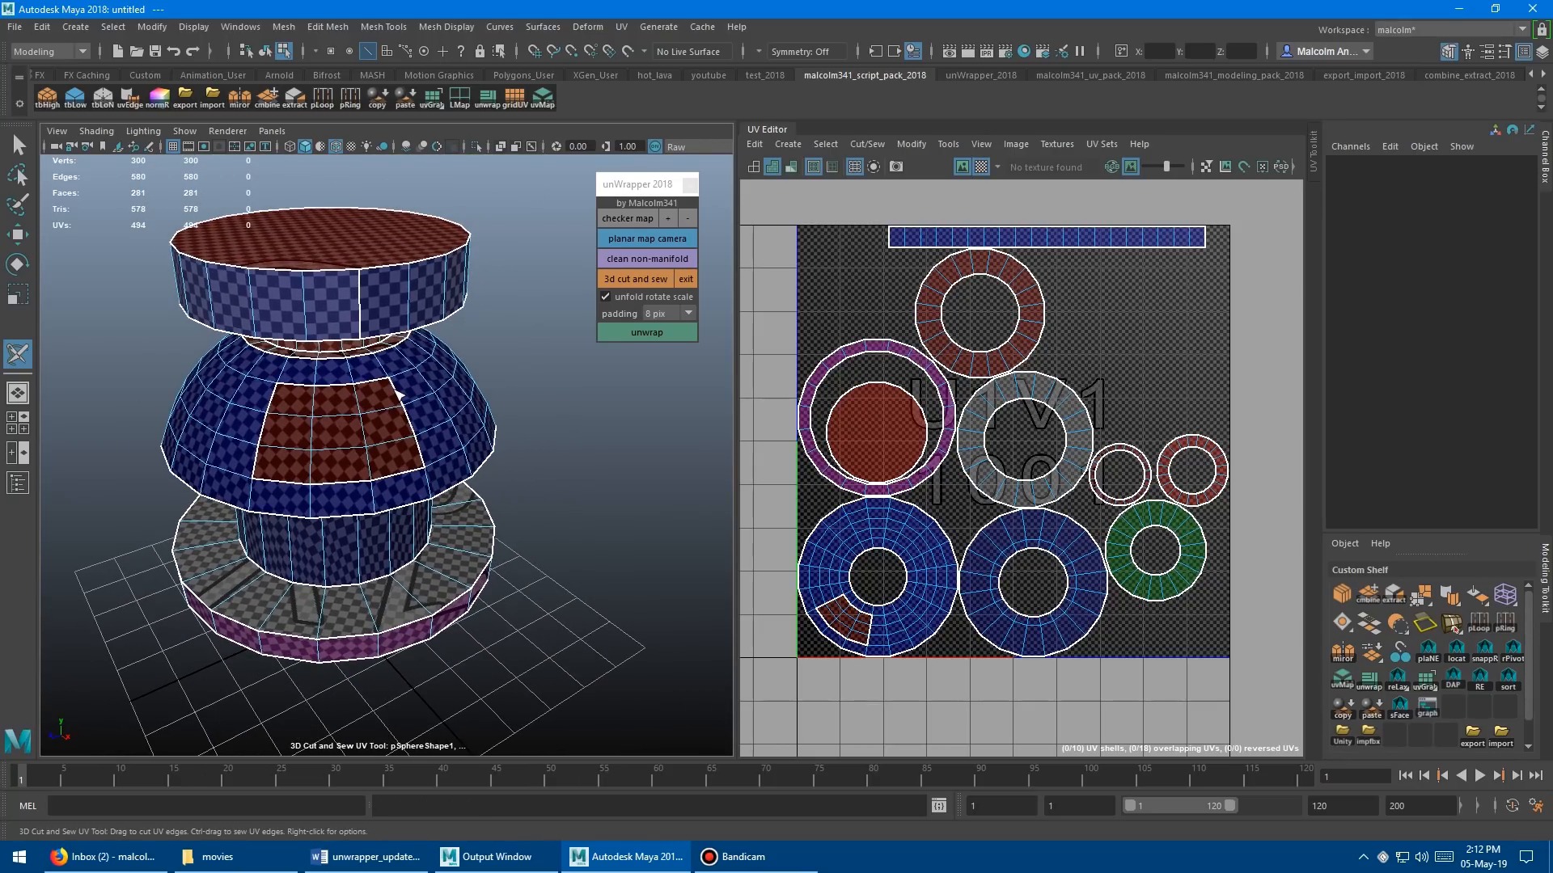
# Sew the red patch's border edges back into the dome shell and repack
pyautogui.click(646, 332)
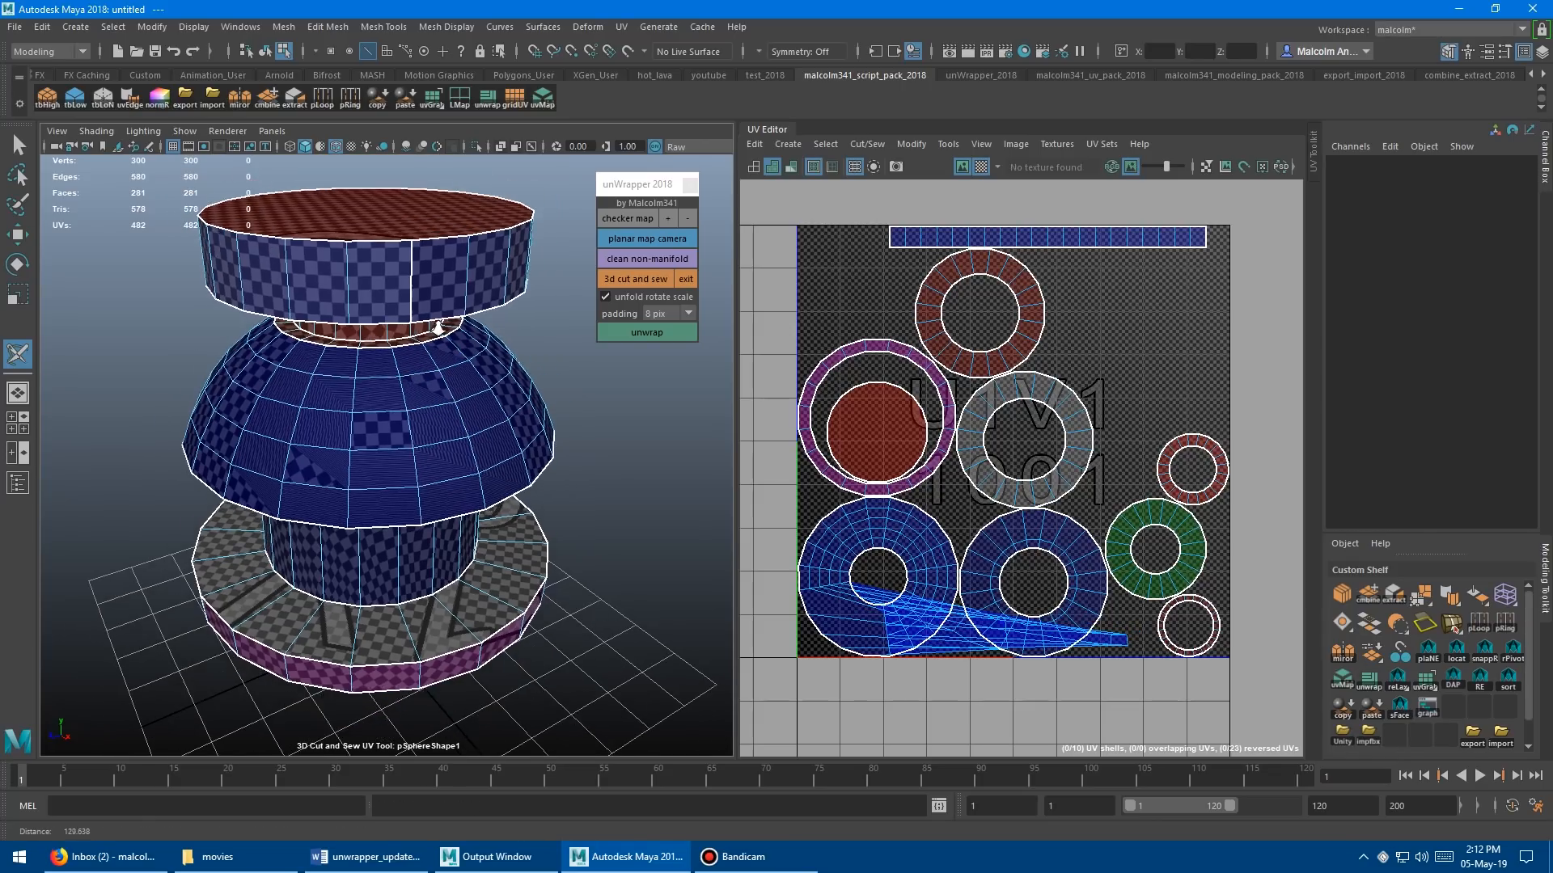
pyautogui.click(645, 334)
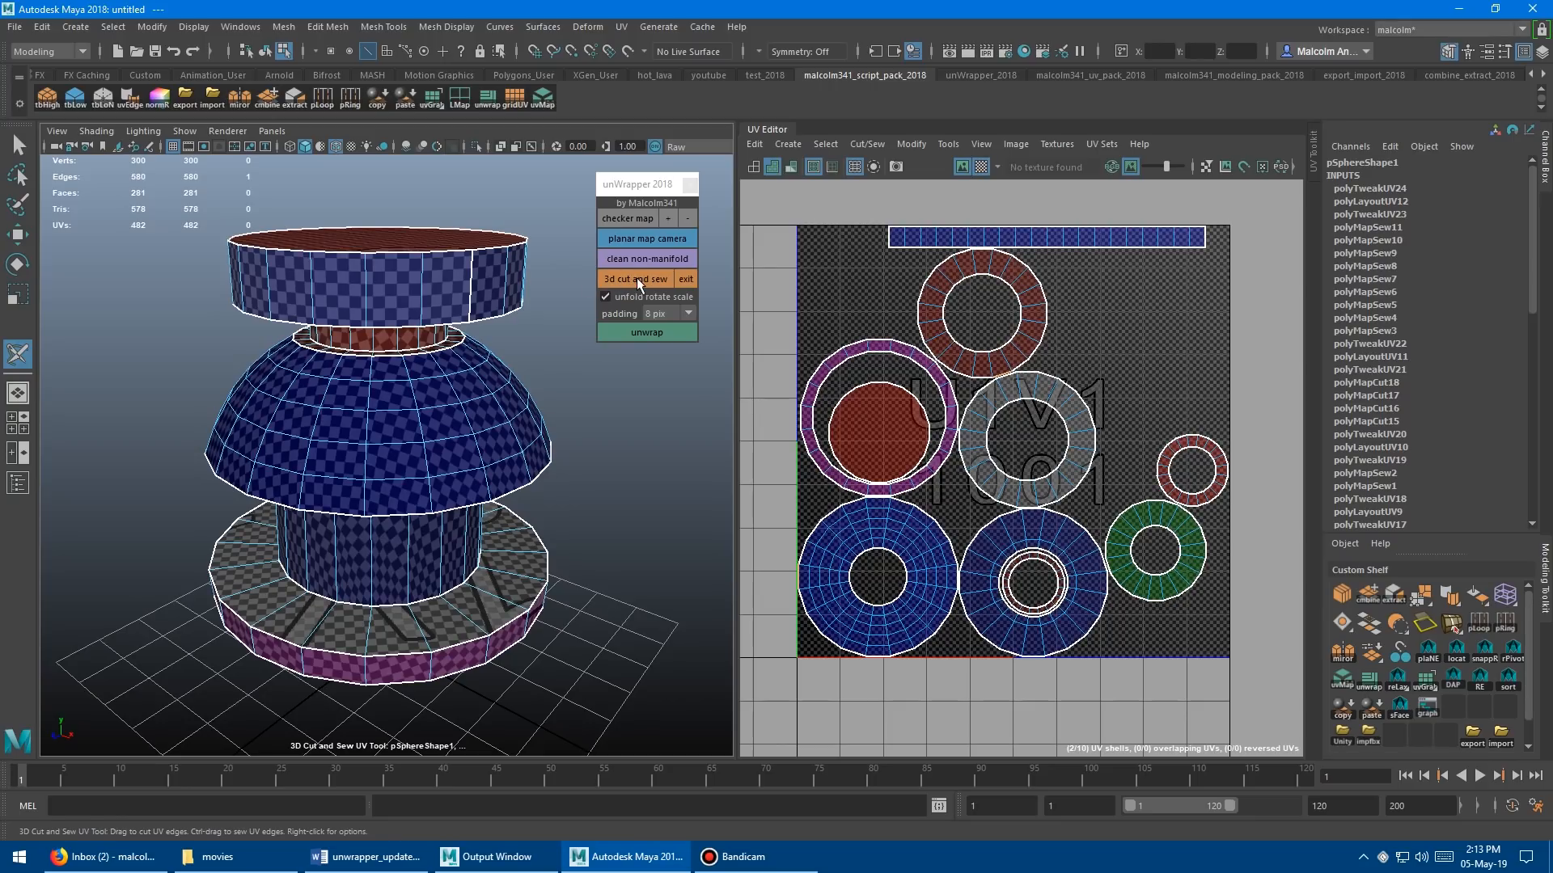
pyautogui.moveTo(183, 323)
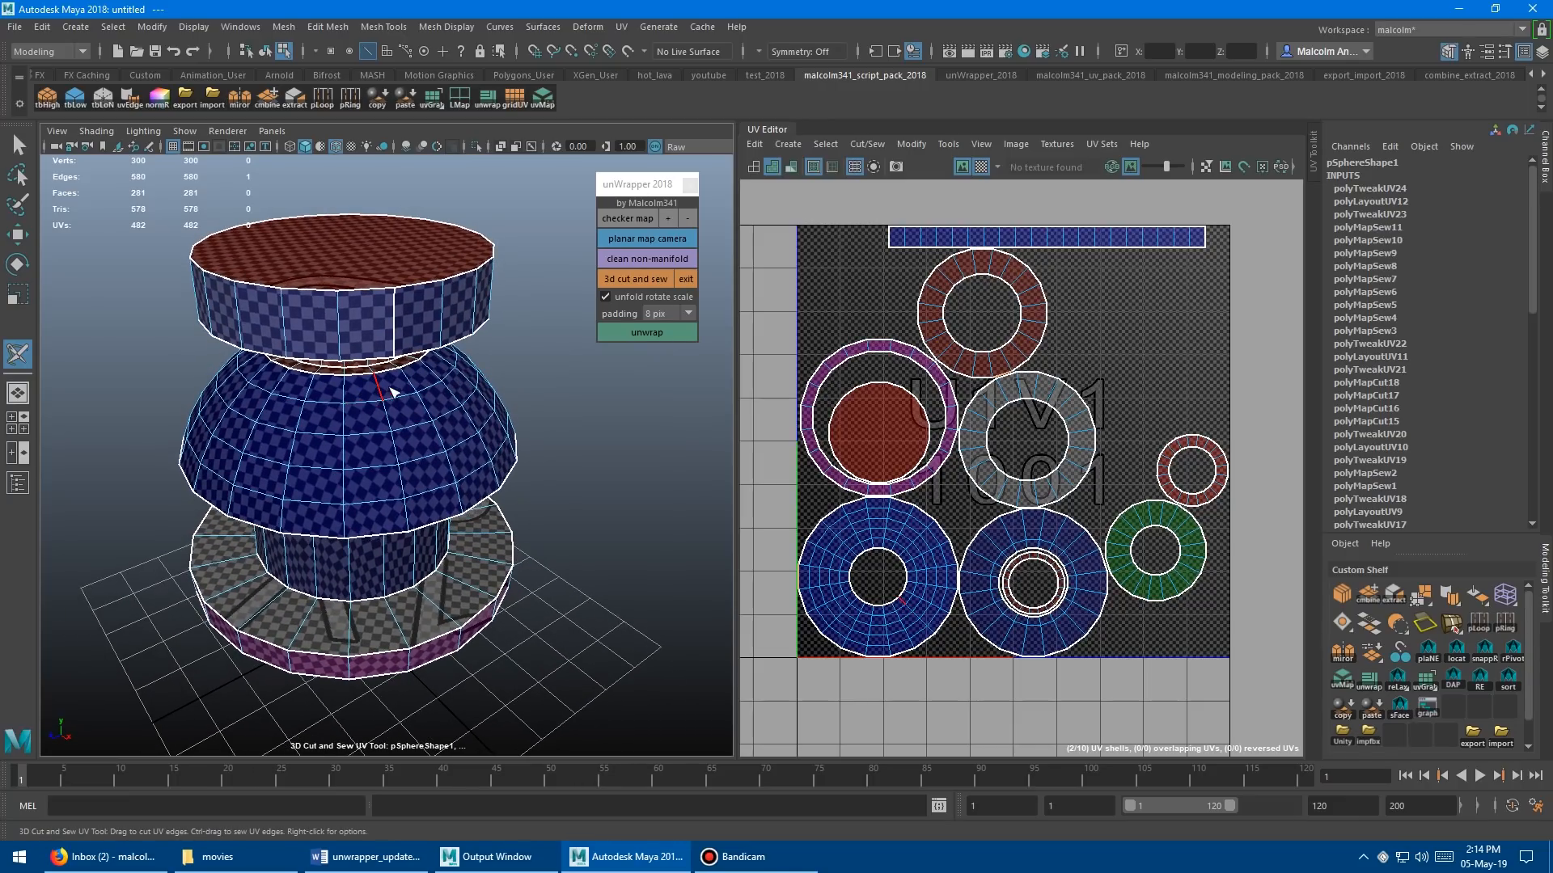
# Exit the 3D Cut and Sew tool via the viewport right-click menu
pyautogui.rightClick(394, 392)
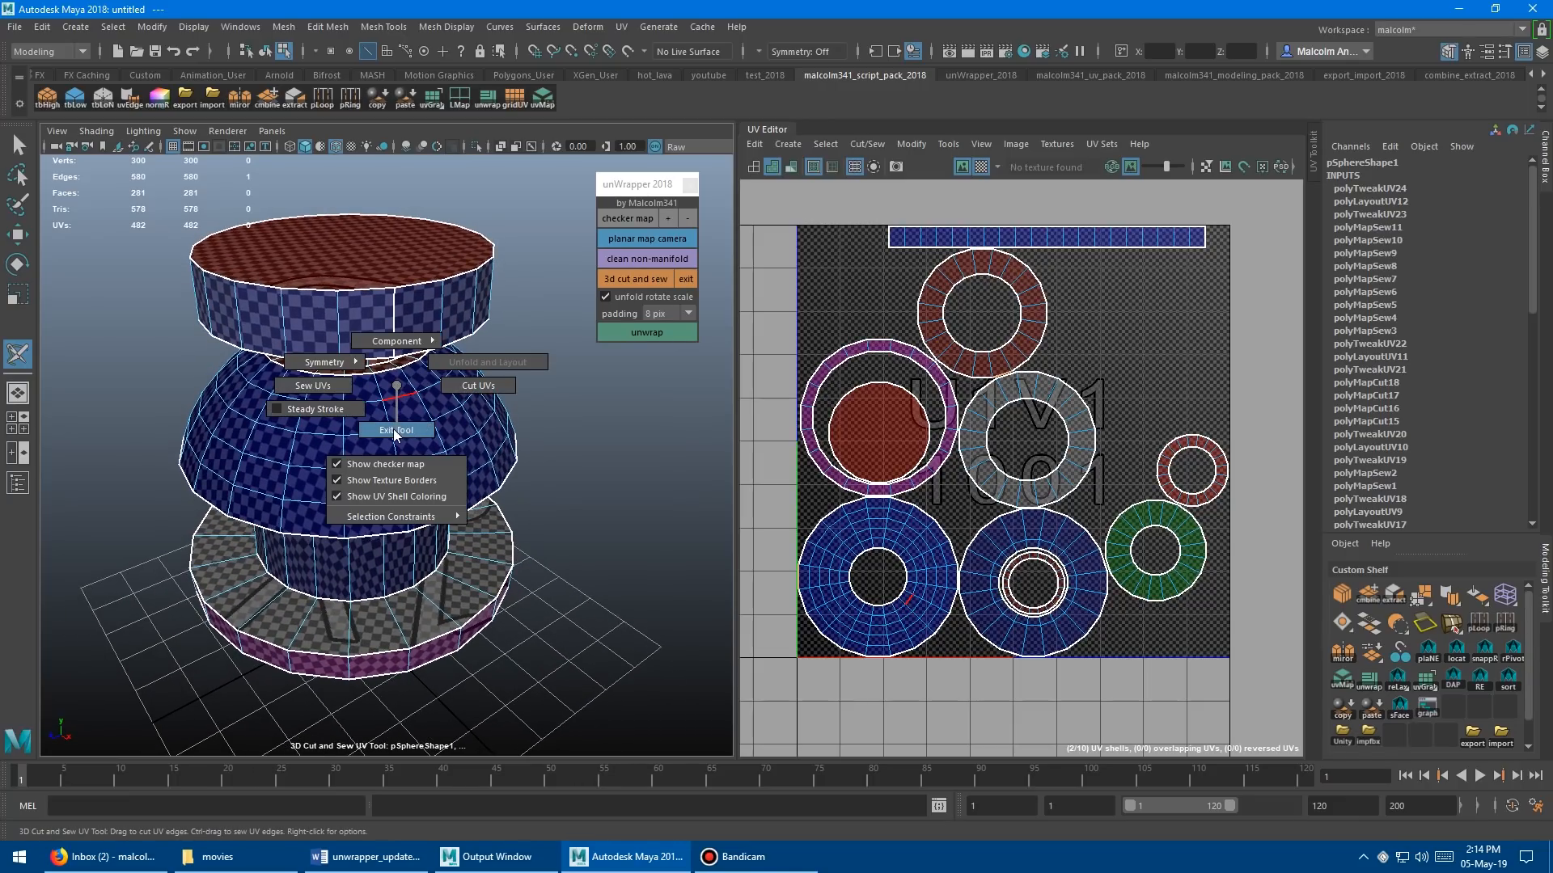
pyautogui.rightClick(397, 406)
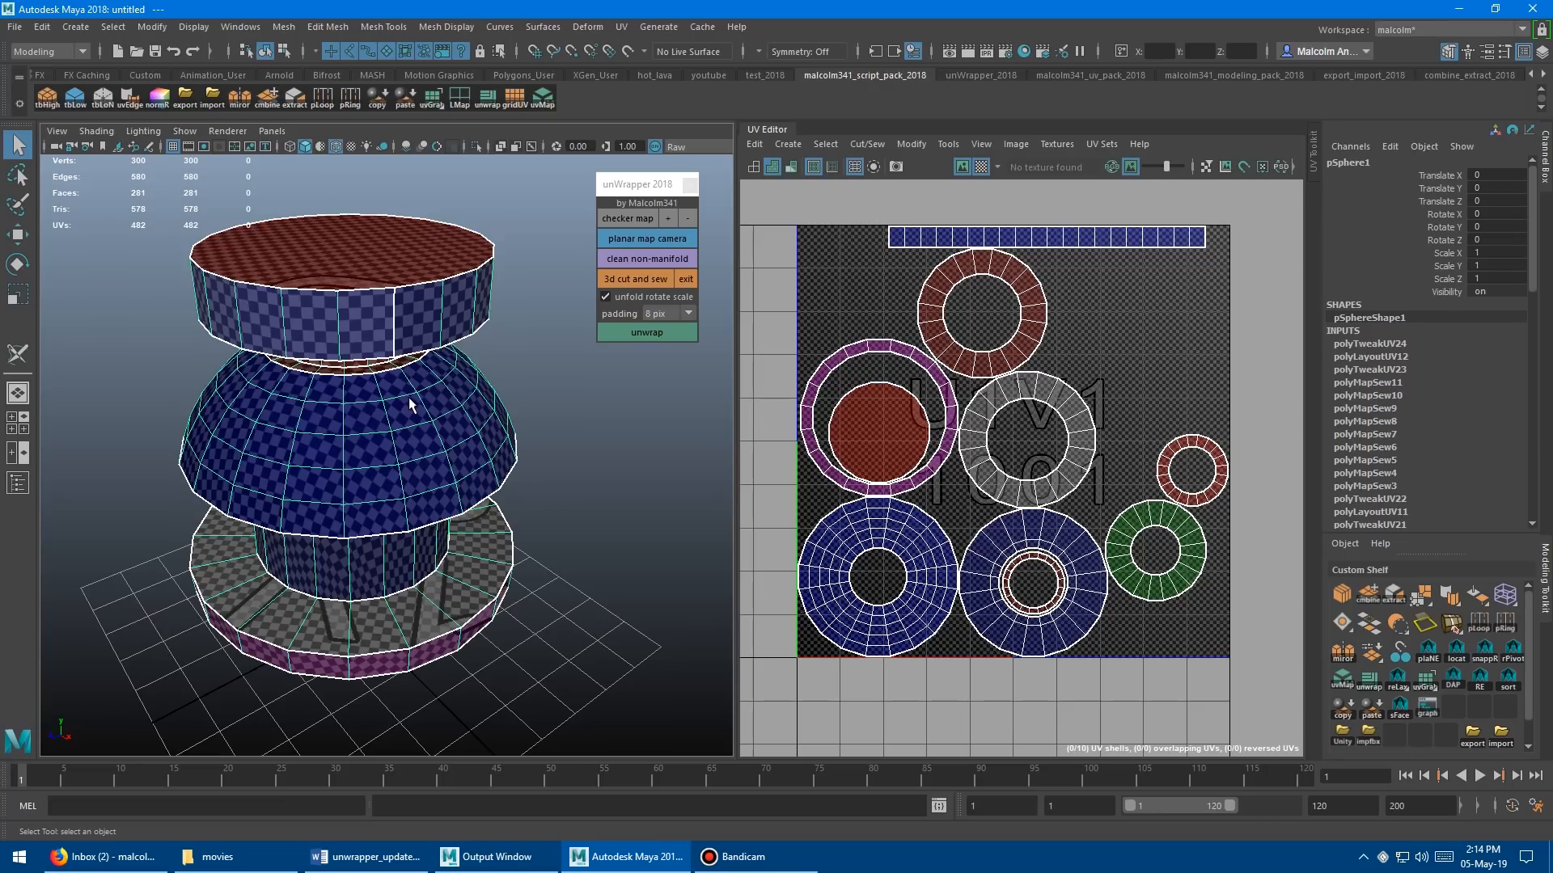
pyautogui.moveTo(504, 311)
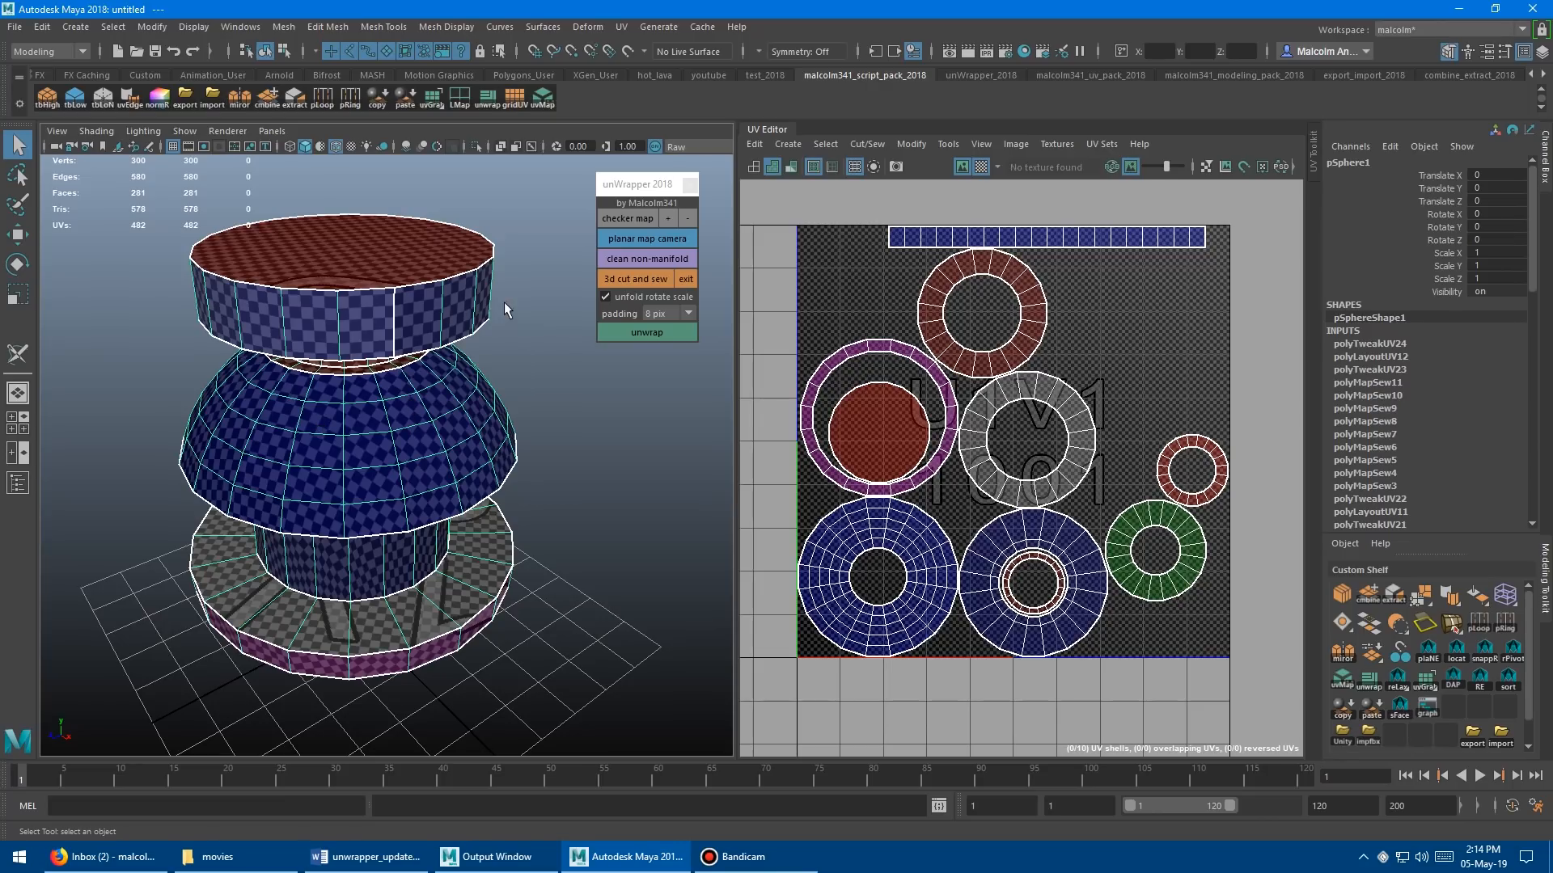
# With 3D Cut and Sew, cut a vertical seam down the dome and unwrap so it repacks as a C-shaped shell
pyautogui.click(634, 280)
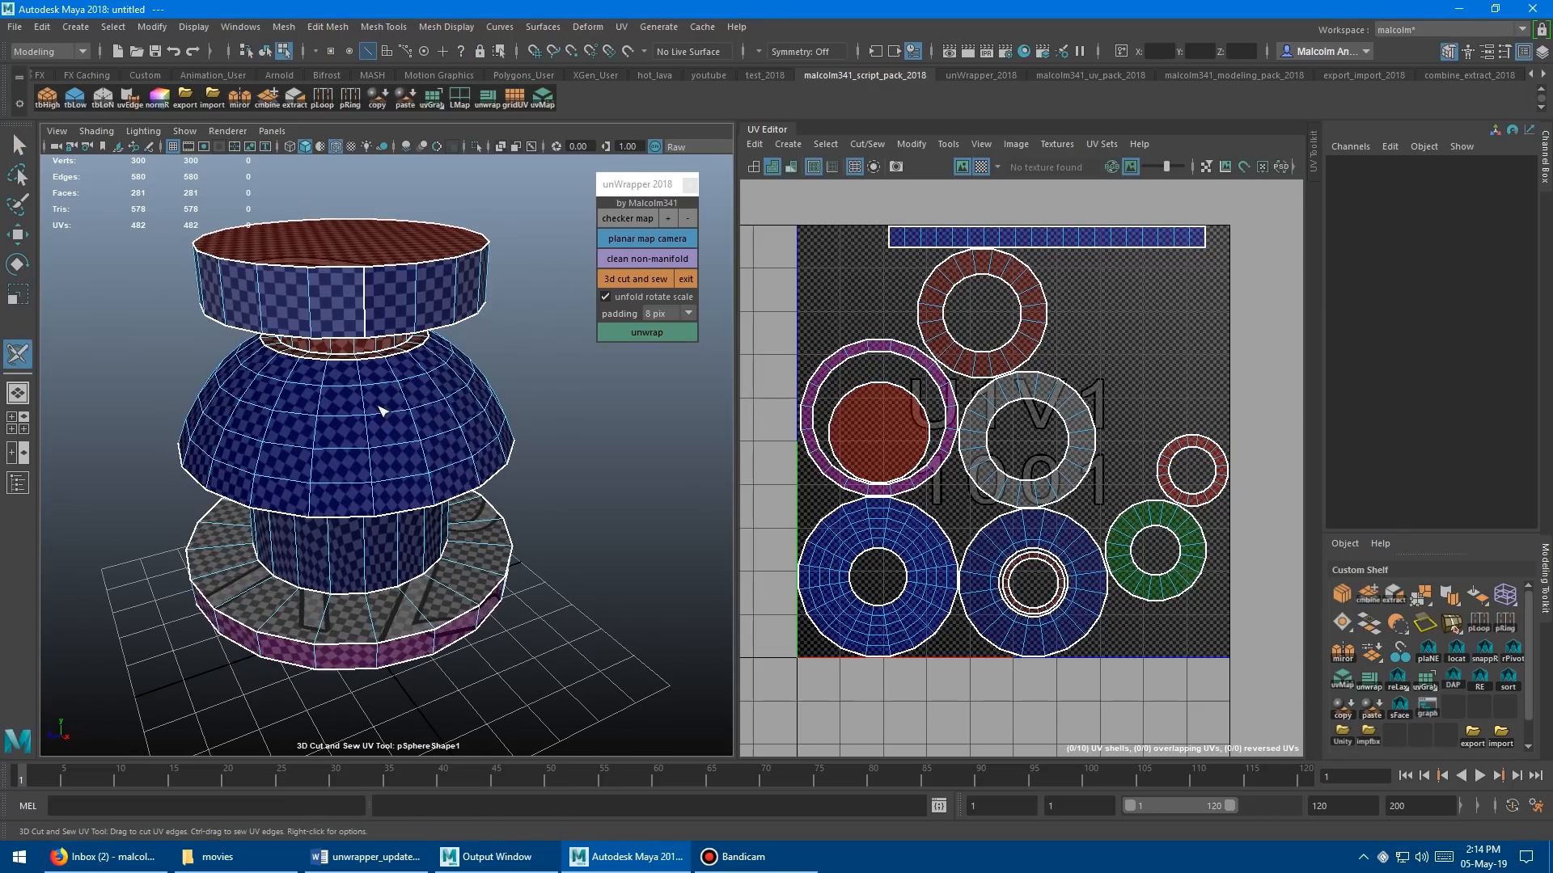
pyautogui.click(645, 332)
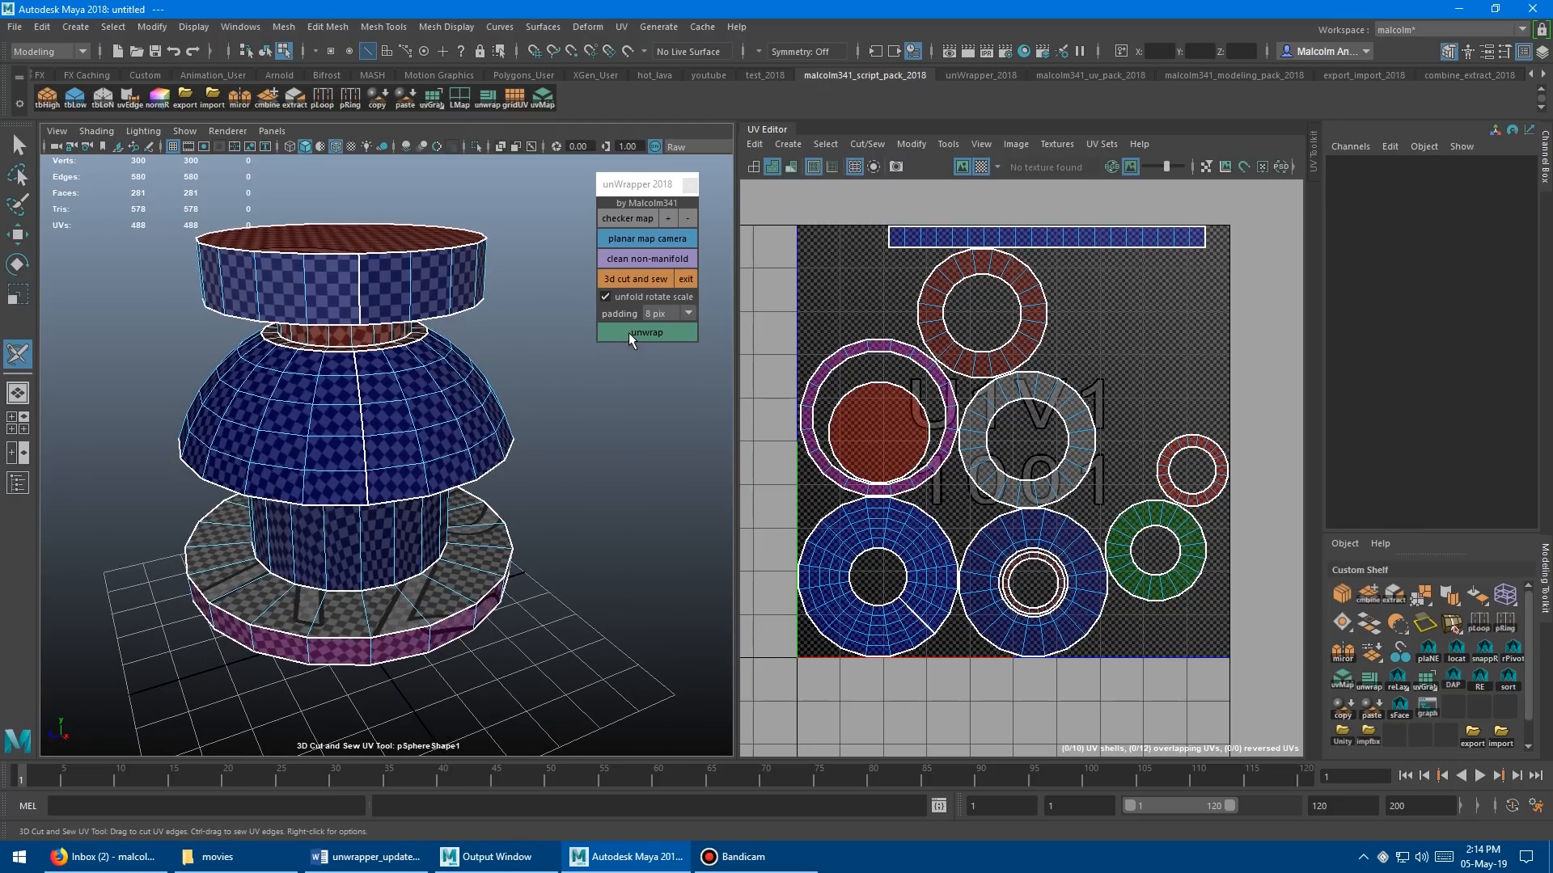
pyautogui.click(646, 332)
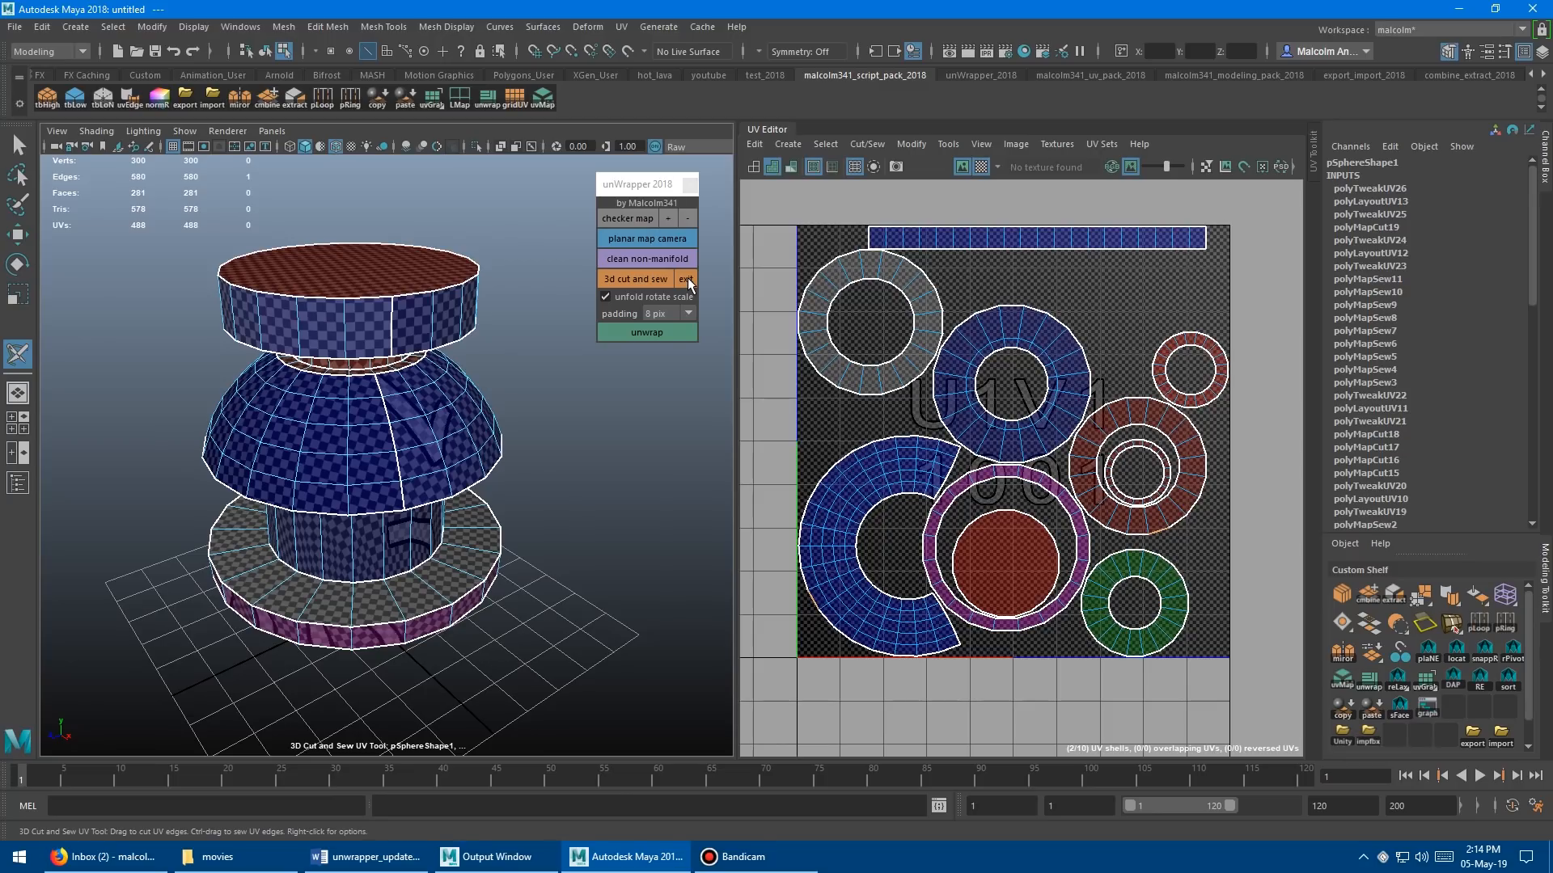
pyautogui.click(685, 278)
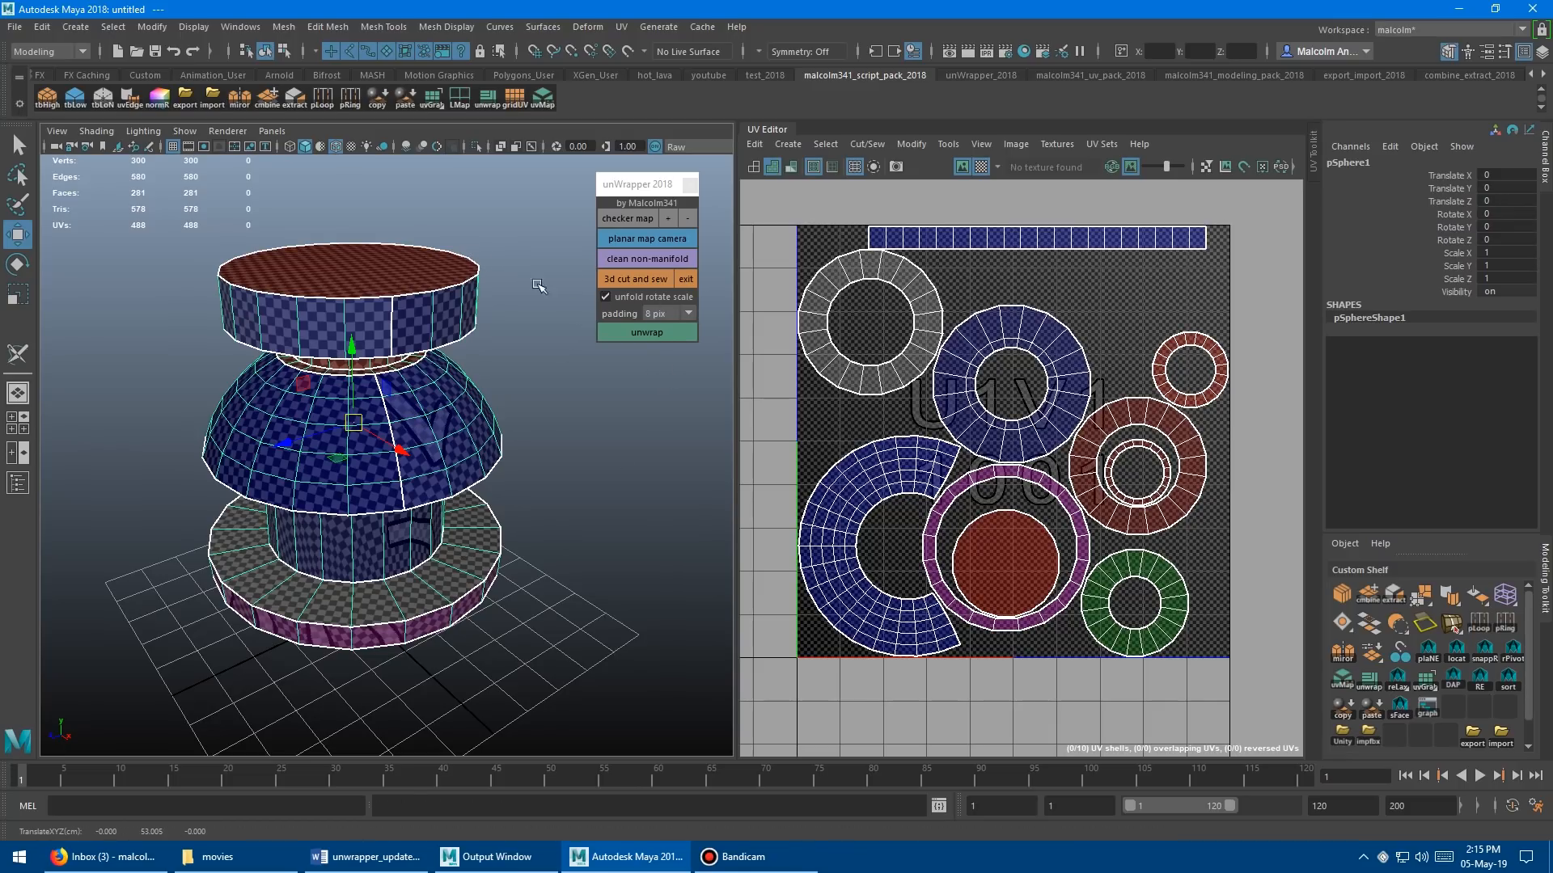
pyautogui.click(634, 278)
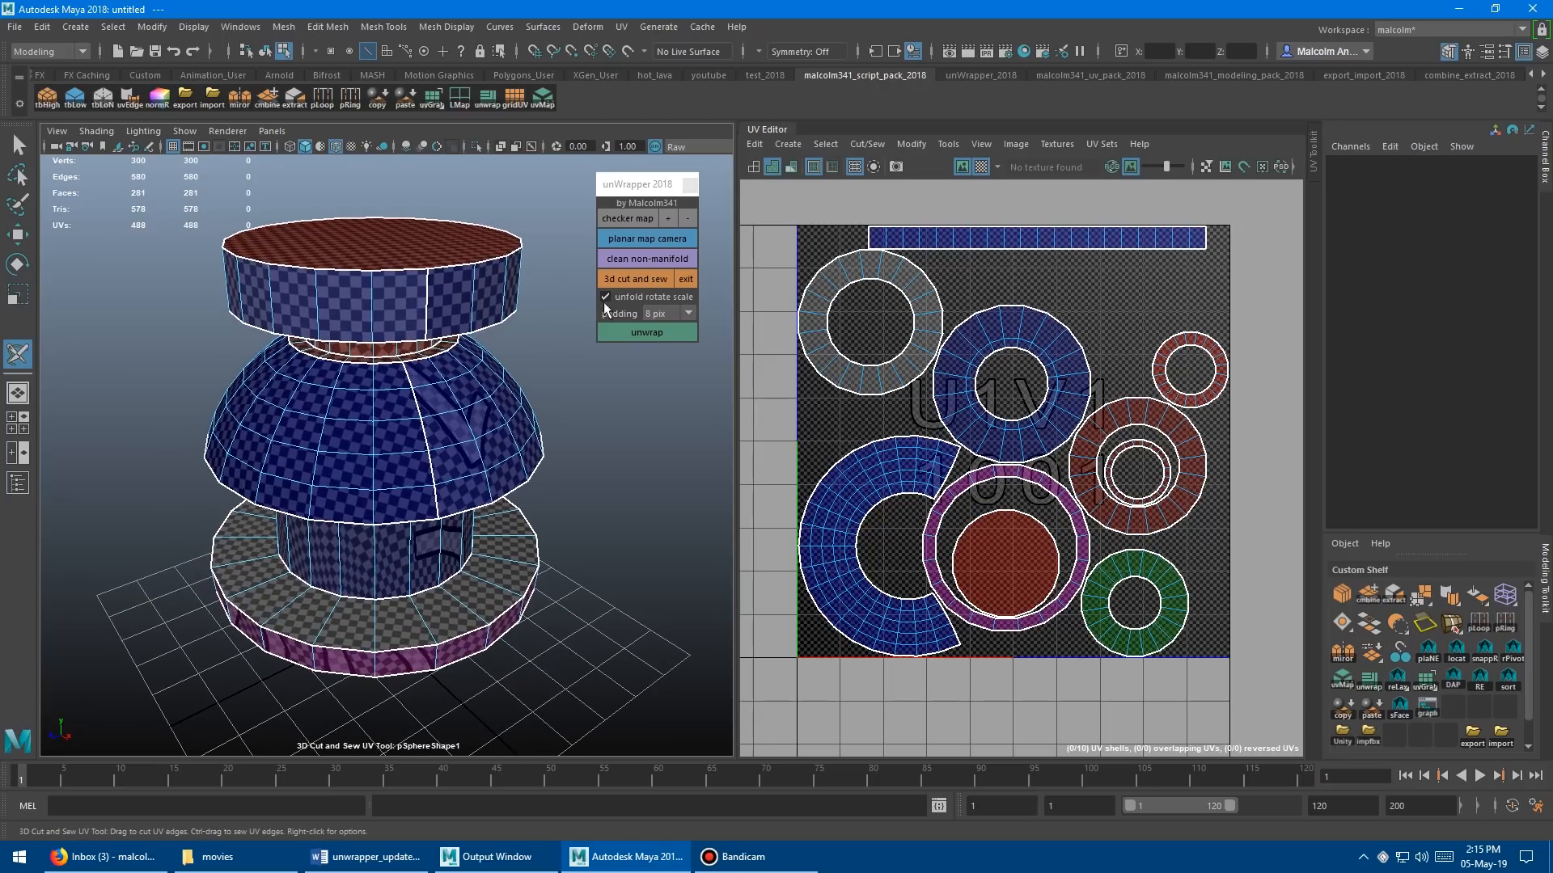
# Cut horizontal ring seams around the dome and repack the band shells with 32-pixel padding
pyautogui.moveTo(396, 396); pyautogui.dragTo(401, 336)
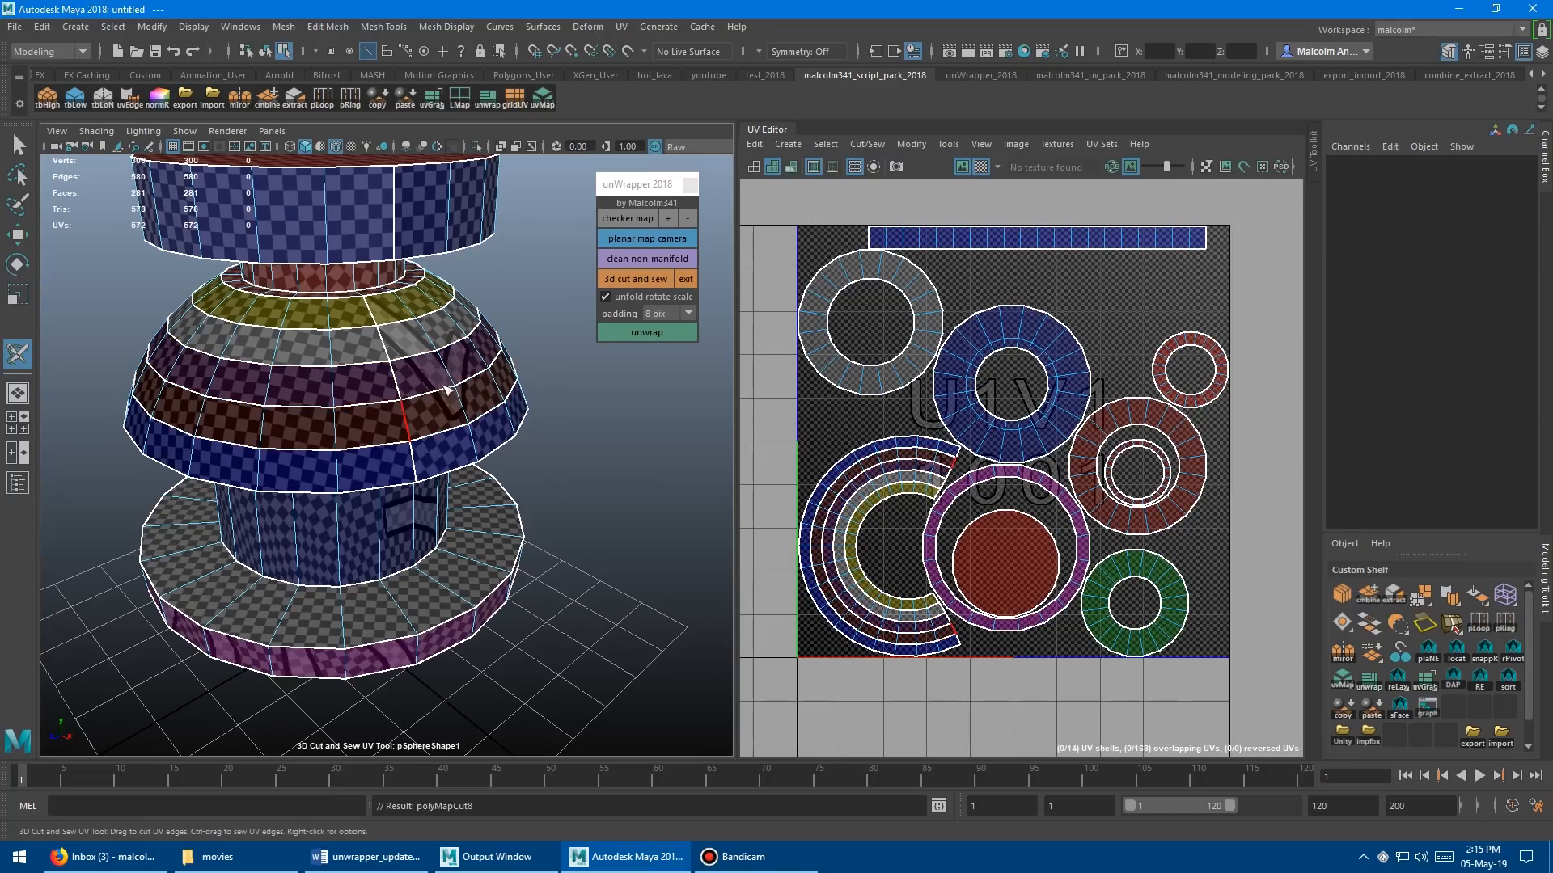
pyautogui.click(645, 331)
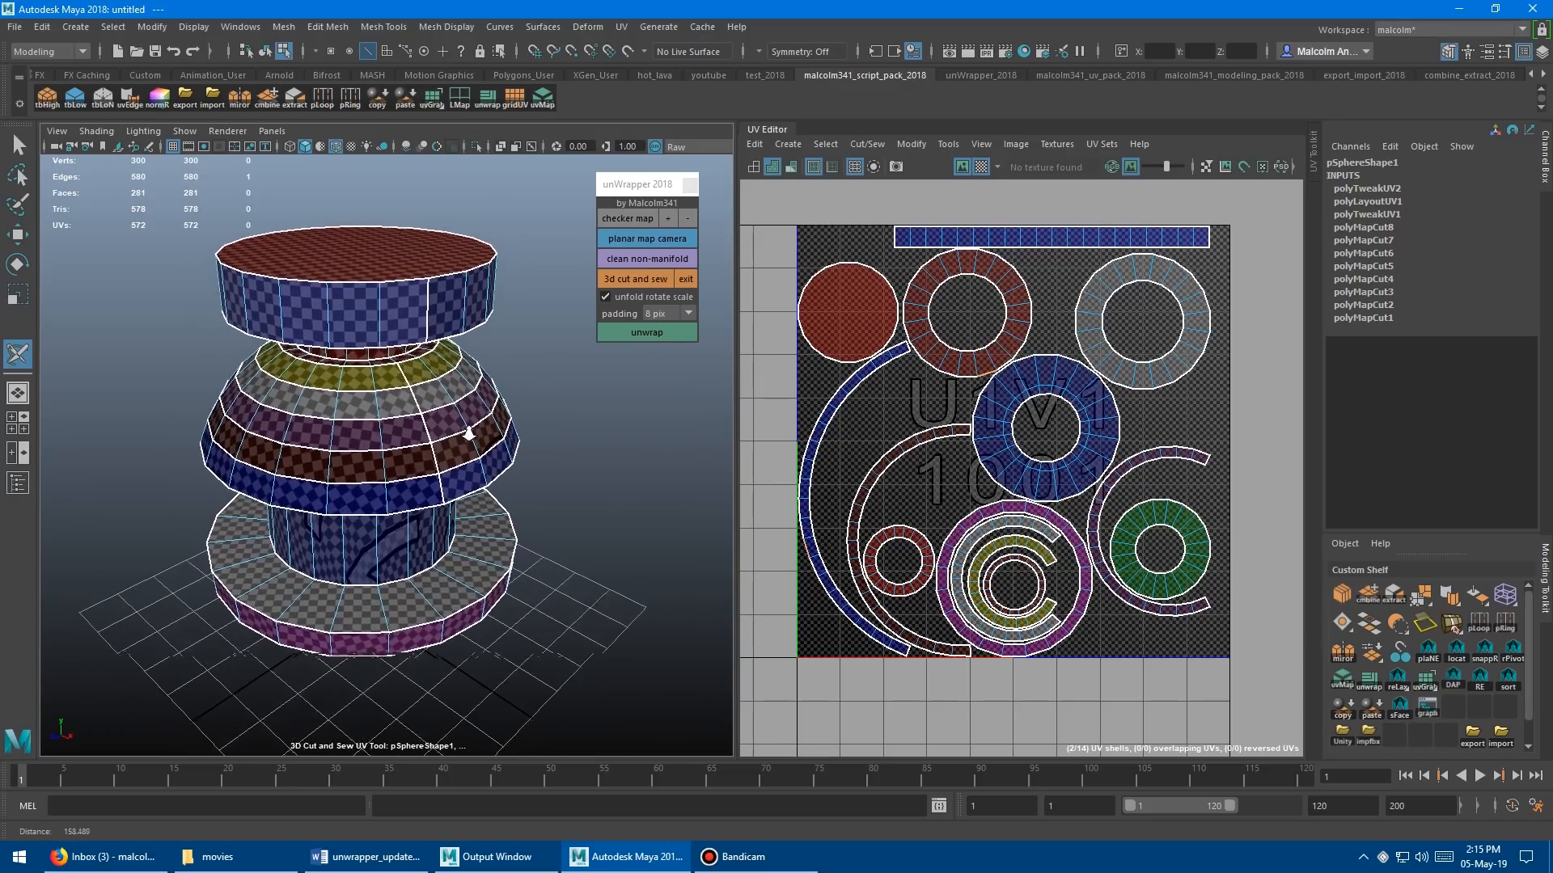
pyautogui.click(661, 314)
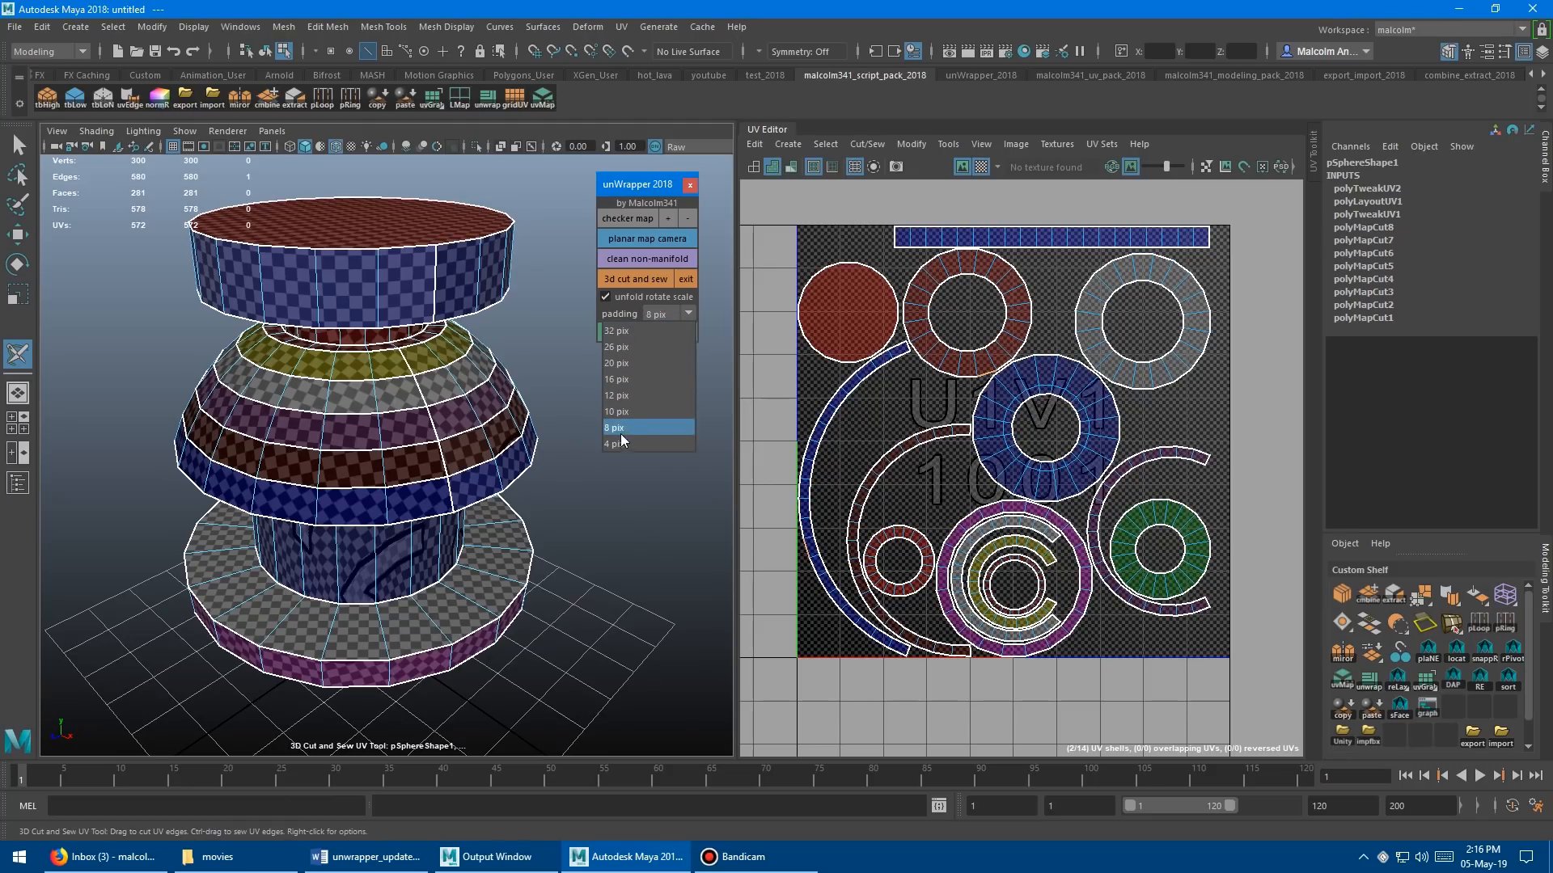
pyautogui.click(615, 330)
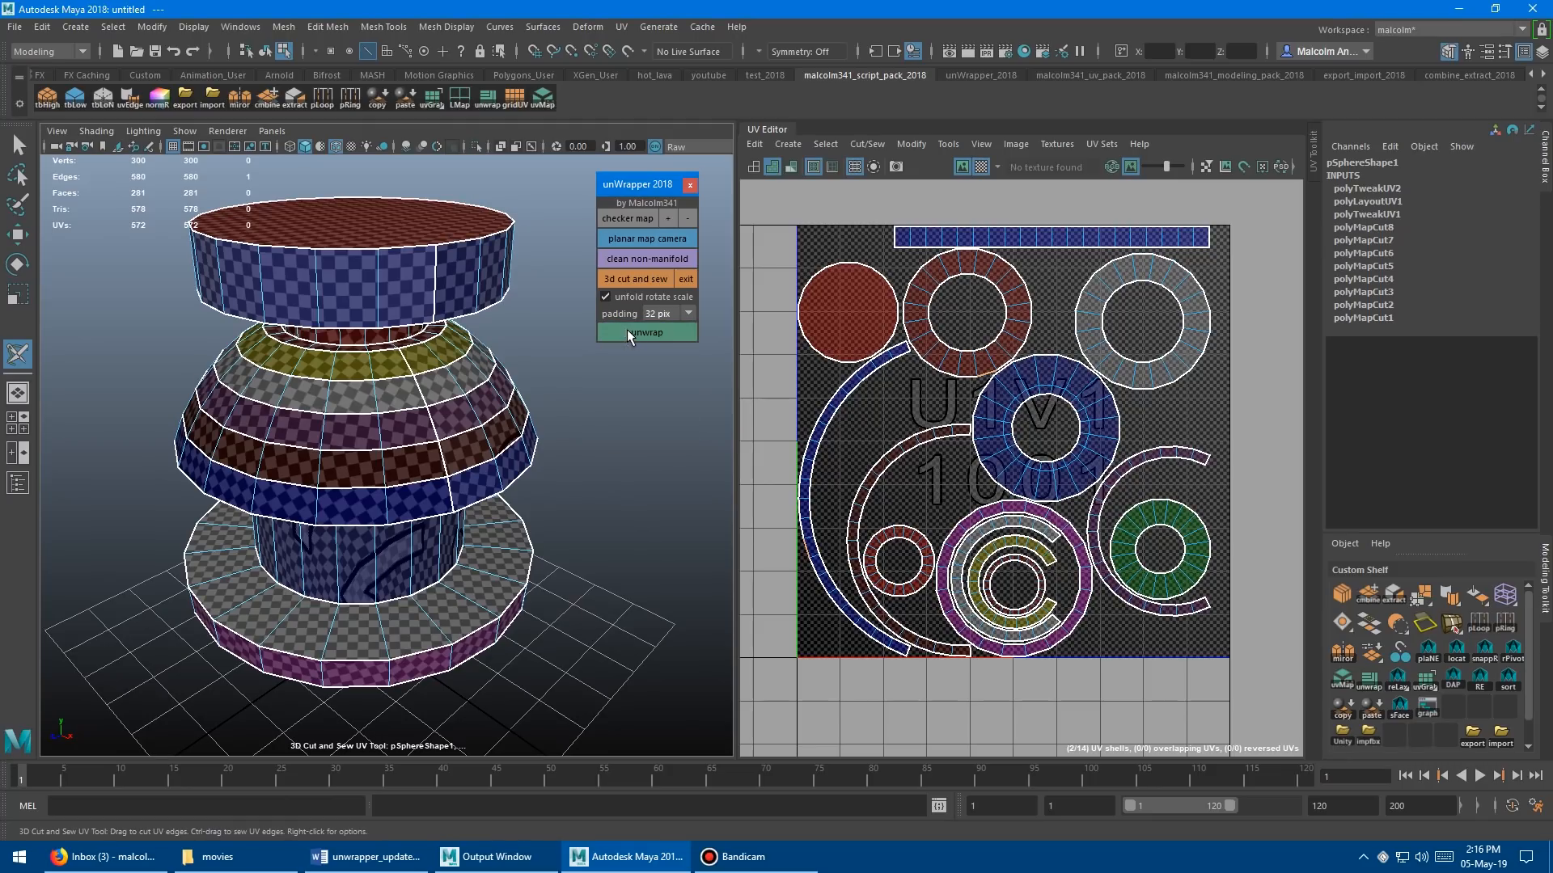
pyautogui.click(645, 333)
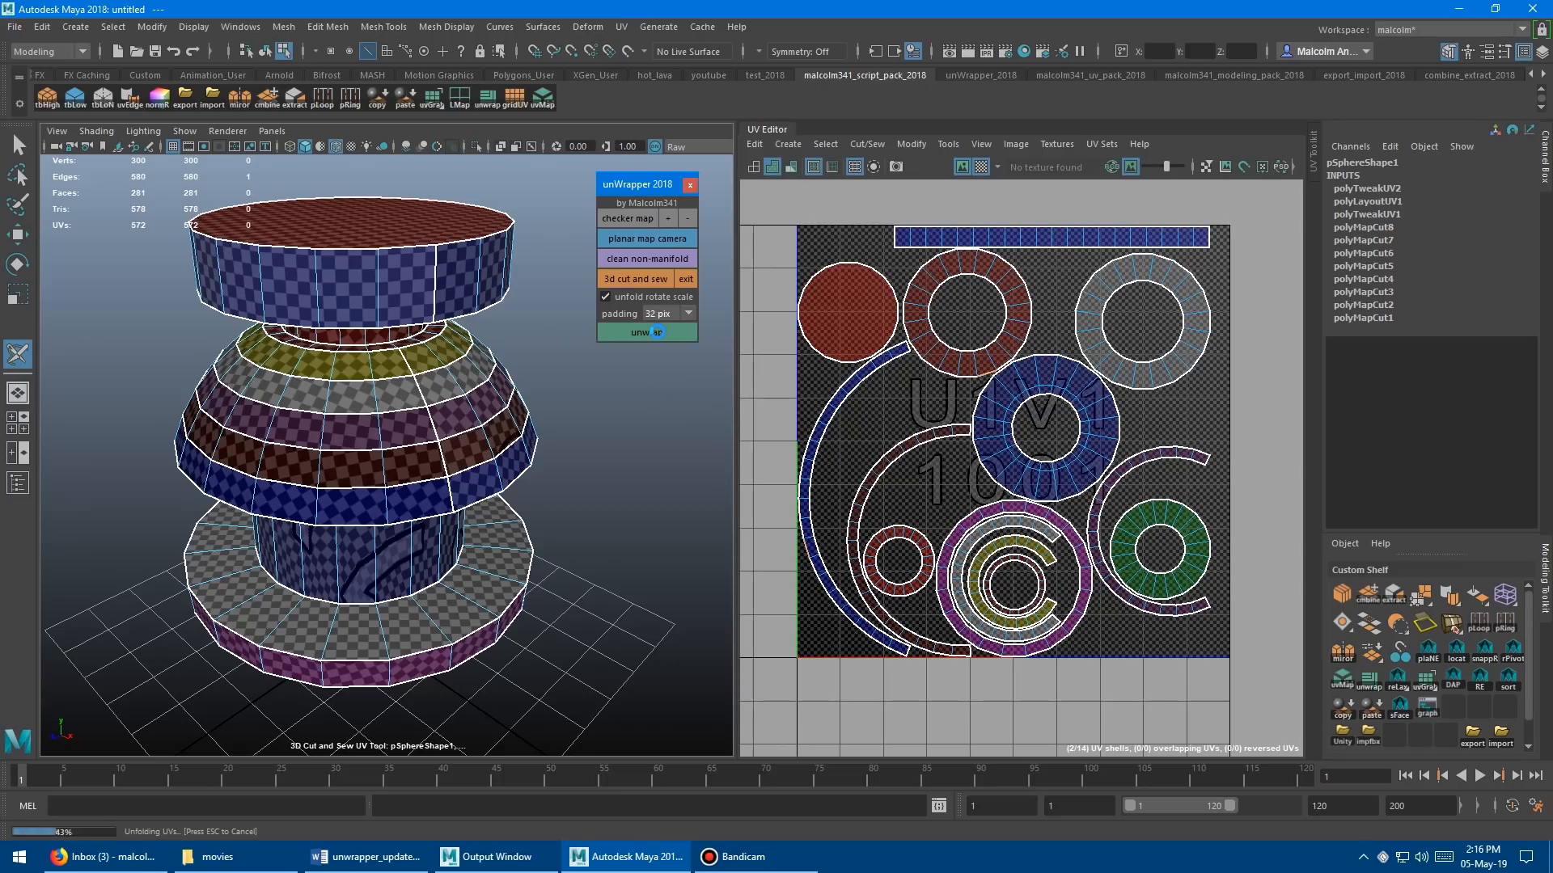
# Repack the UV shells again and reduce the shell padding to 10 pixels
pyautogui.click(645, 331)
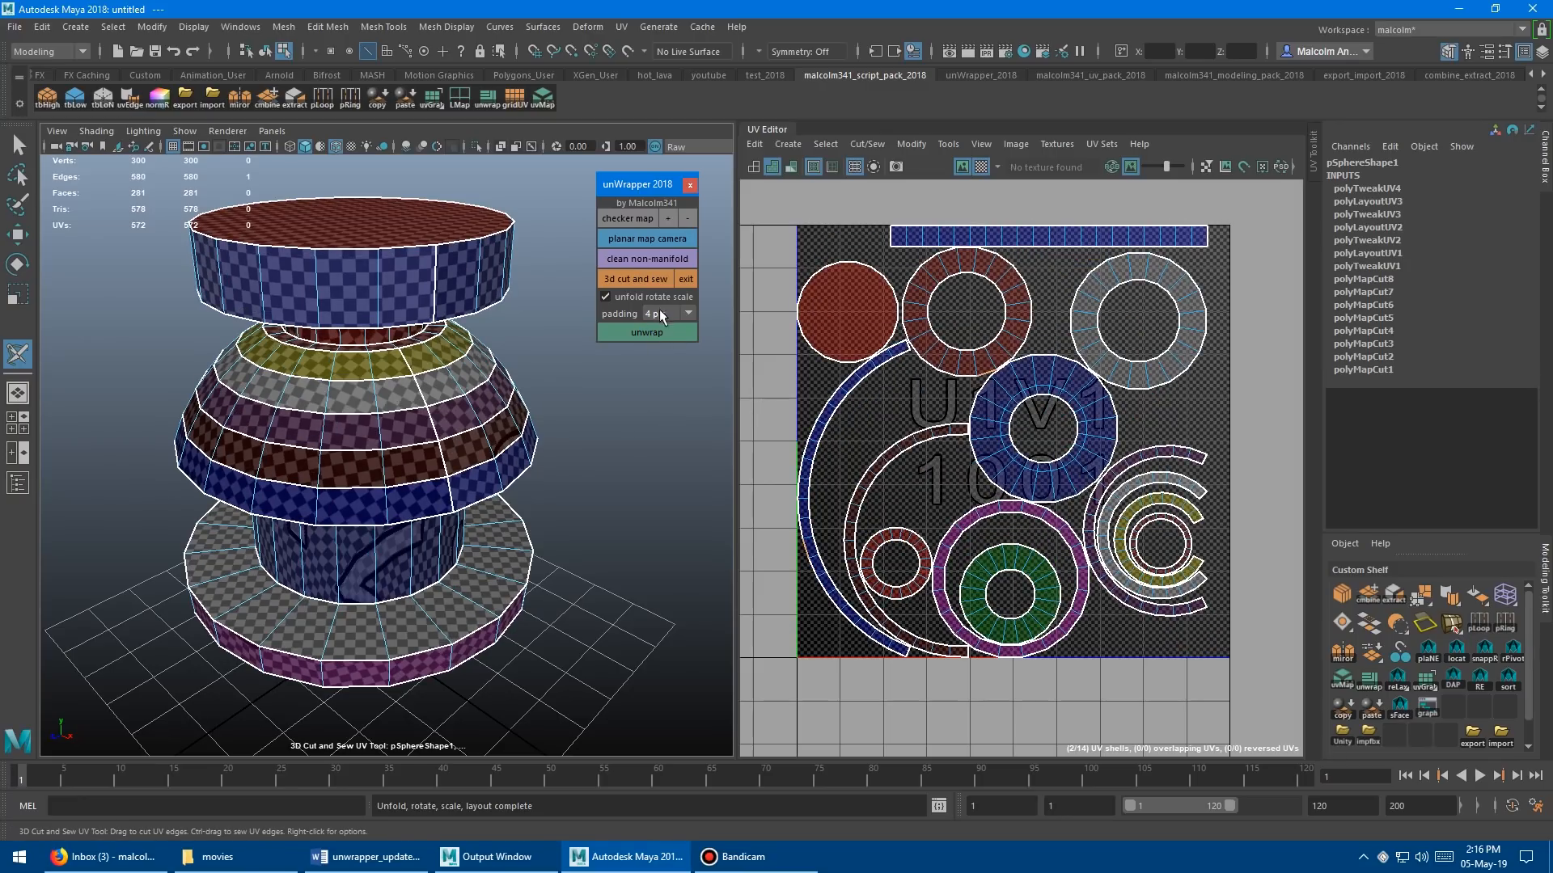
pyautogui.click(668, 314)
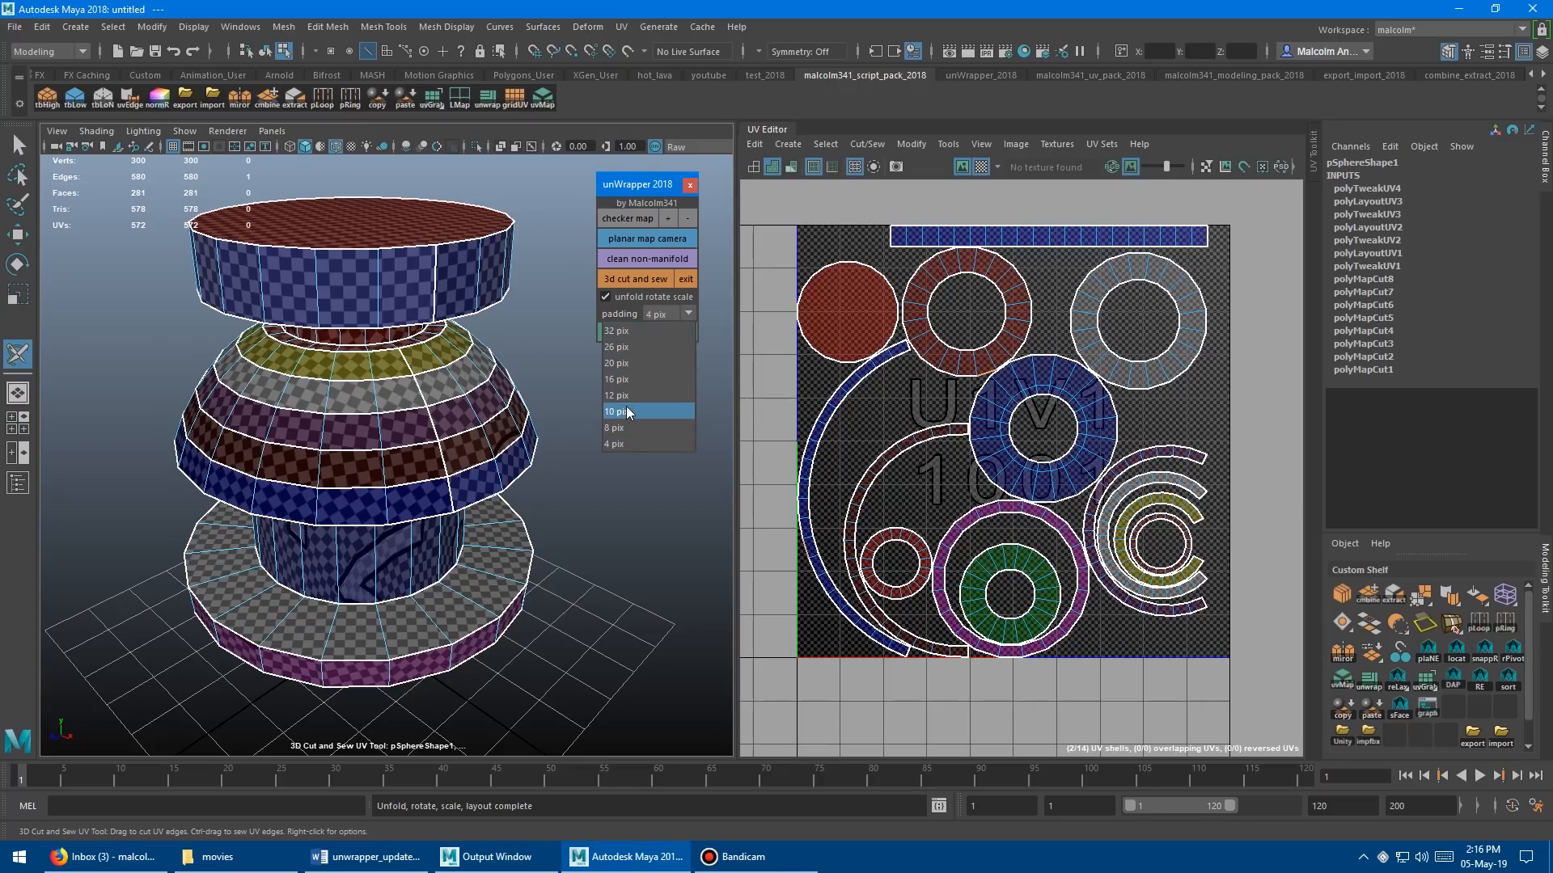
pyautogui.click(620, 330)
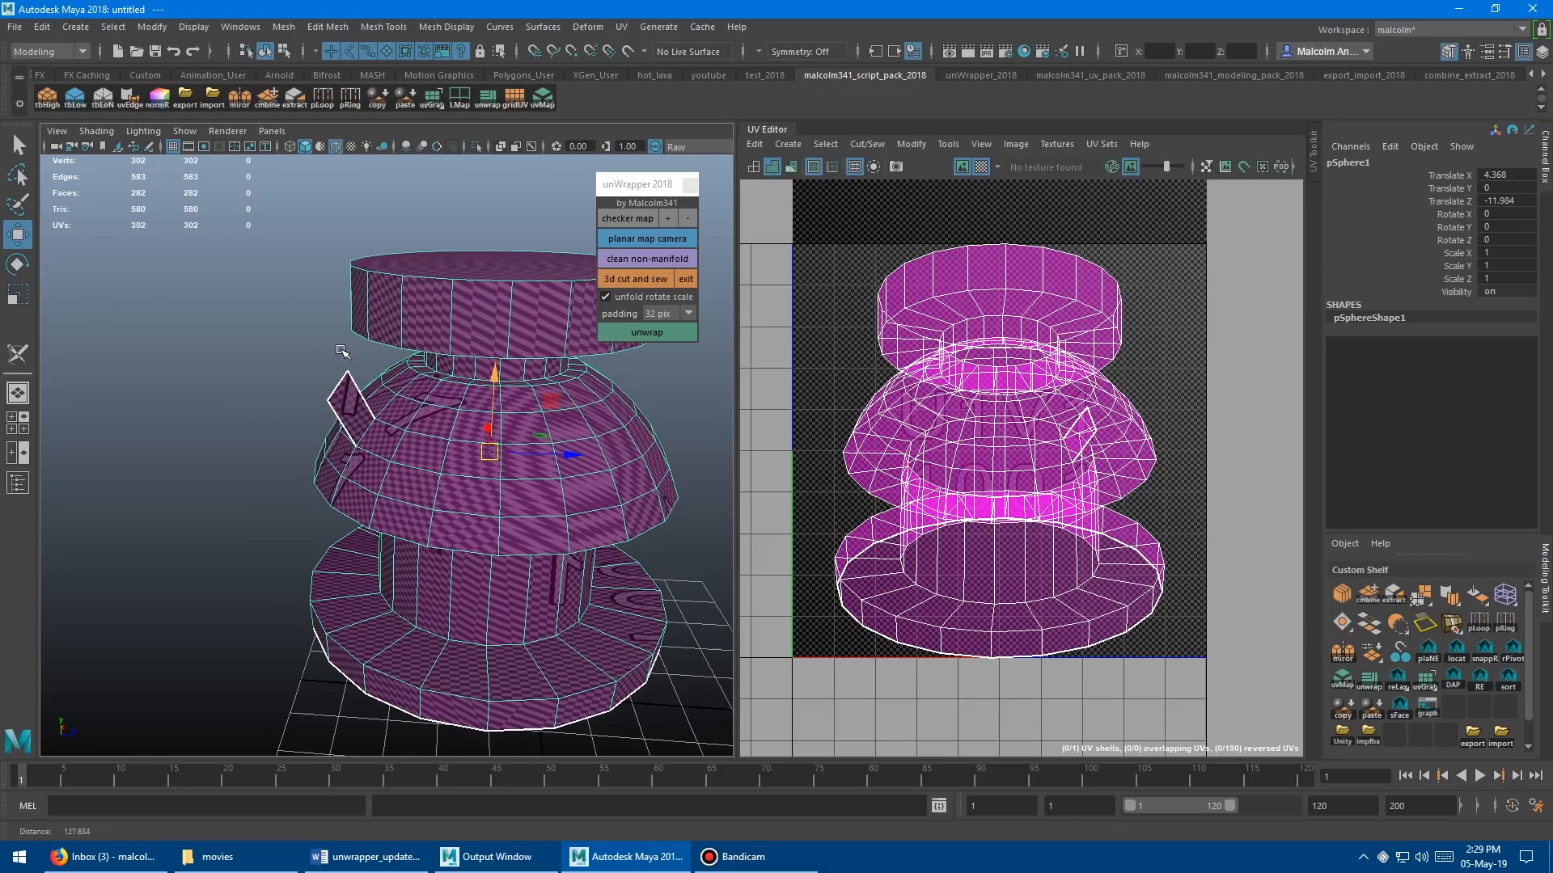
# Switch unWrapper to 3D Cut and Sew on the newly loaded planar-projected stacked mesh
pyautogui.click(634, 279)
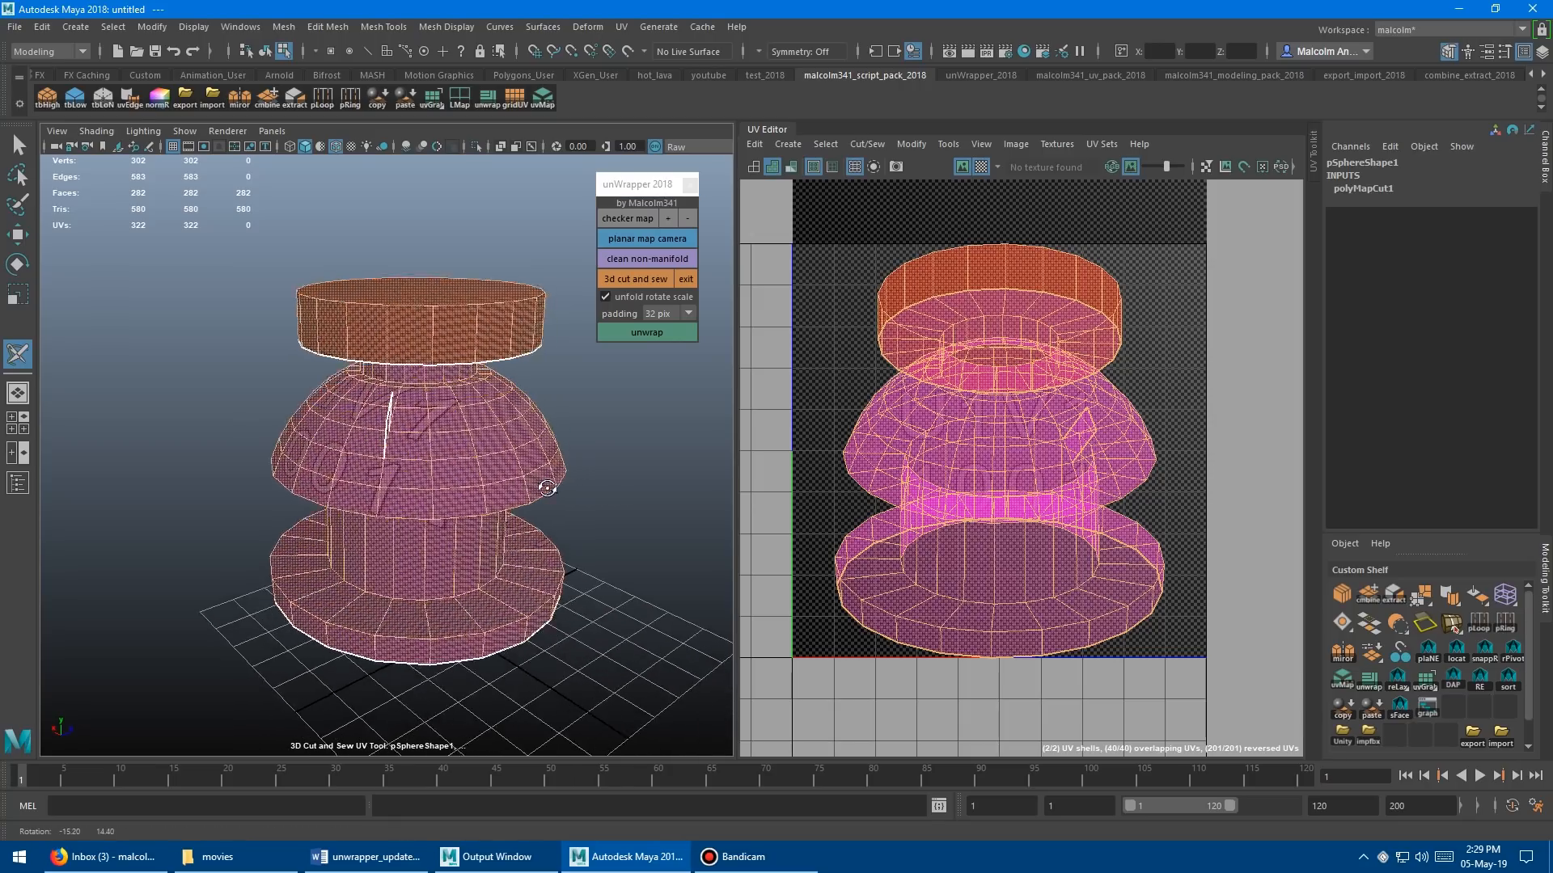
# Inspect the model from another angle and run Clean Non-Manifold on its geometry
pyautogui.moveTo(548, 487); pyautogui.dragTo(589, 461)
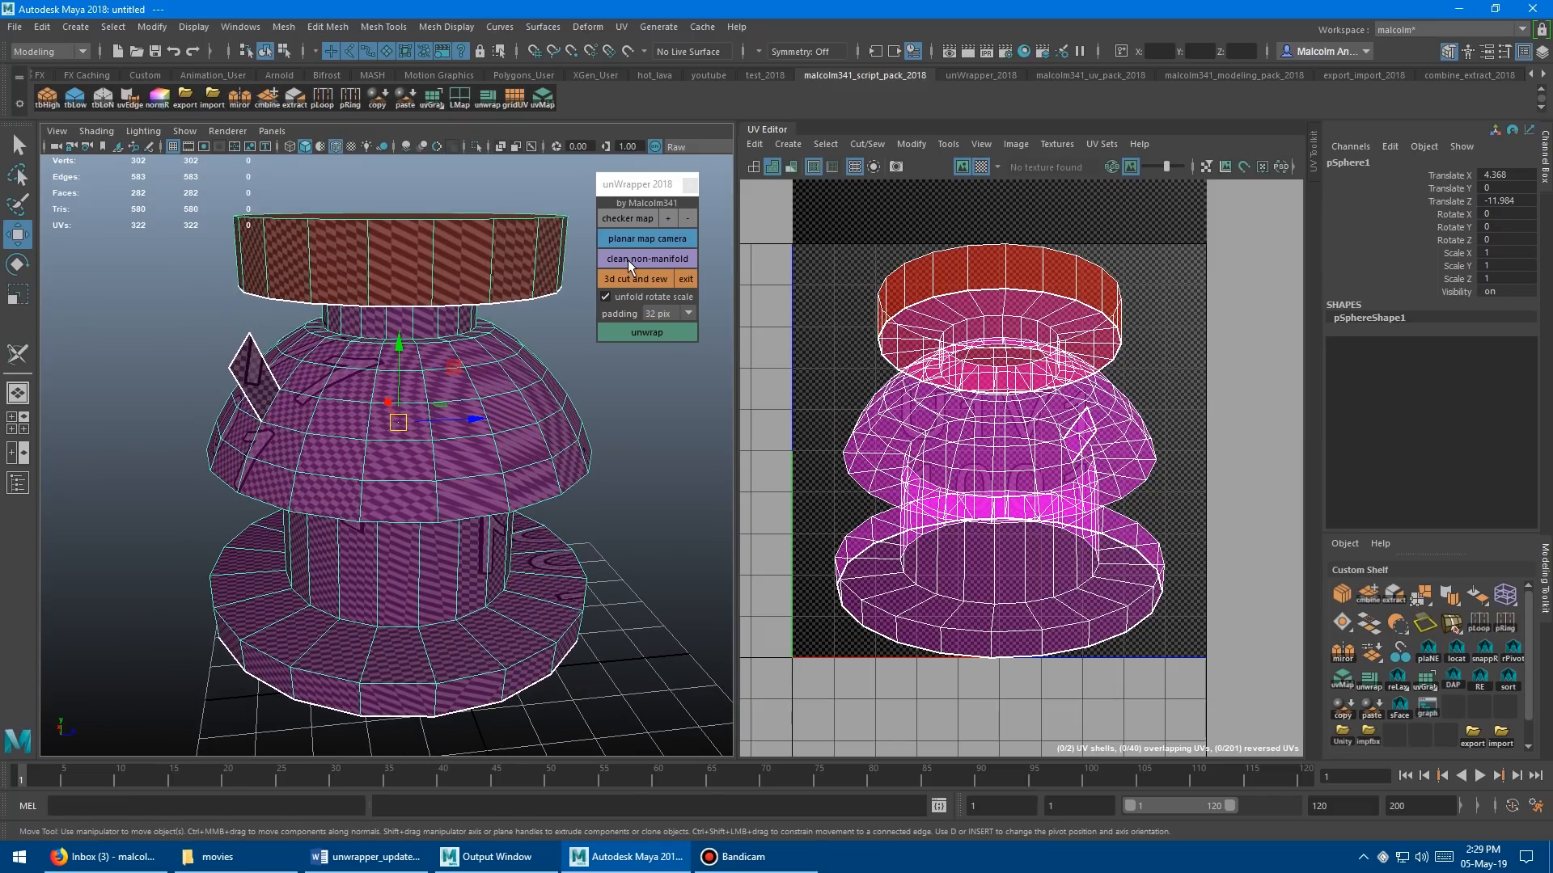
pyautogui.click(645, 259)
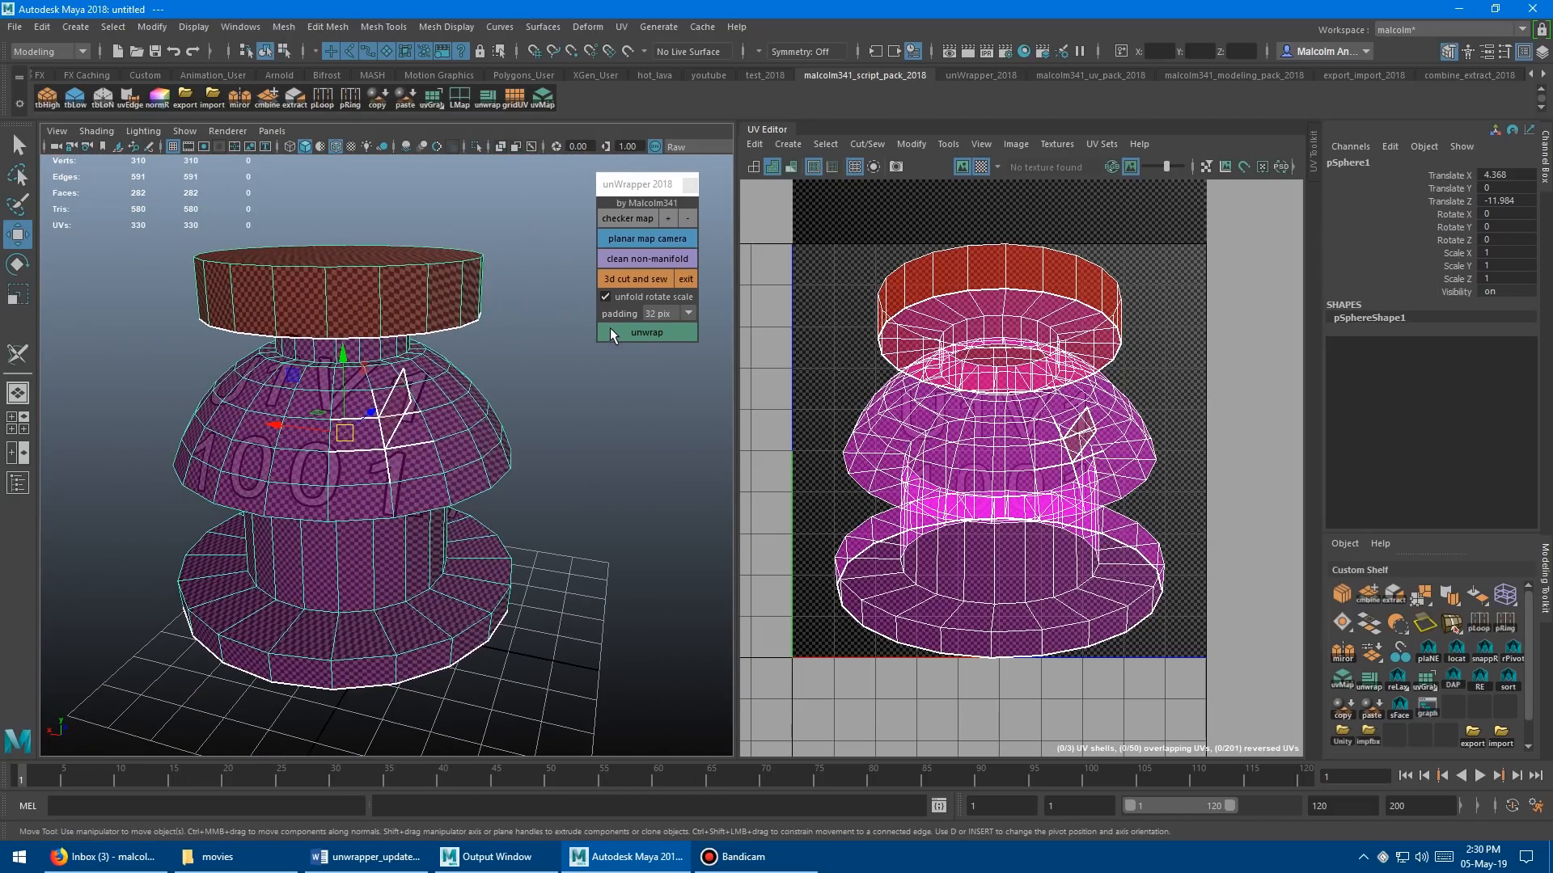
# Unwrap and pack the cleaned model so the dome lays out as a round shell beside the cap disk
pyautogui.click(645, 332)
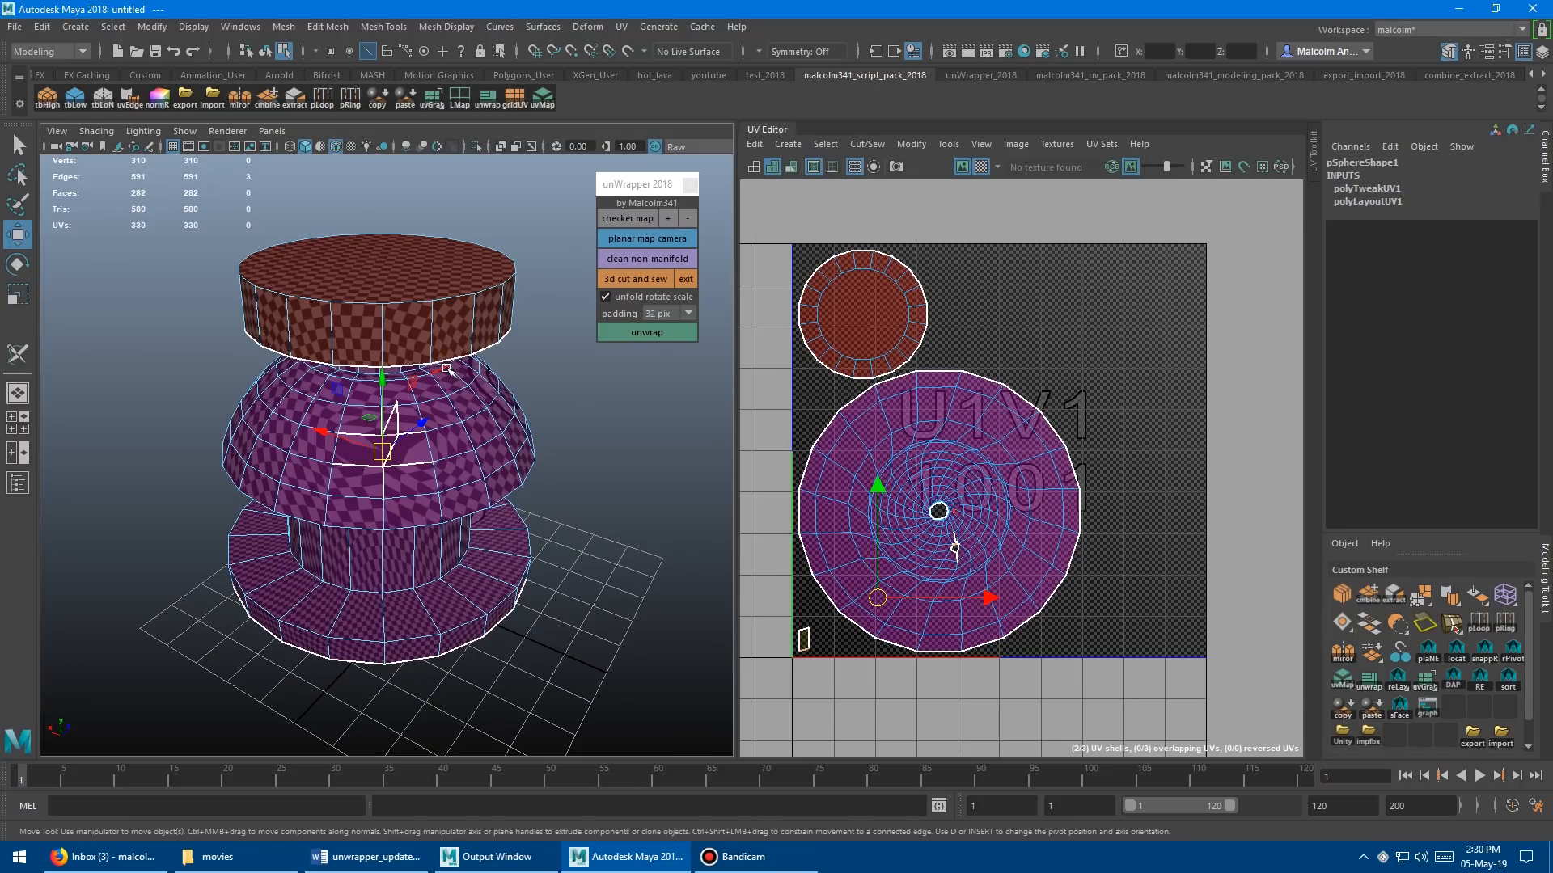
pyautogui.moveTo(694, 181)
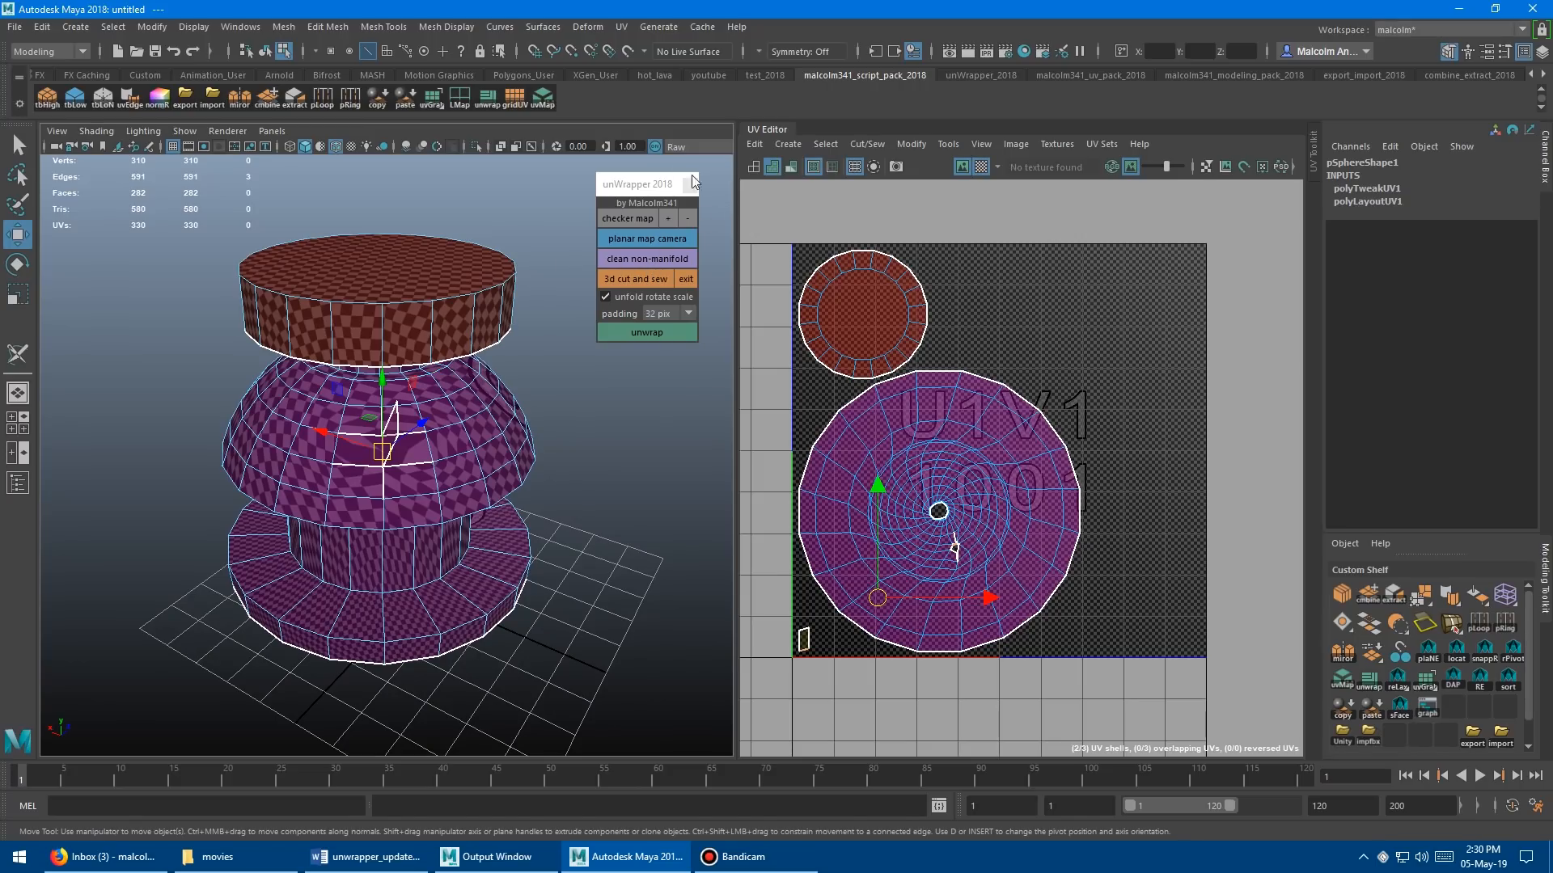
pyautogui.moveTo(614, 446)
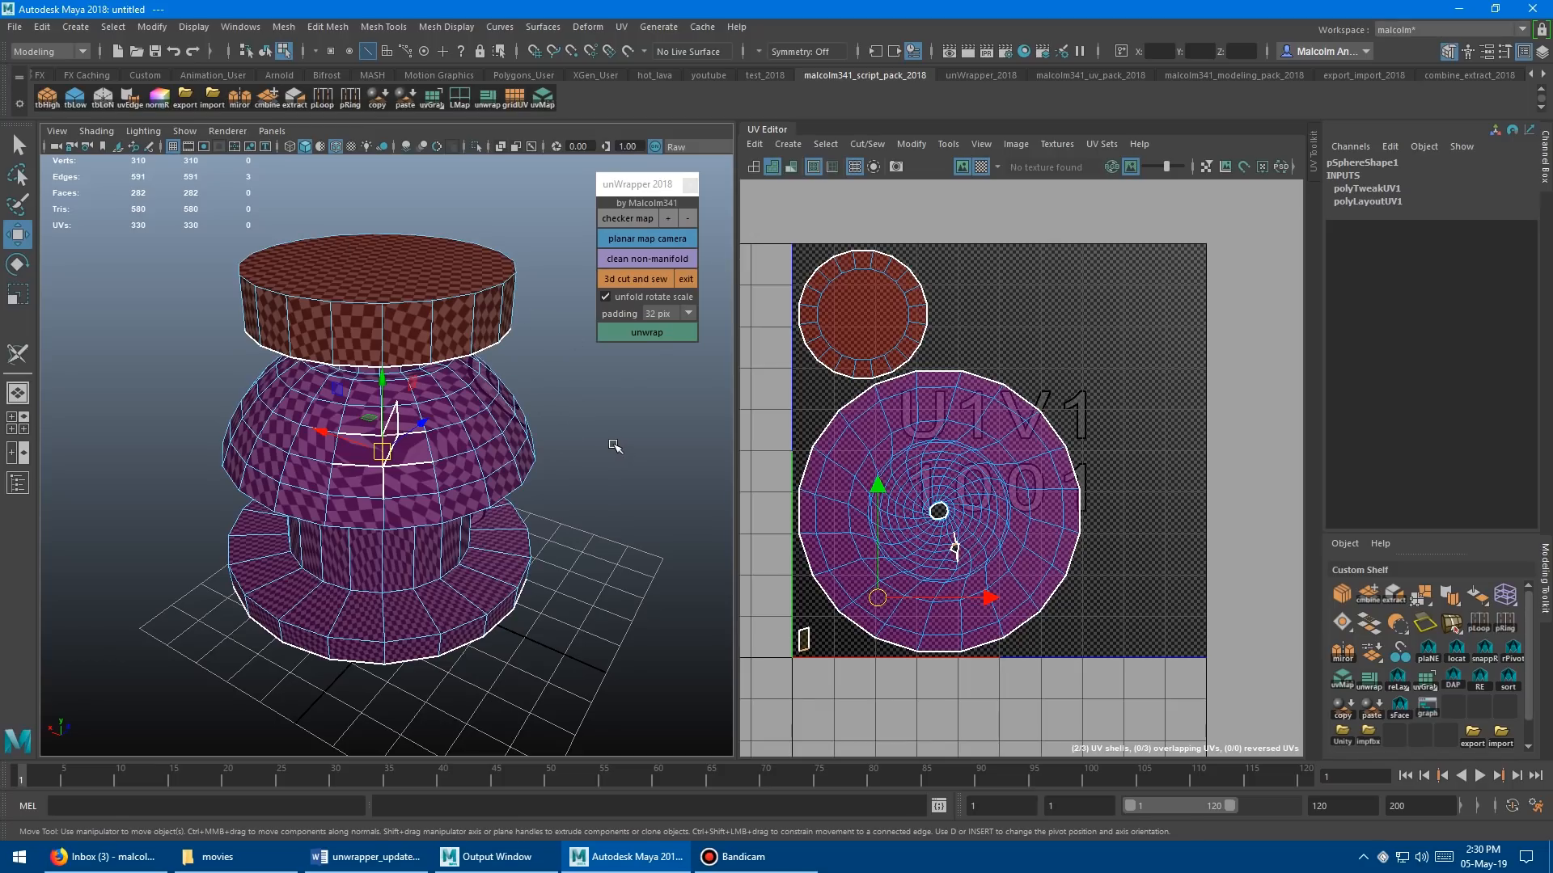
# Repack the shells, cut a seam on the cylinder side, and unwrap again so the wall unfolds into a strip
pyautogui.click(634, 278)
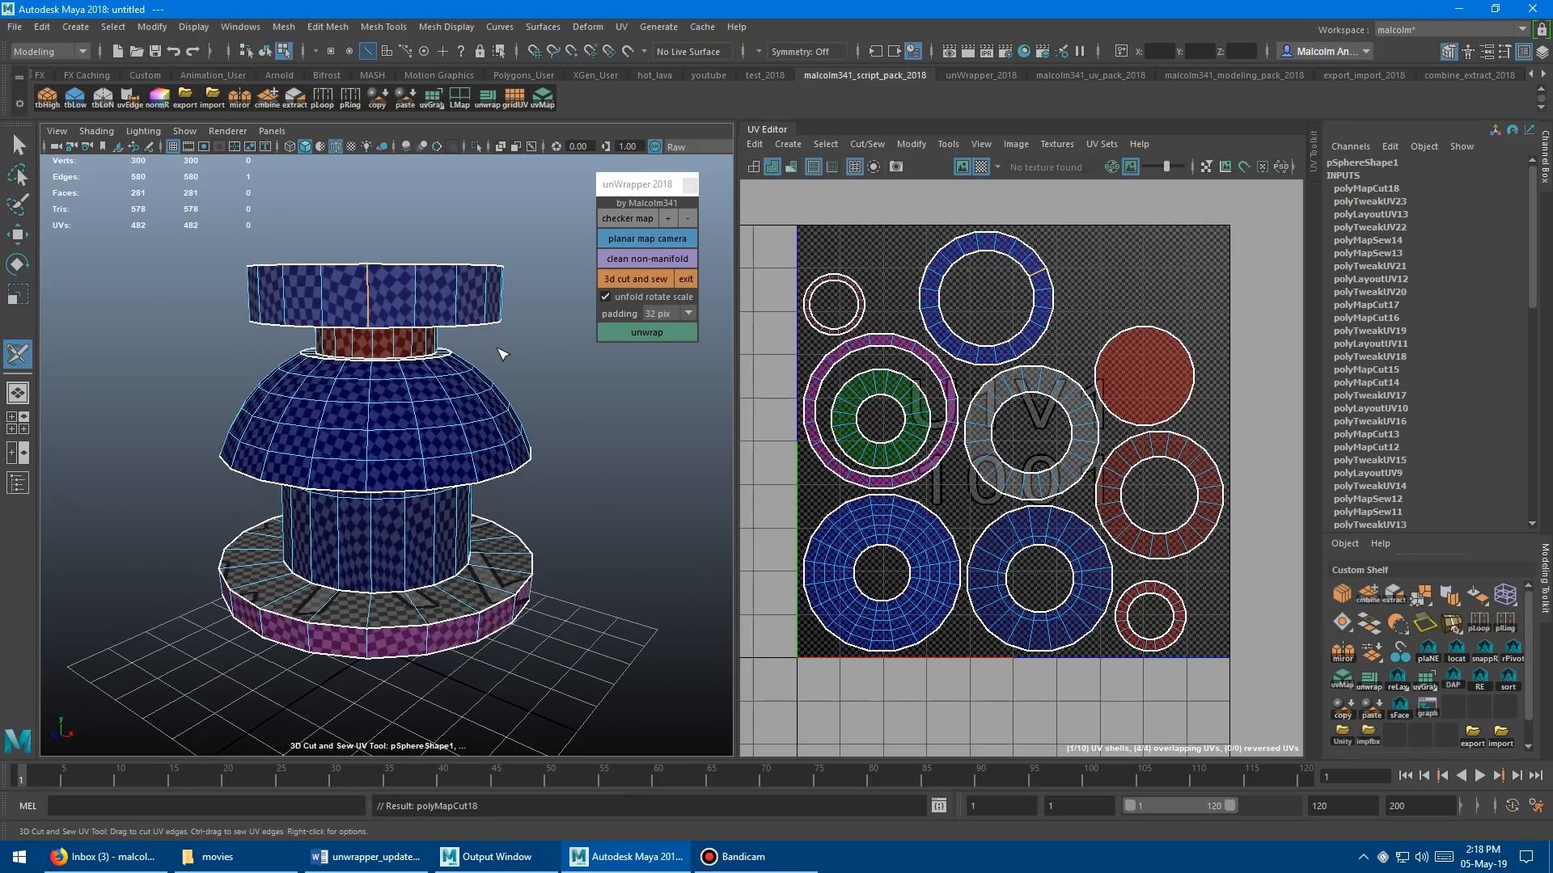
pyautogui.click(645, 332)
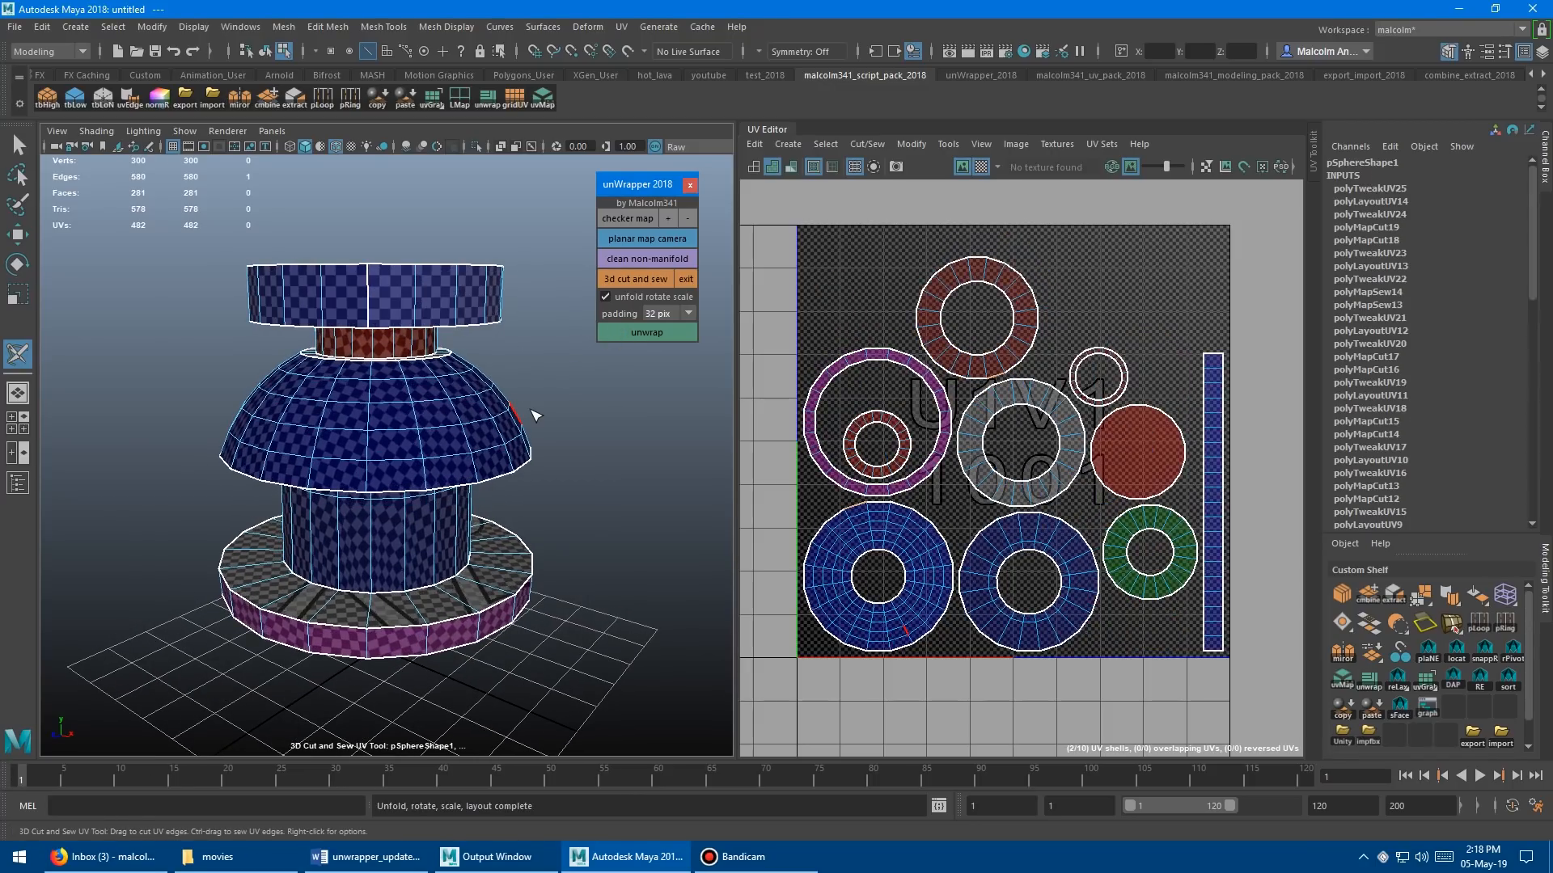
pyautogui.moveTo(535, 416); pyautogui.dragTo(479, 304)
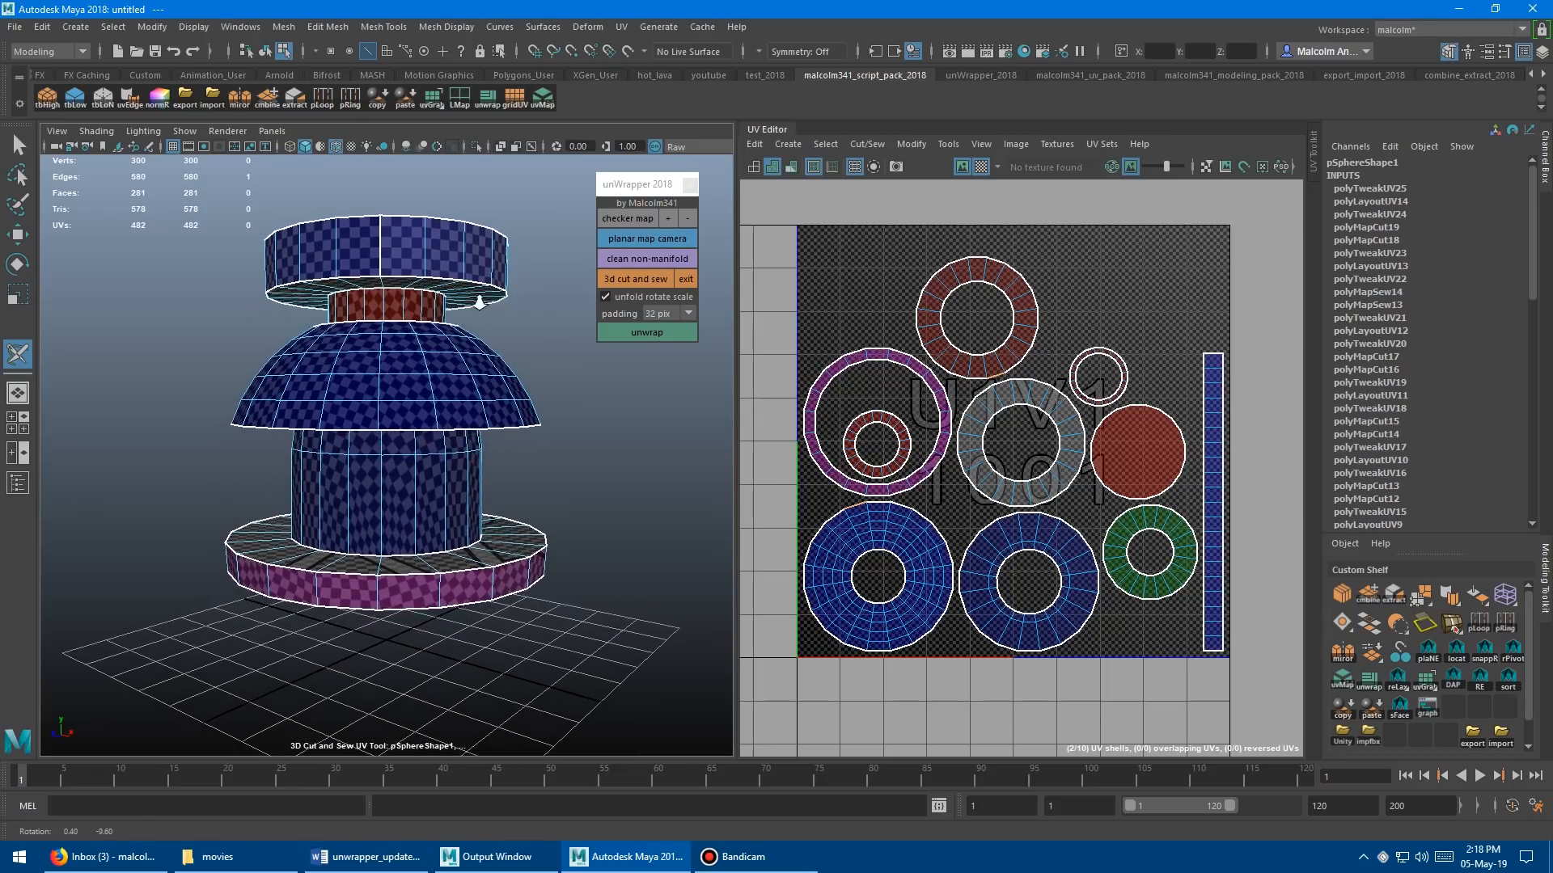
pyautogui.moveTo(479, 302); pyautogui.dragTo(433, 316)
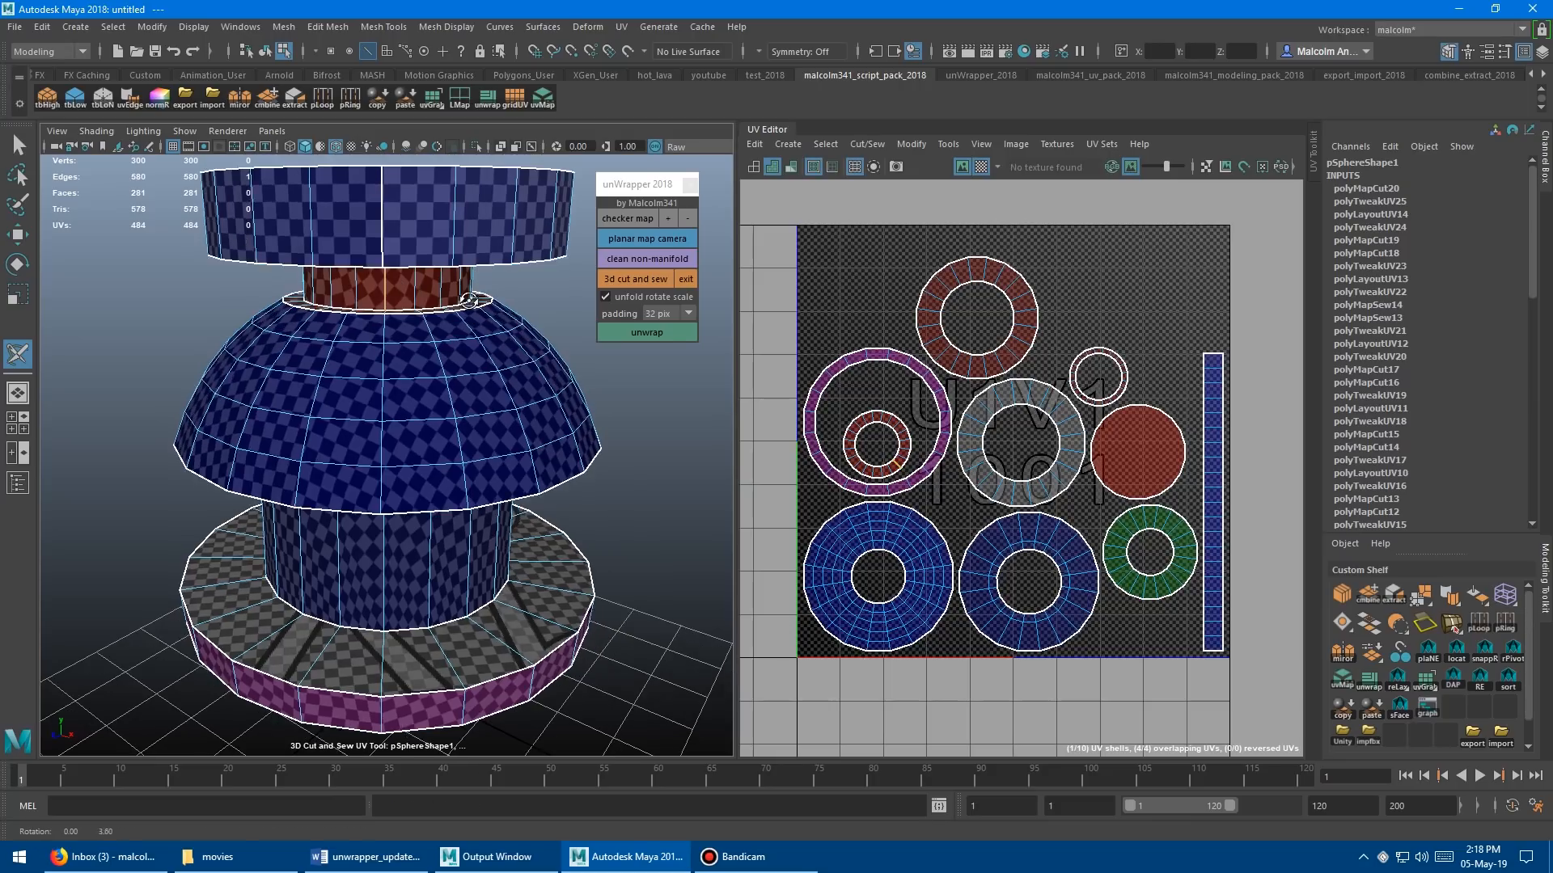
pyautogui.click(646, 332)
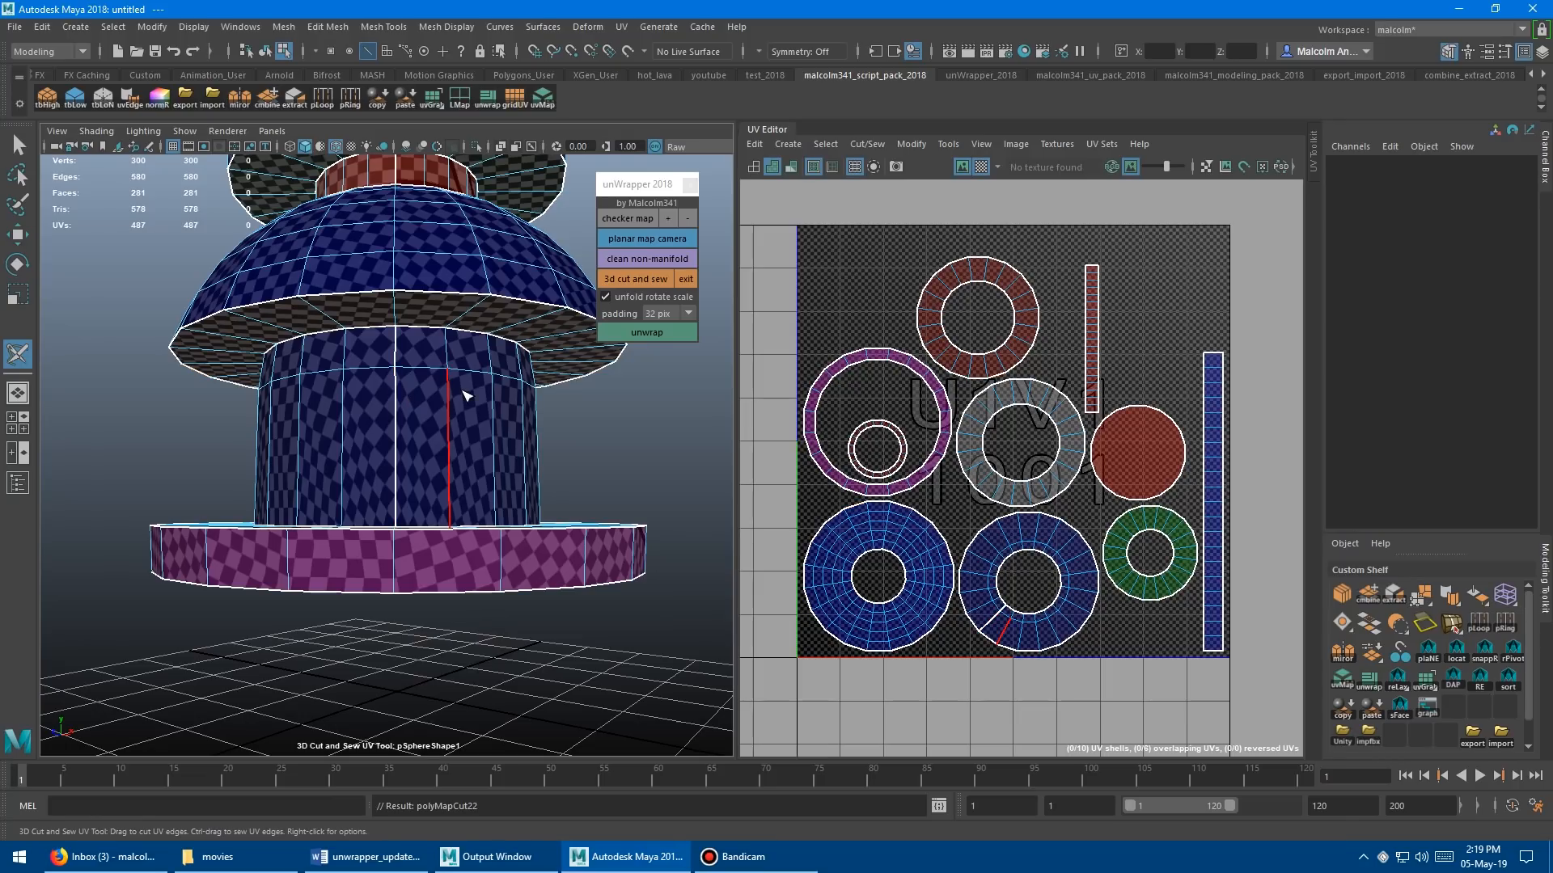
pyautogui.click(645, 332)
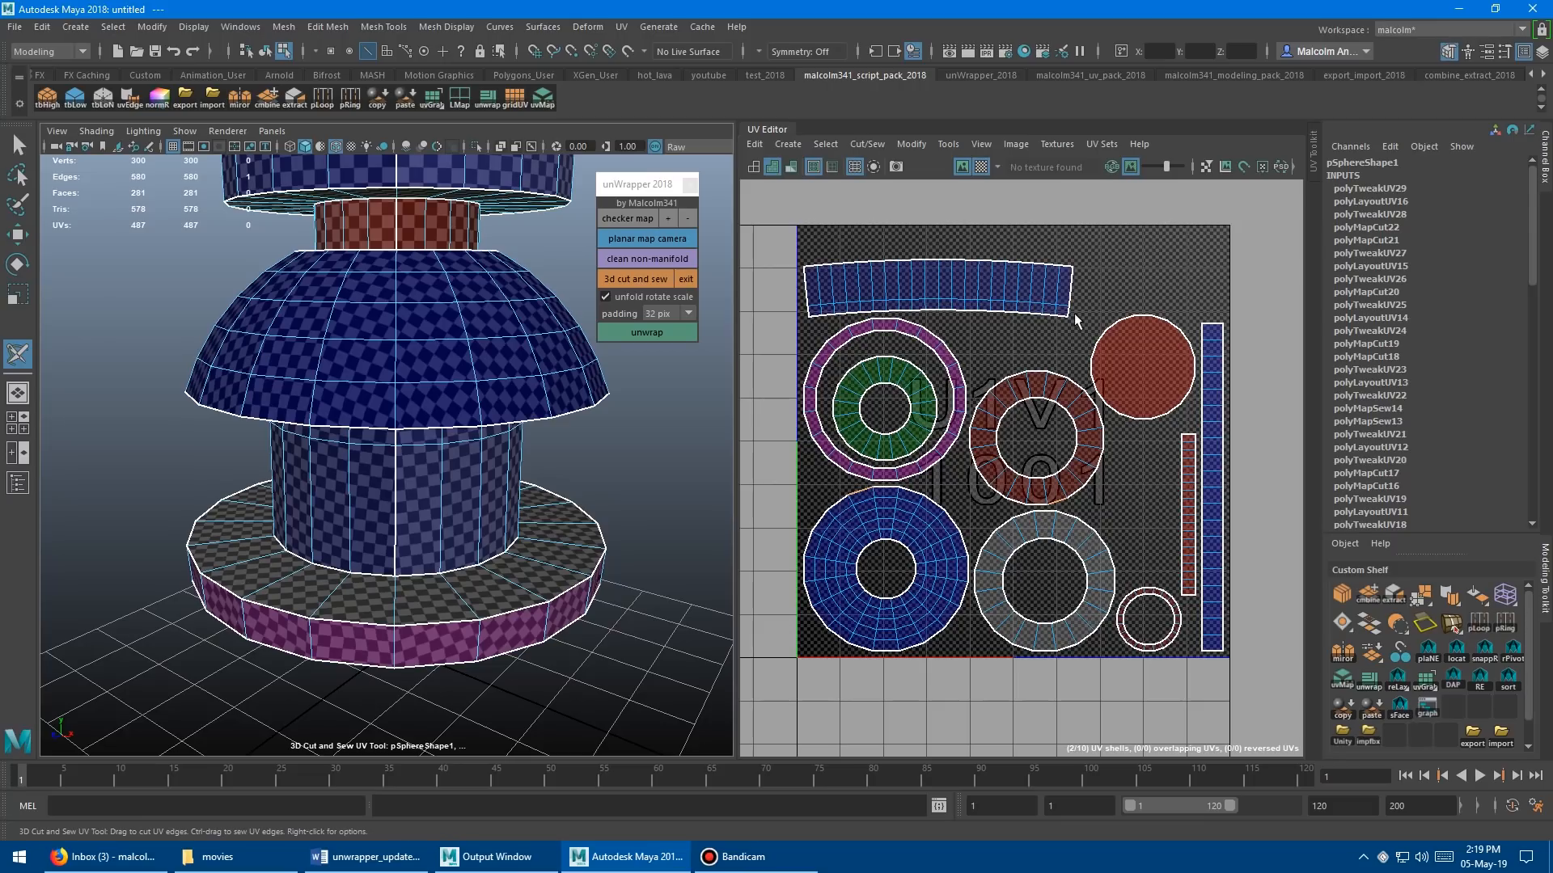
pyautogui.moveTo(789, 378)
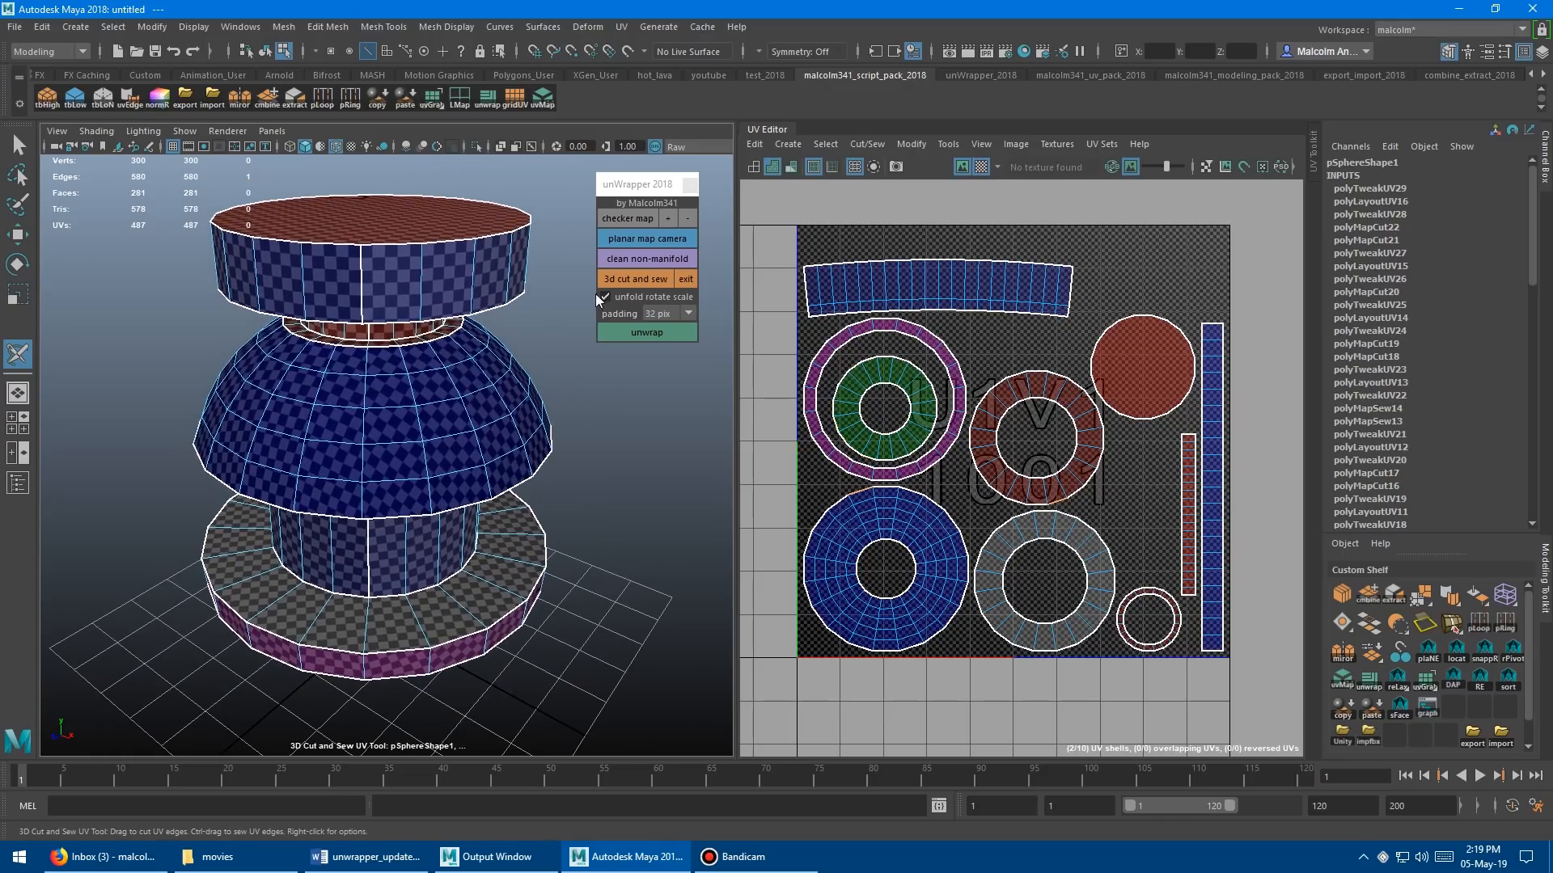
# In UV shell mode, unfold and repack all shells with 'unfold rotate scale' on, re-curving the top strip
pyautogui.rightClick(938, 279)
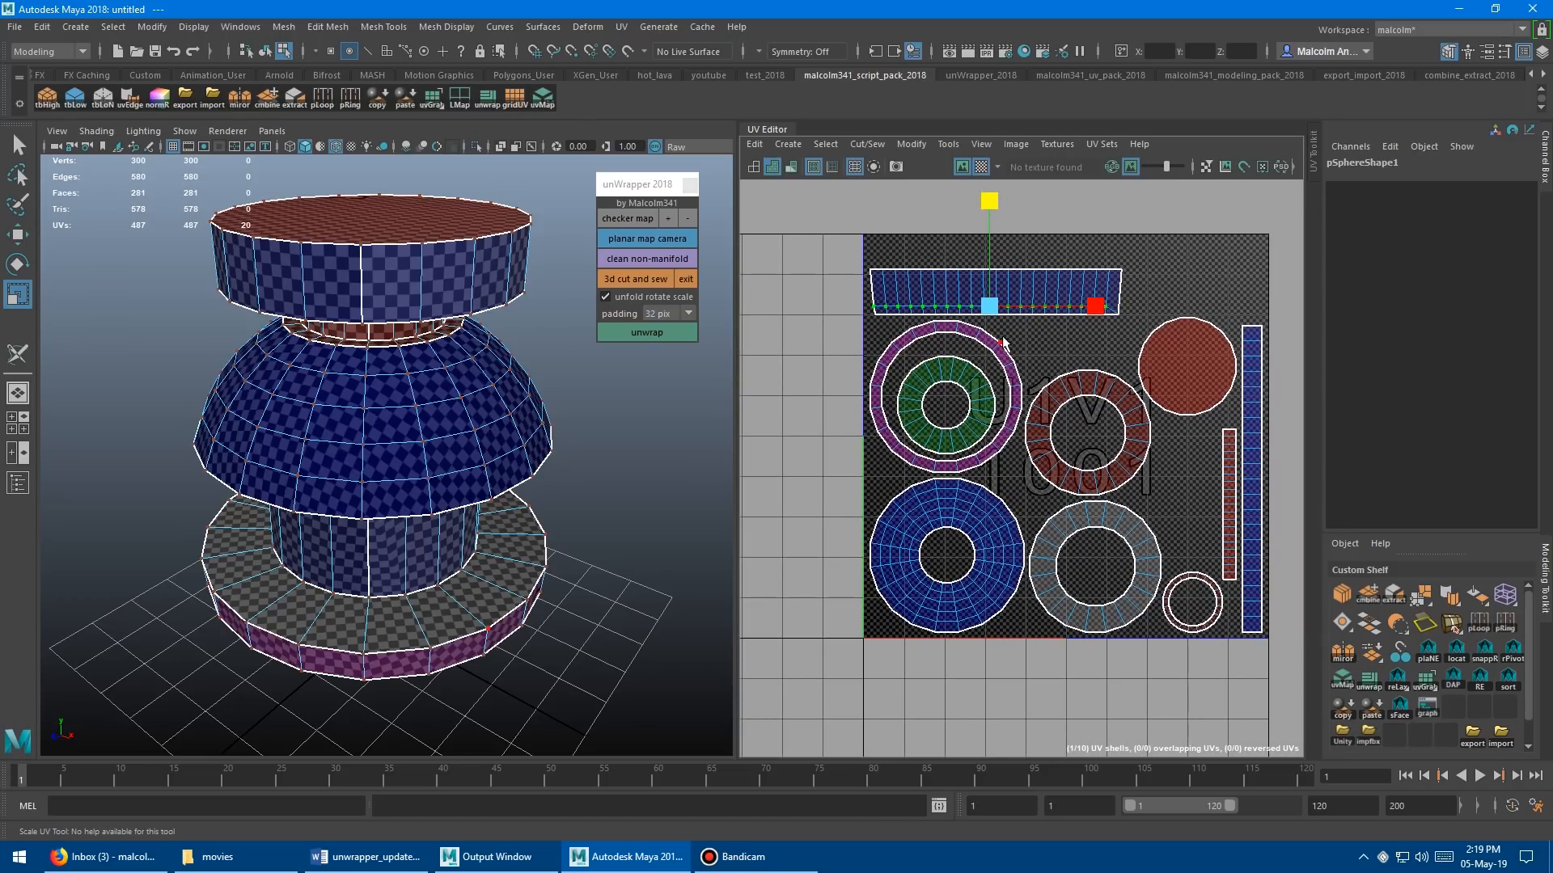
pyautogui.moveTo(890, 329)
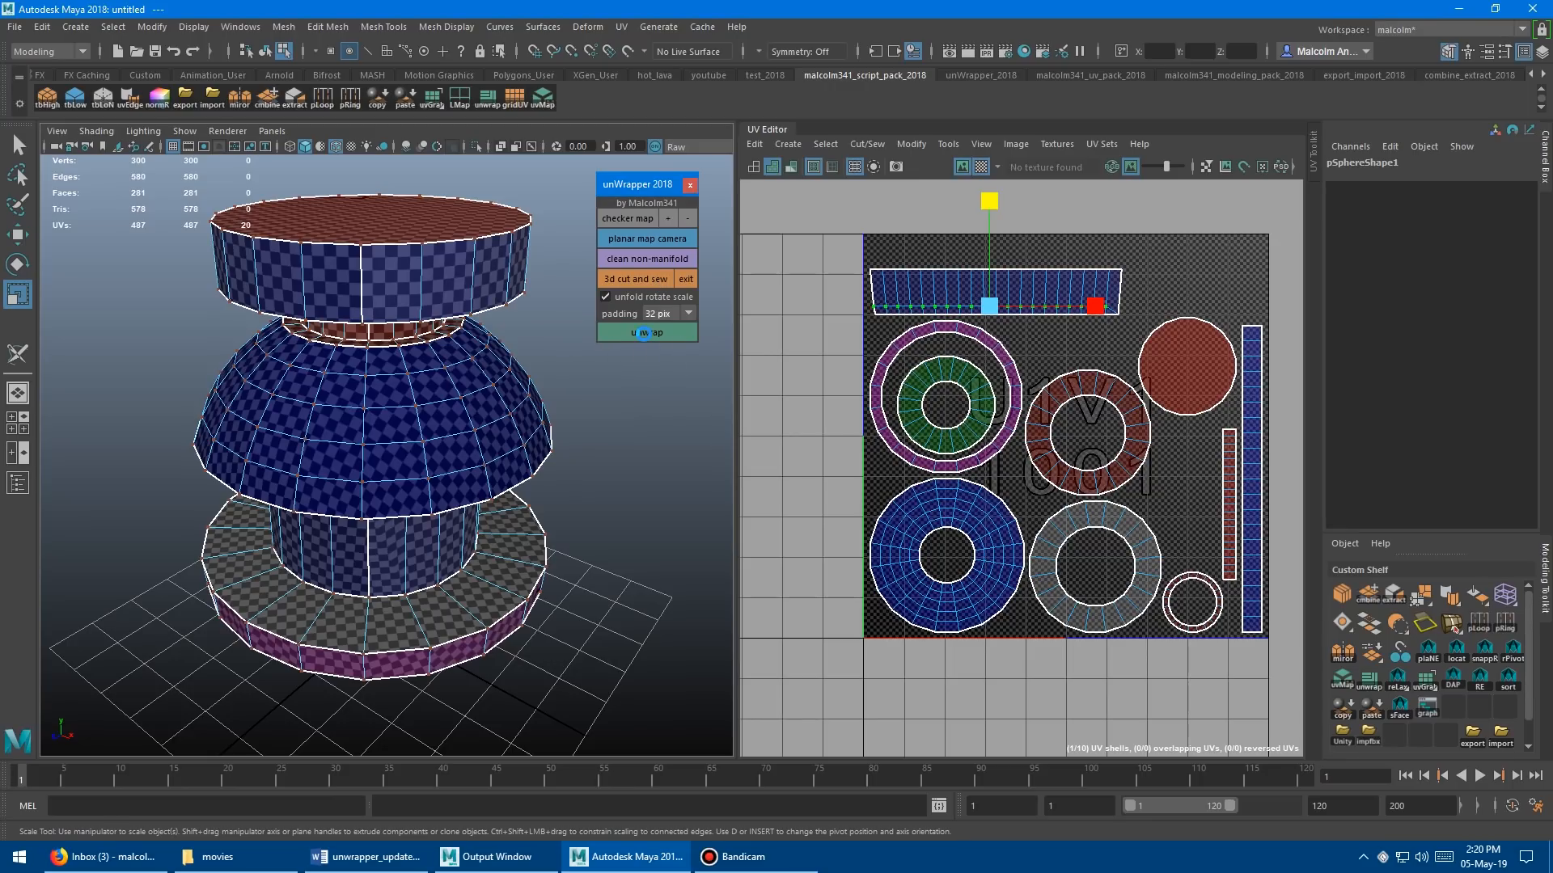
pyautogui.click(646, 332)
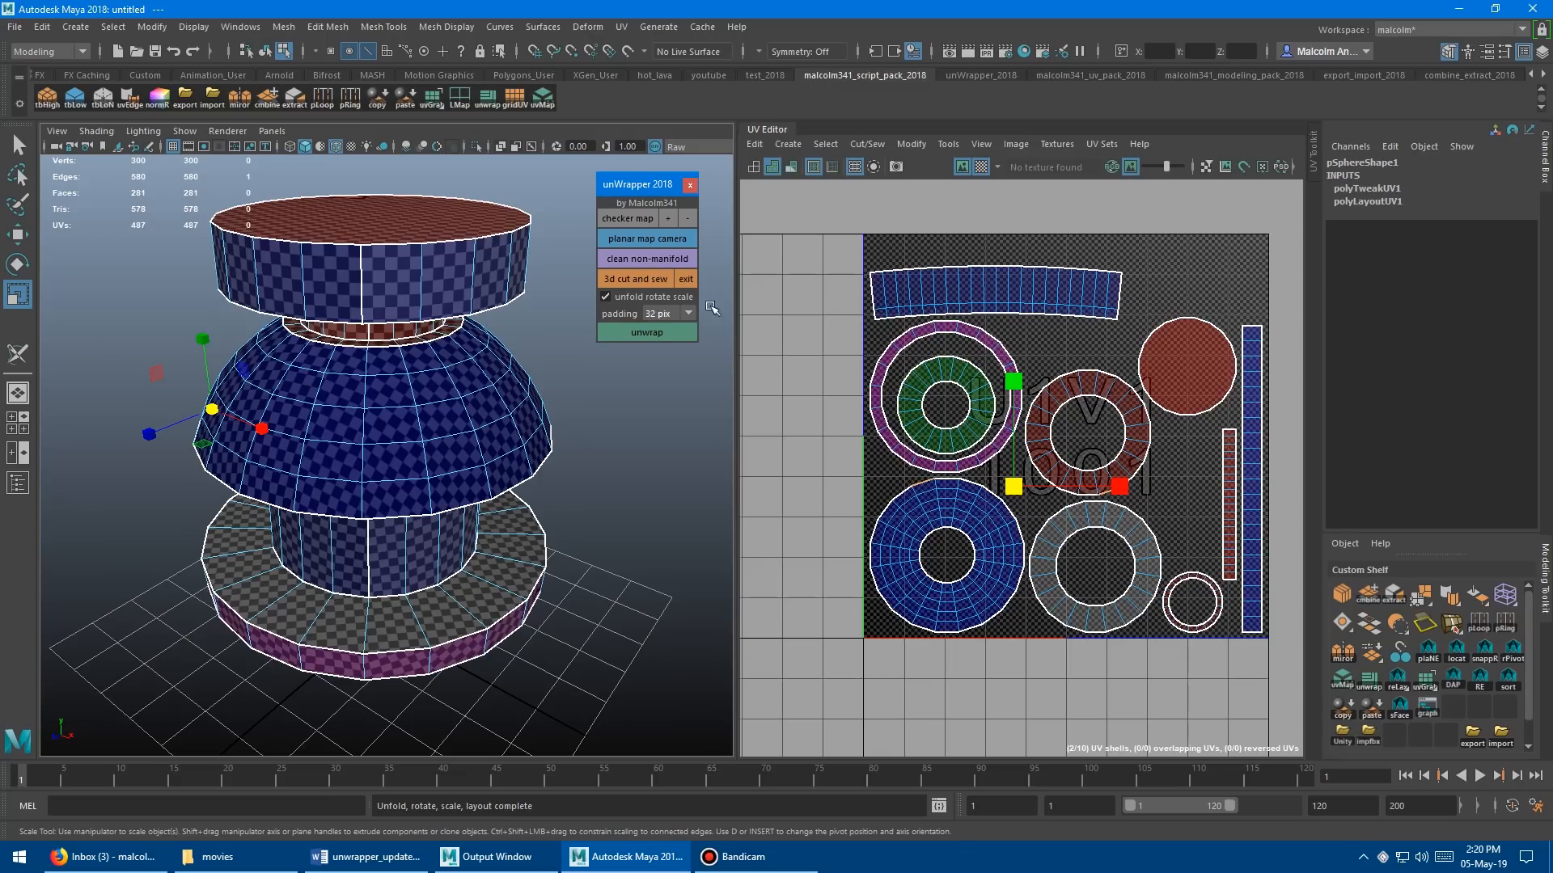
pyautogui.moveTo(1023, 456)
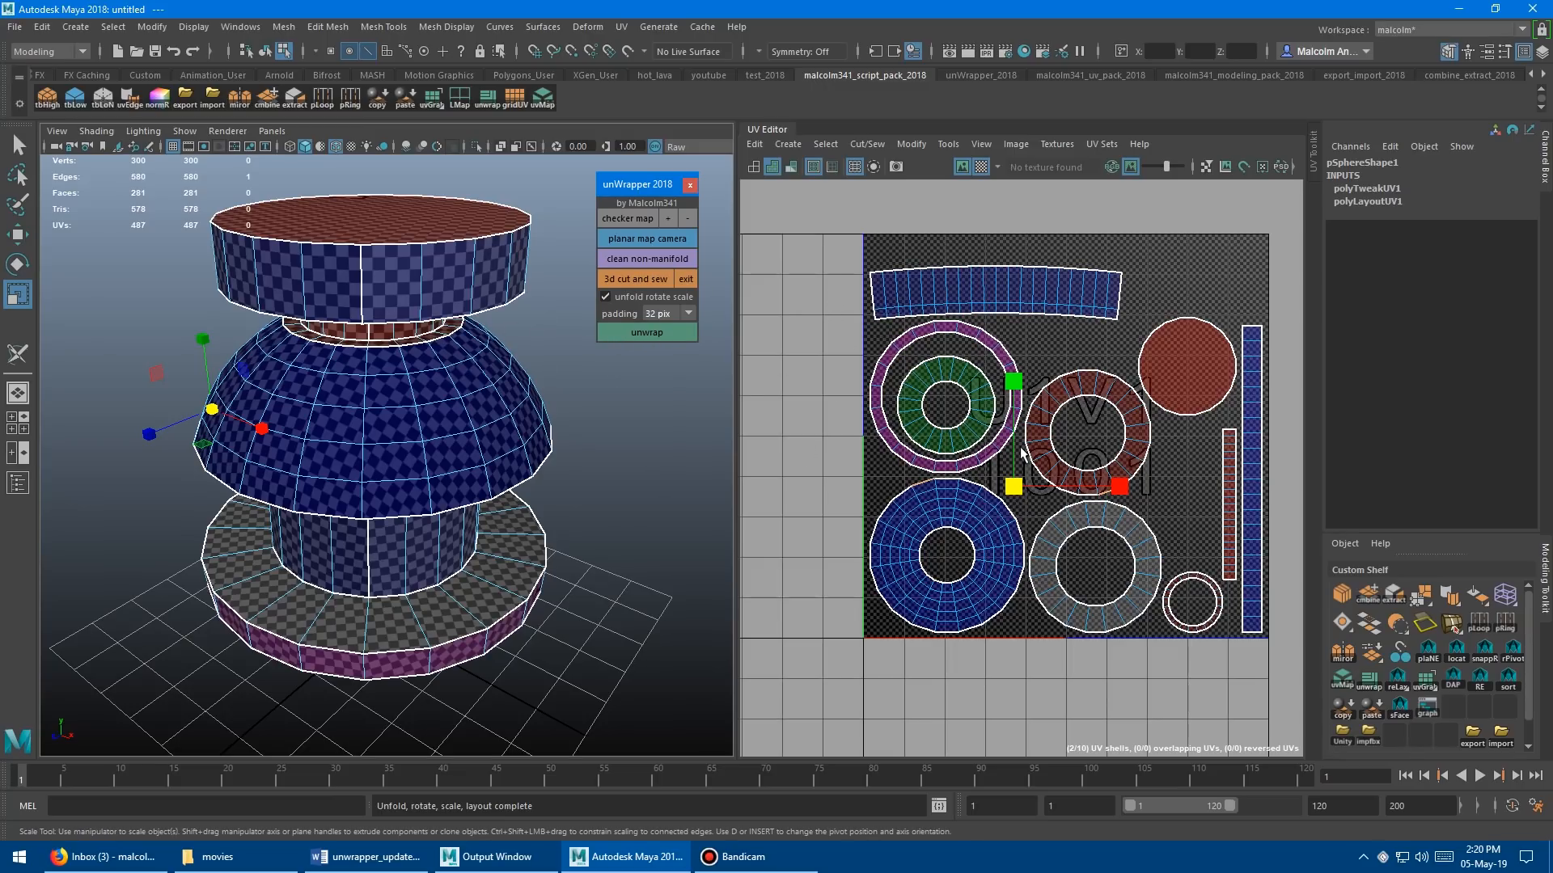
pyautogui.moveTo(901, 342)
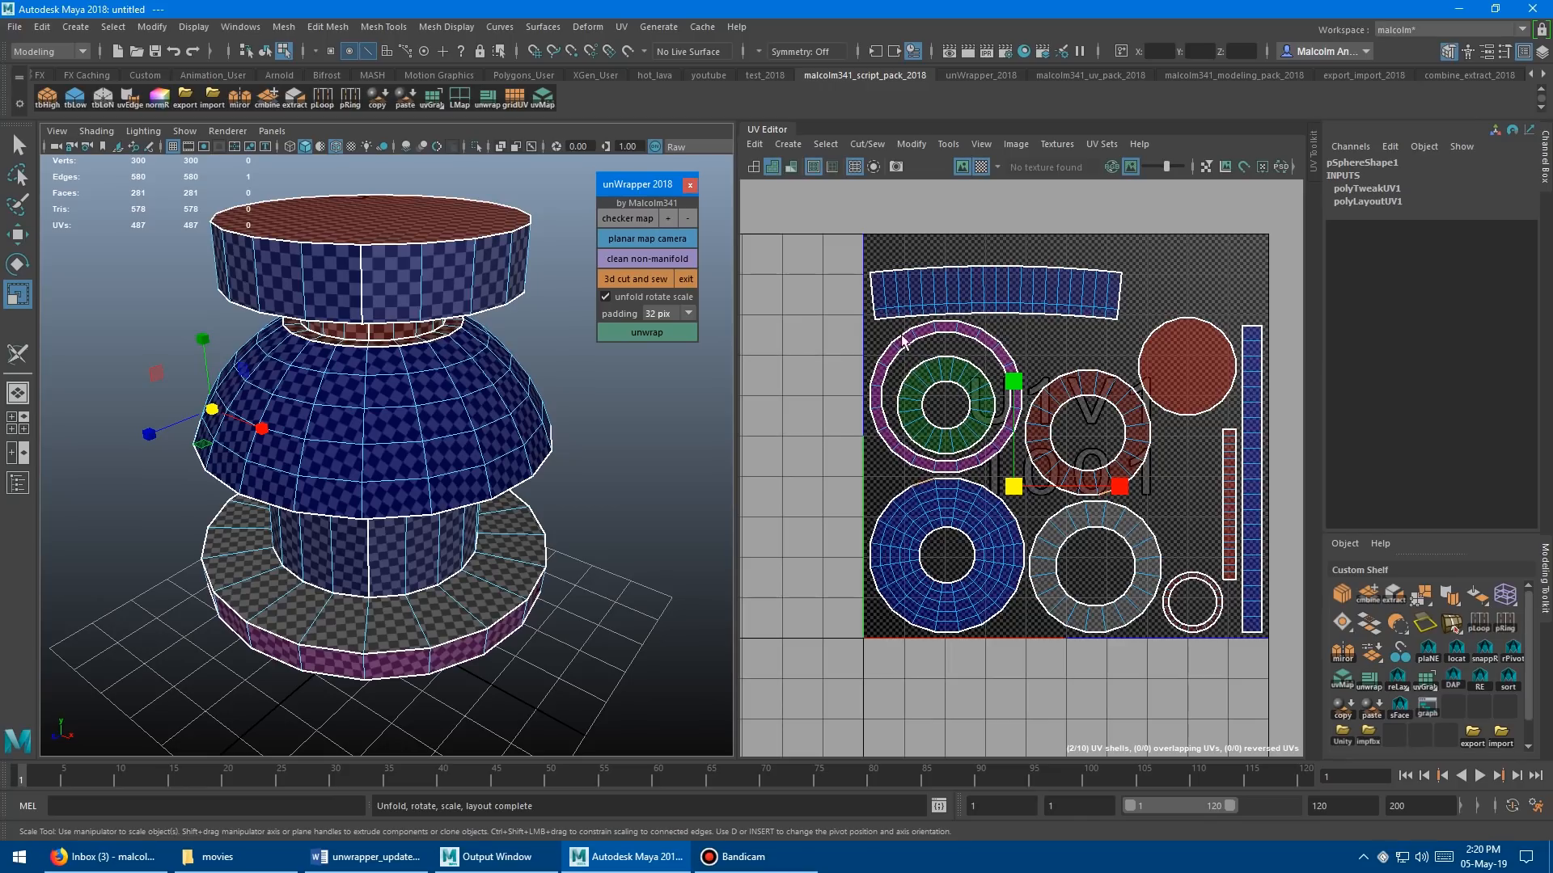
pyautogui.moveTo(896, 320)
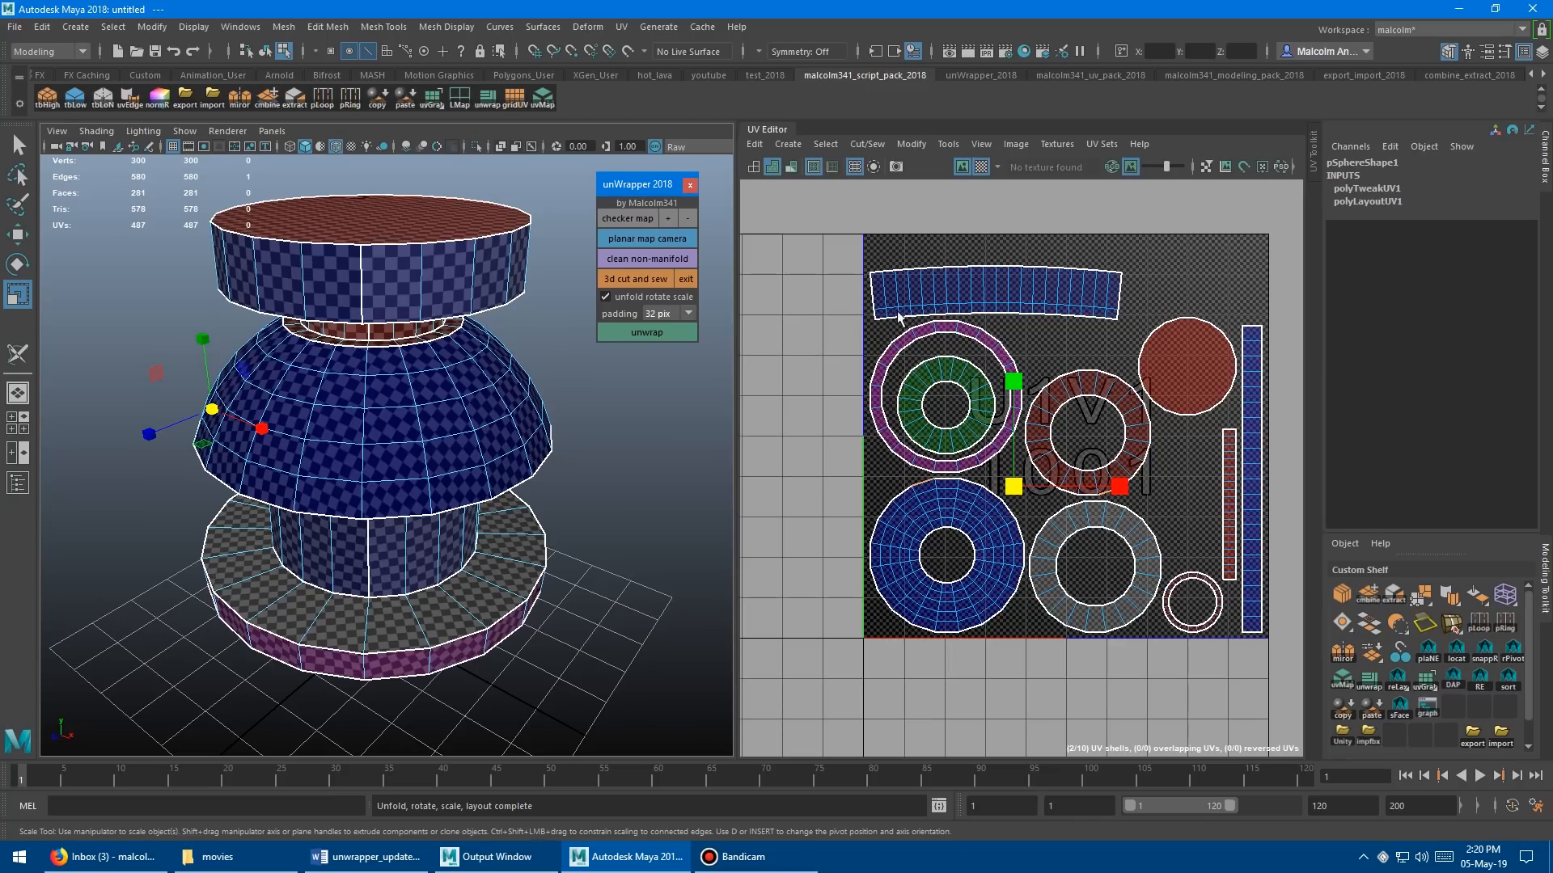
pyautogui.moveTo(969, 427)
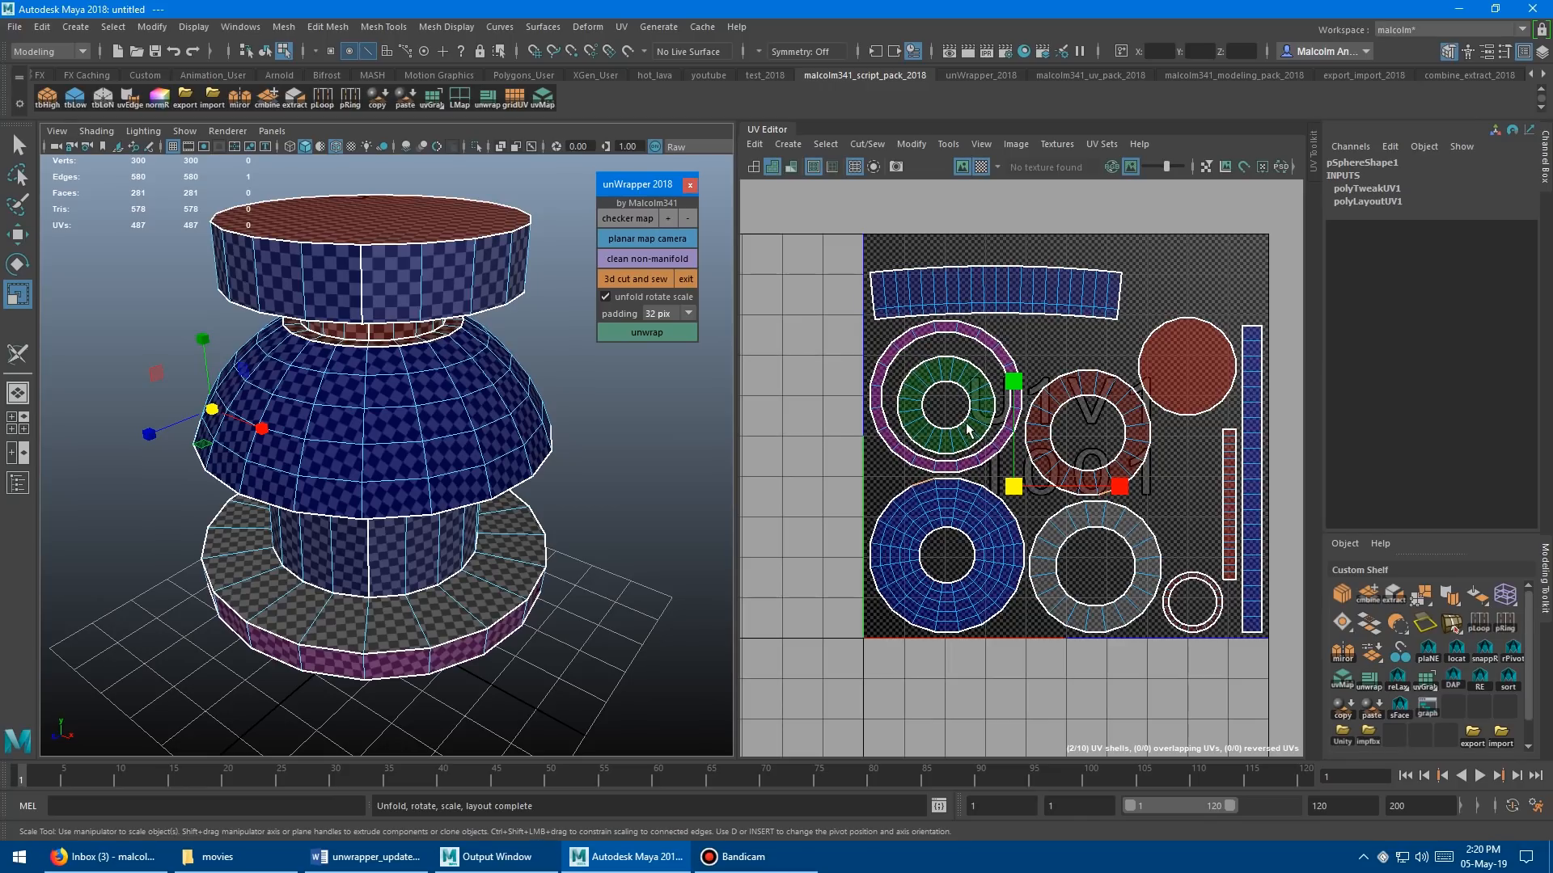
pyautogui.moveTo(1129, 280)
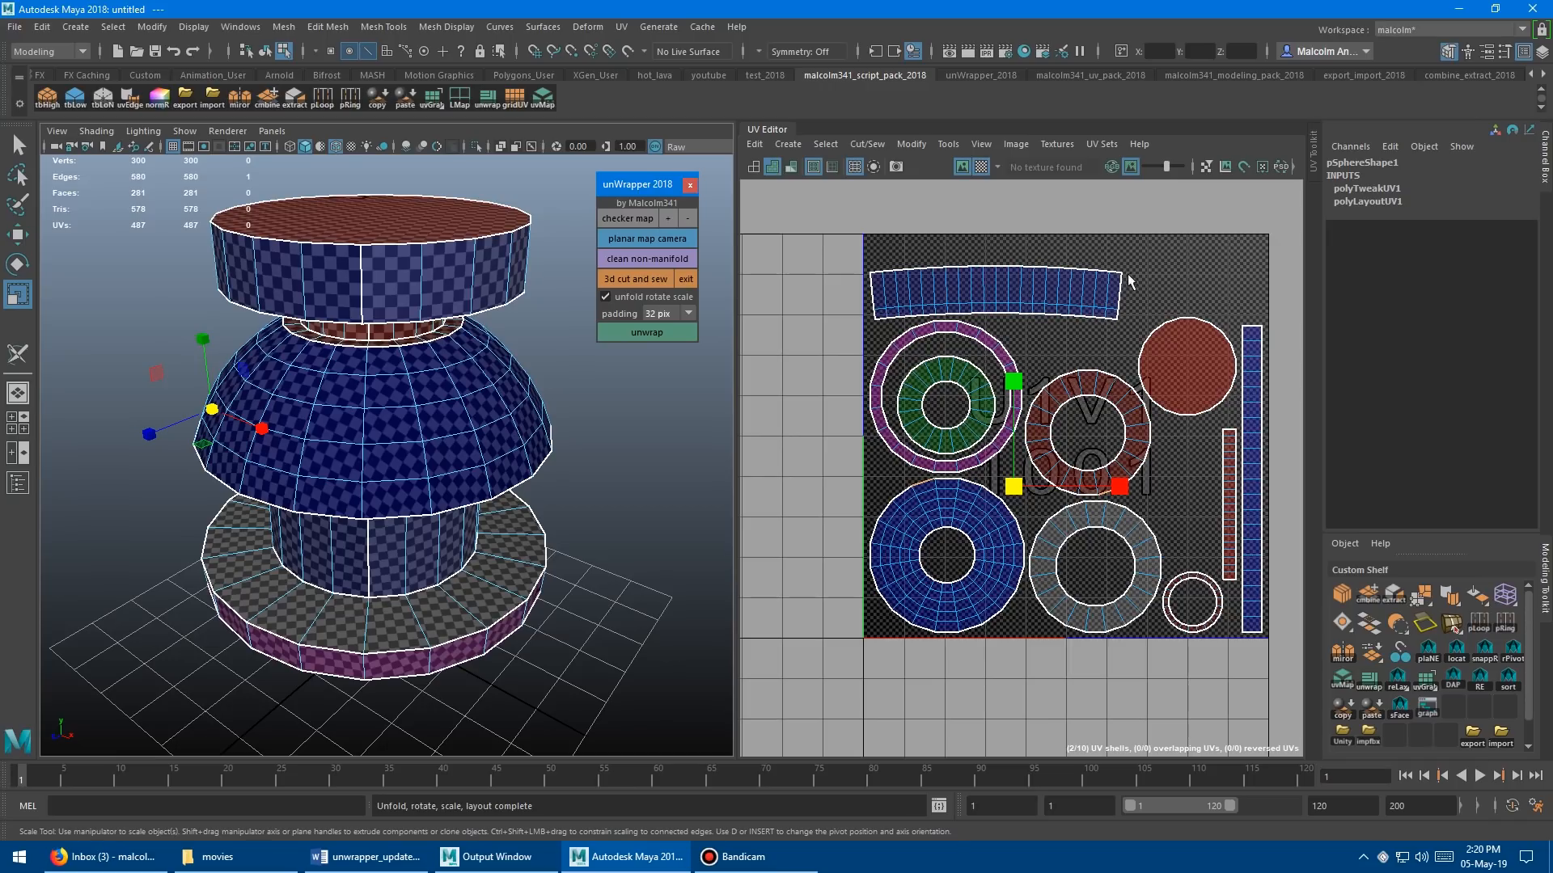
pyautogui.moveTo(959, 555)
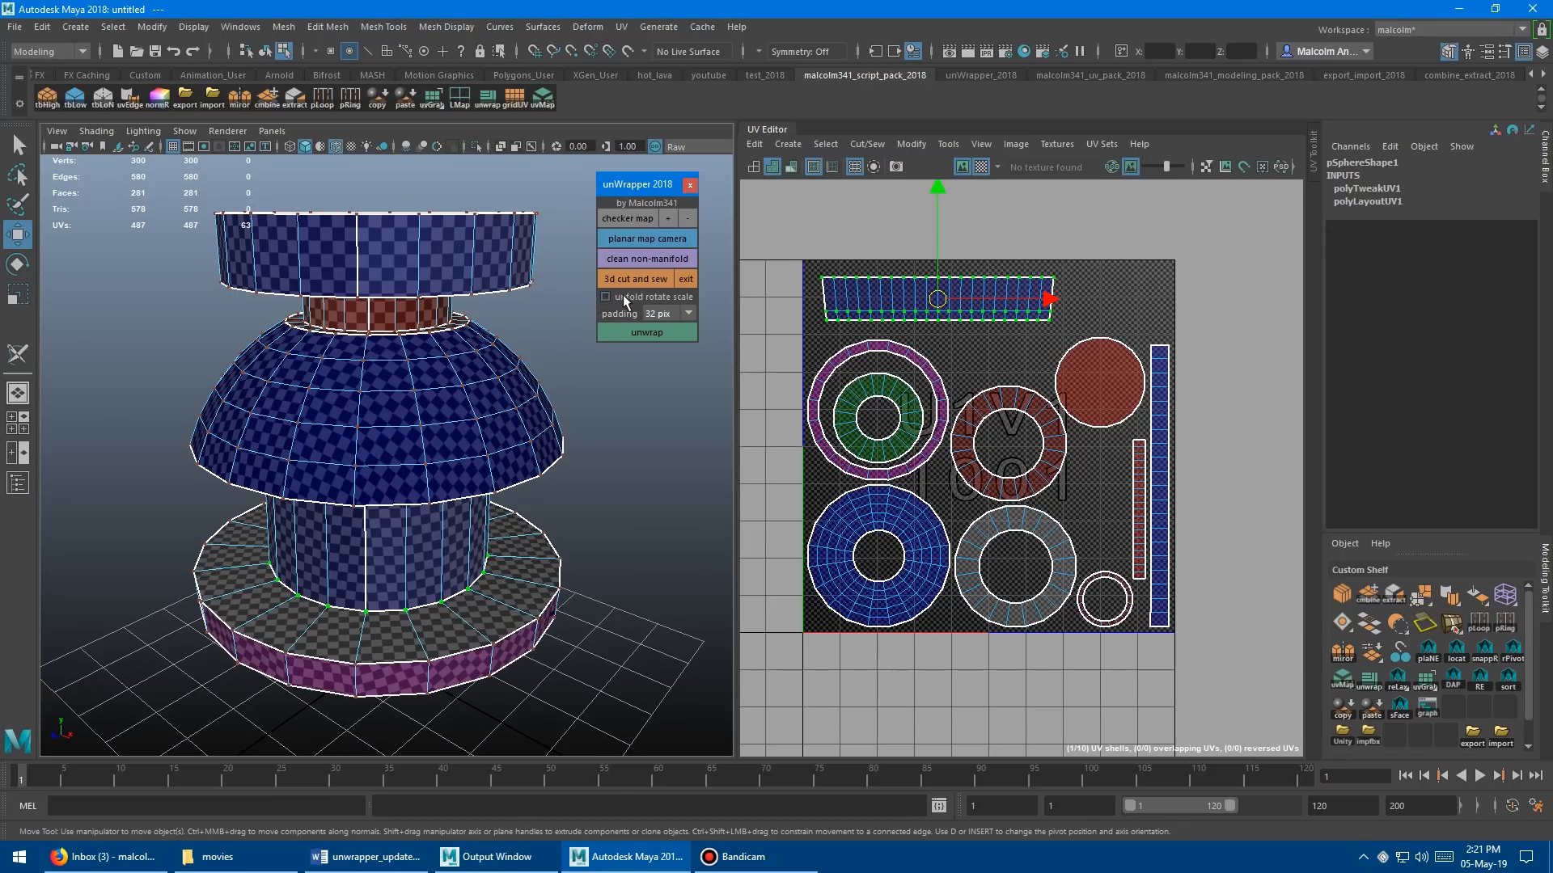
pyautogui.moveTo(665, 299)
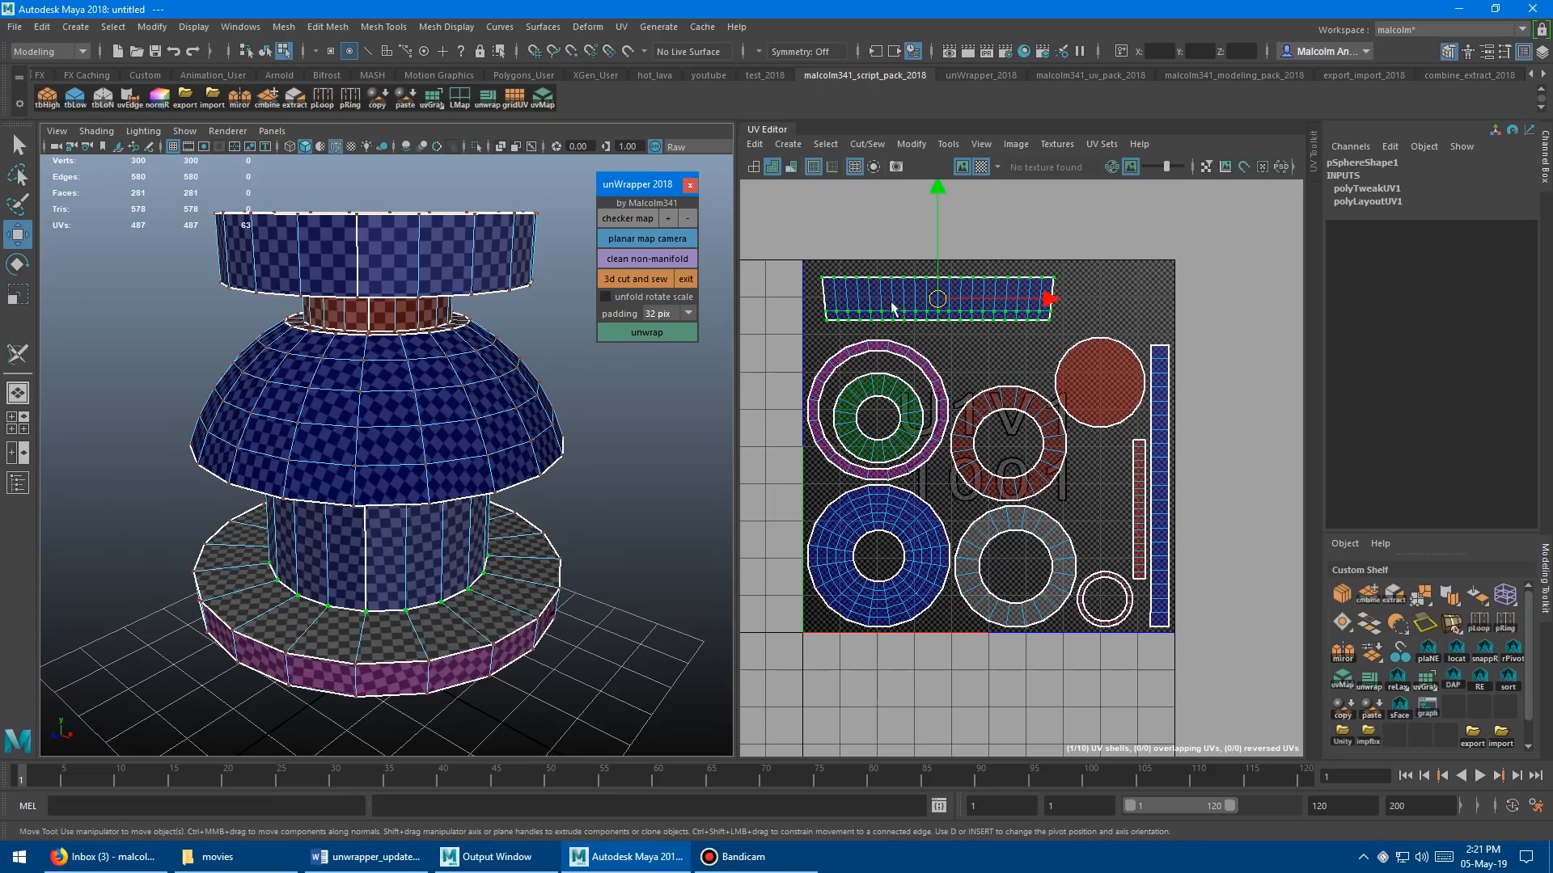
pyautogui.moveTo(564, 348)
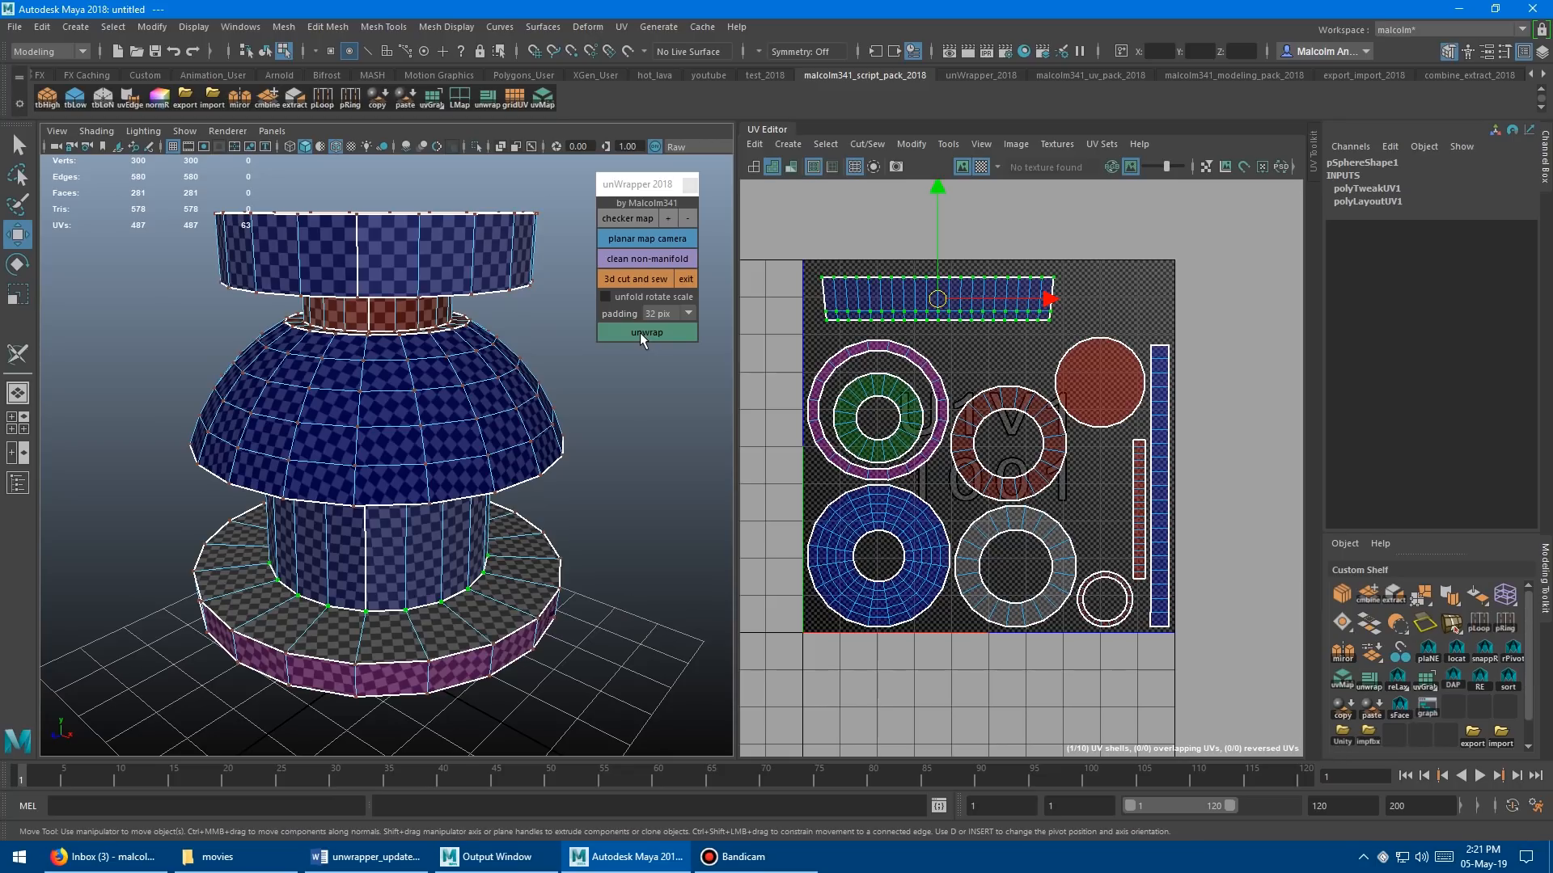
# Run a layout-only repack with 'unfold rotate scale' off so the straightened strip stays rectangular
pyautogui.click(645, 332)
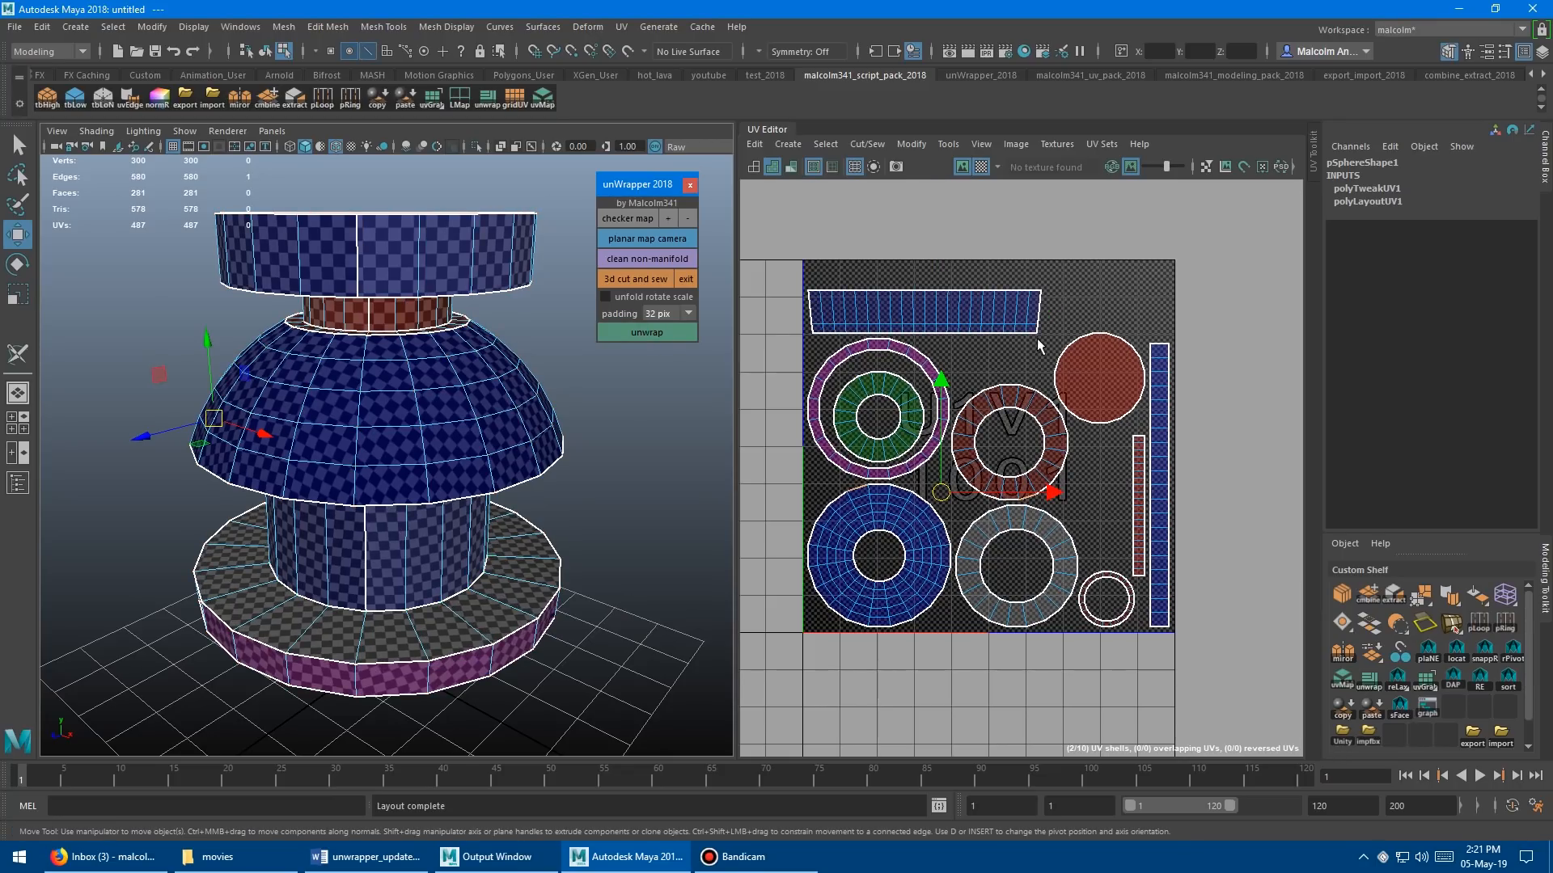
pyautogui.moveTo(850, 411)
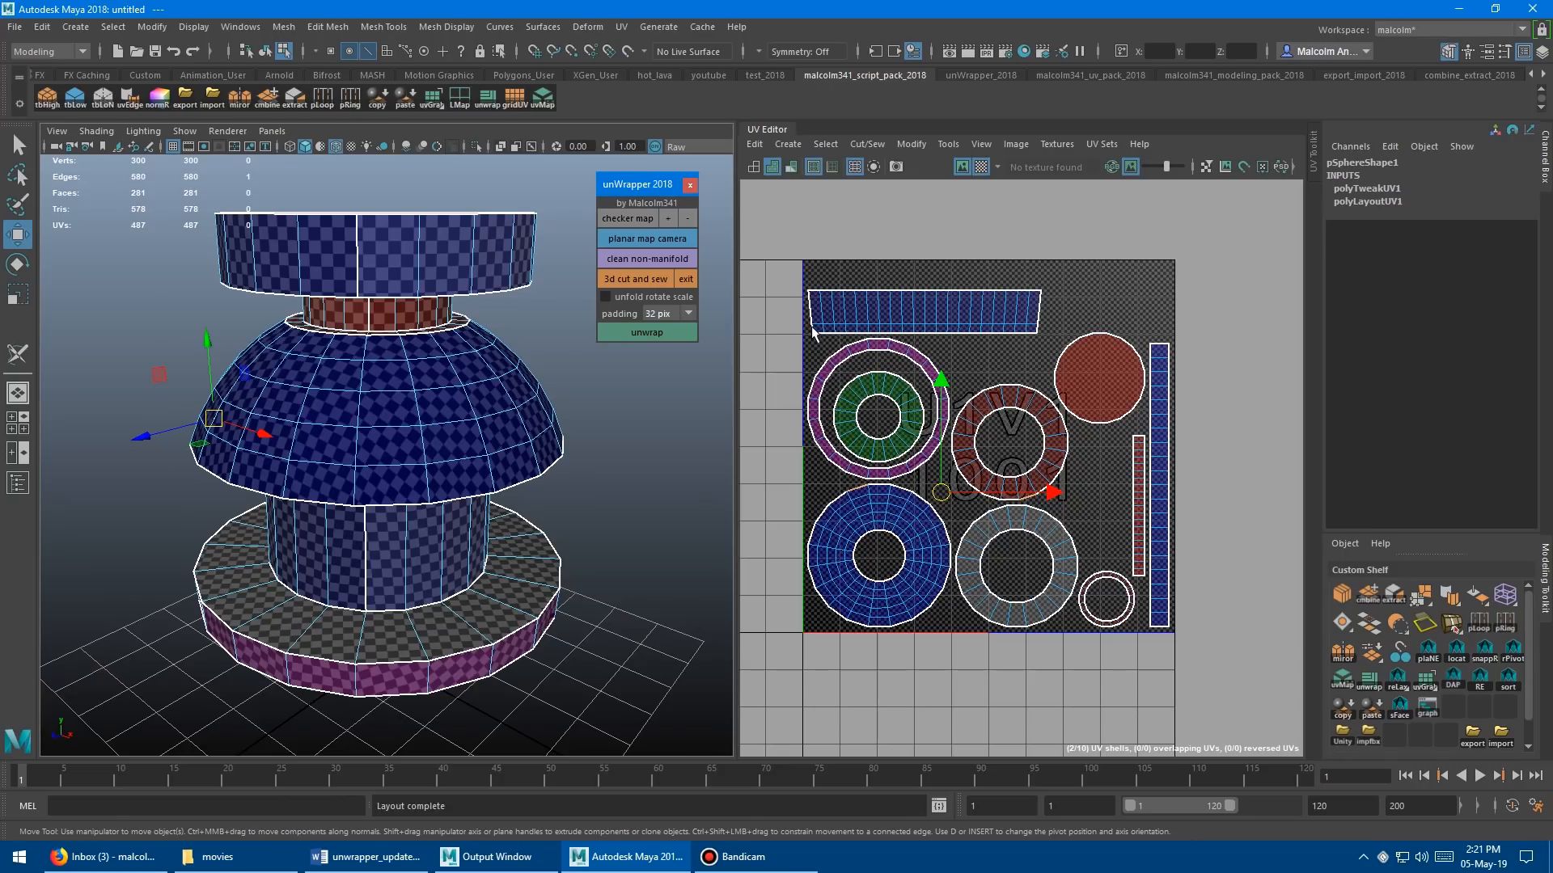
pyautogui.moveTo(915, 294)
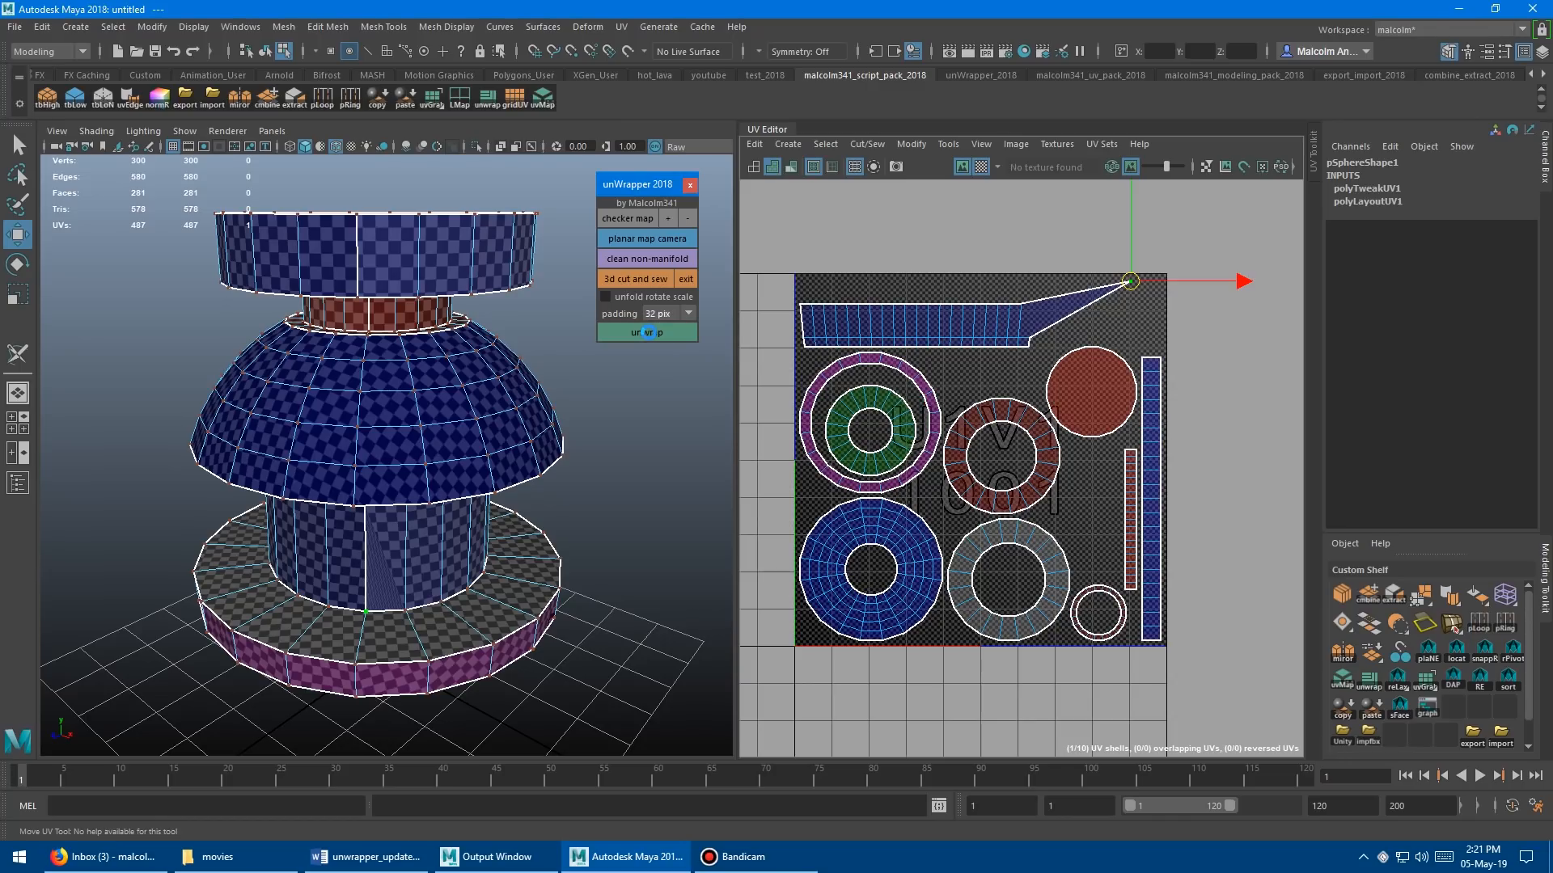
# Repack the layout twice without re-unfolding, keeping the manually reshaped and tapered strips
pyautogui.click(645, 332)
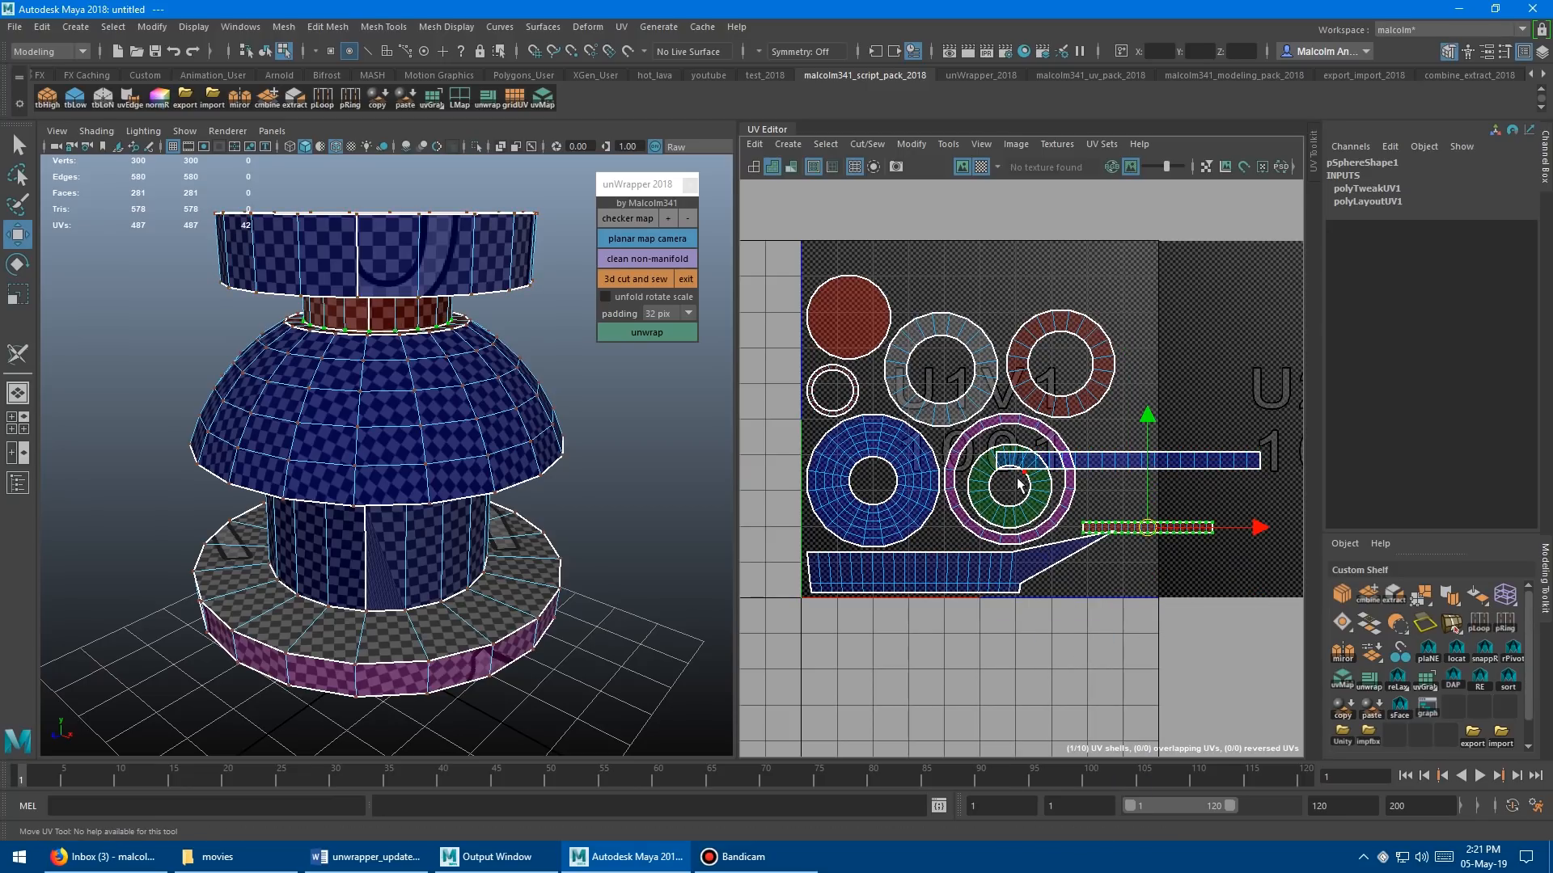
pyautogui.click(645, 332)
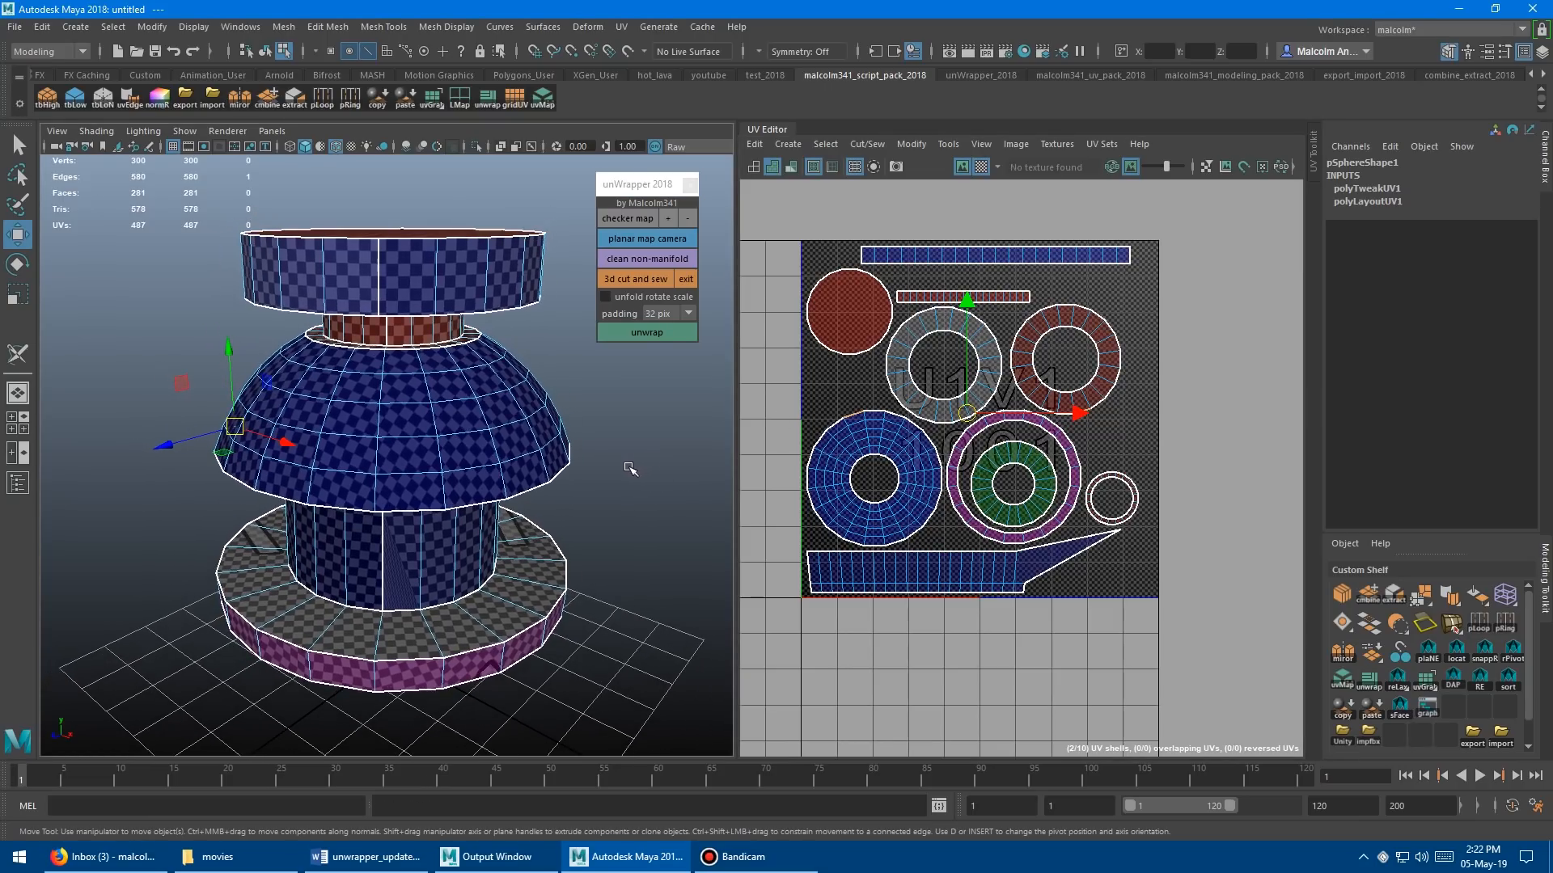
pyautogui.moveTo(948, 463)
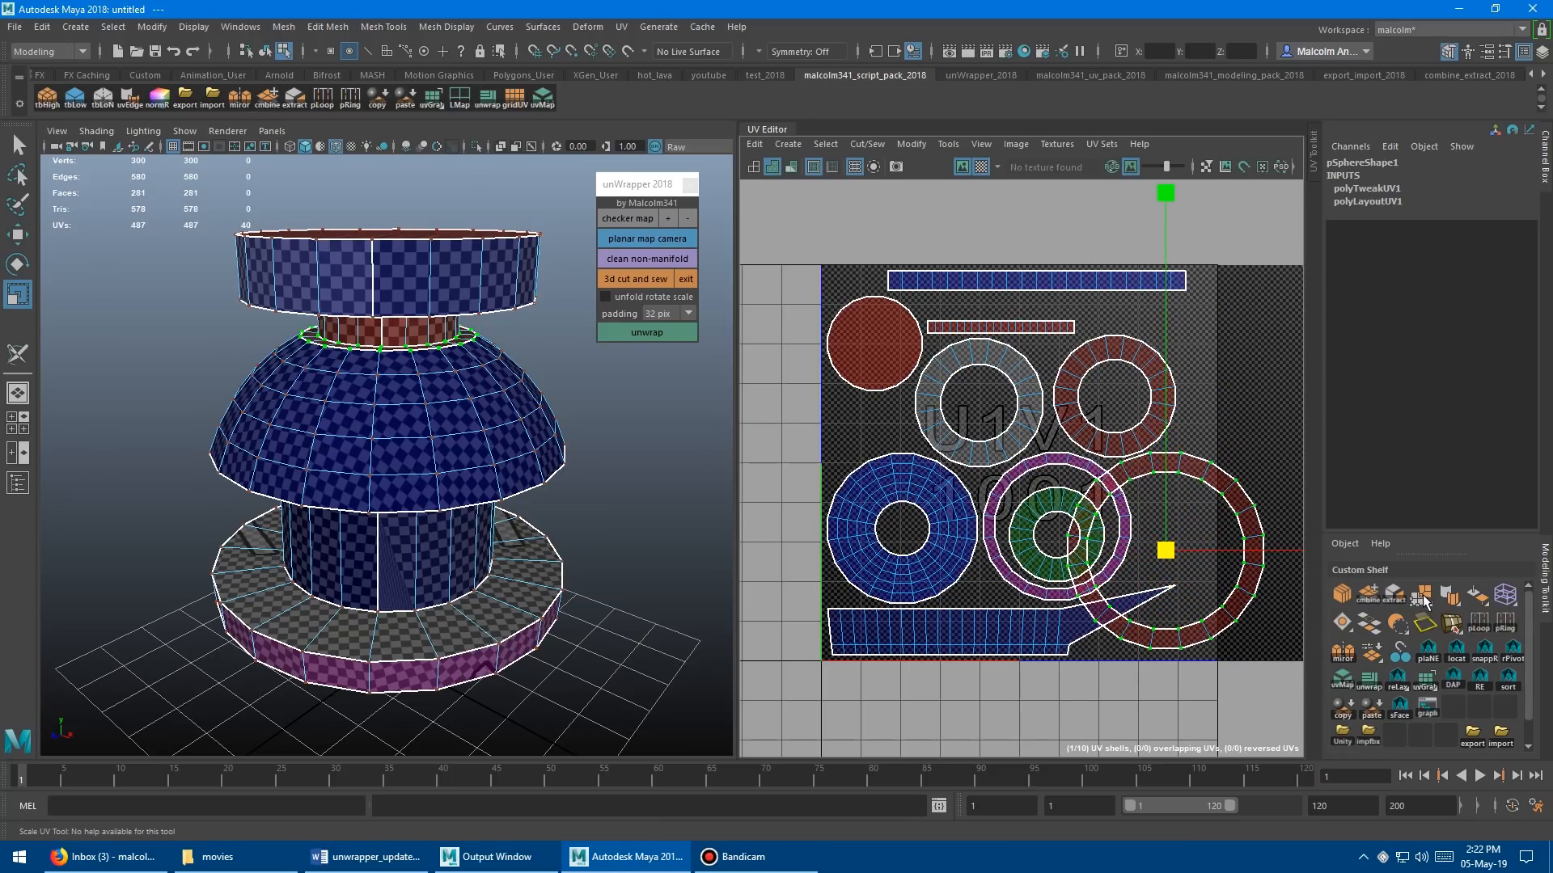
# Repack keeping the resized ring shells, then unwrap the re-projected mesh into a fresh eight-shell layout
pyautogui.click(647, 333)
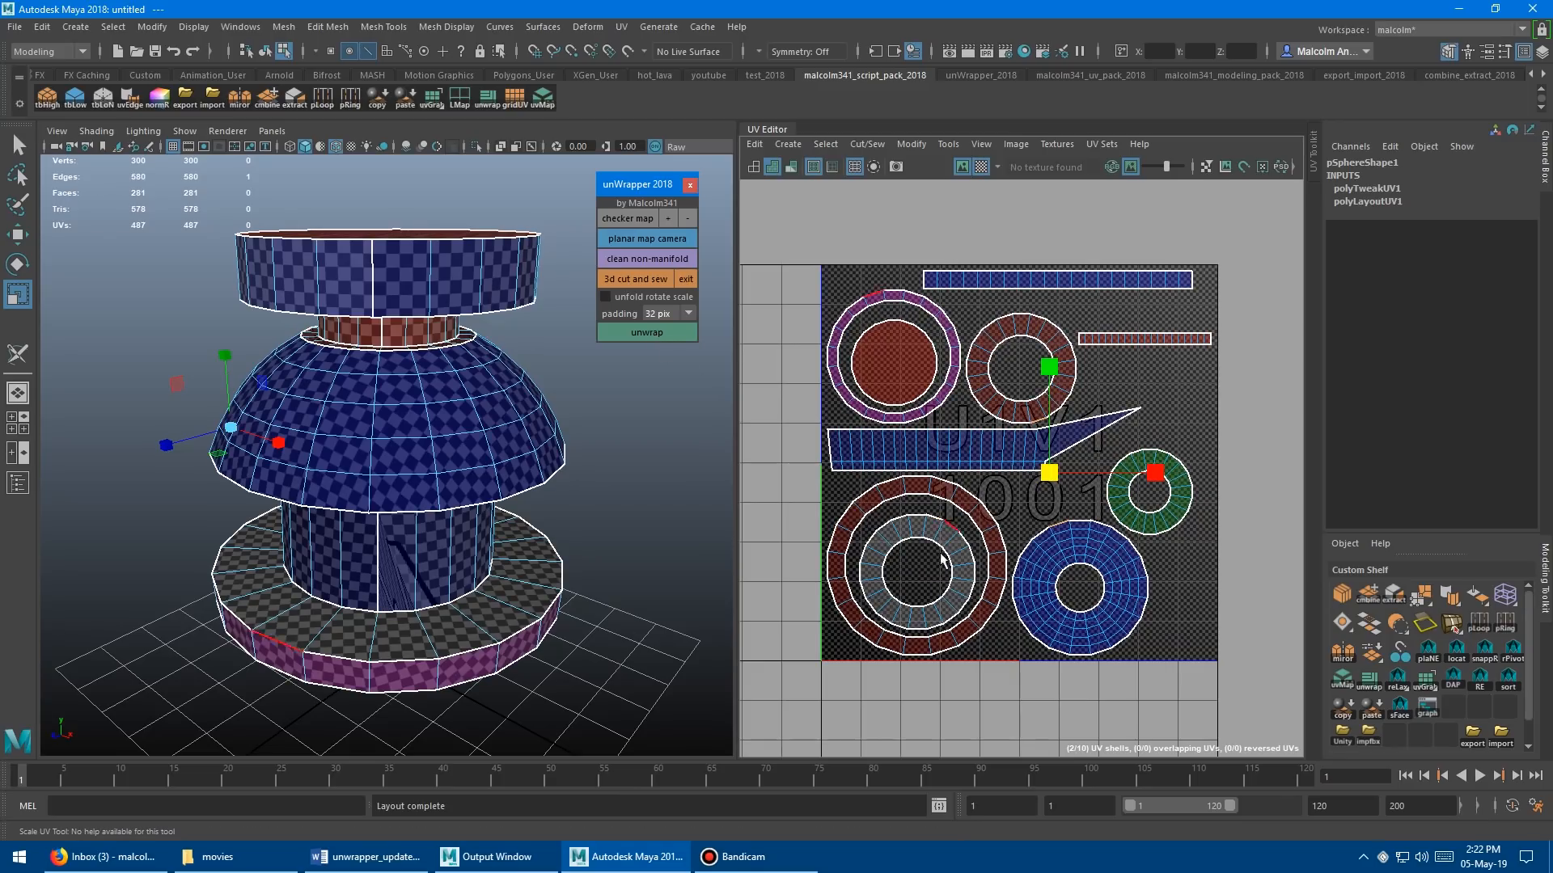
pyautogui.rightClick(1174, 462)
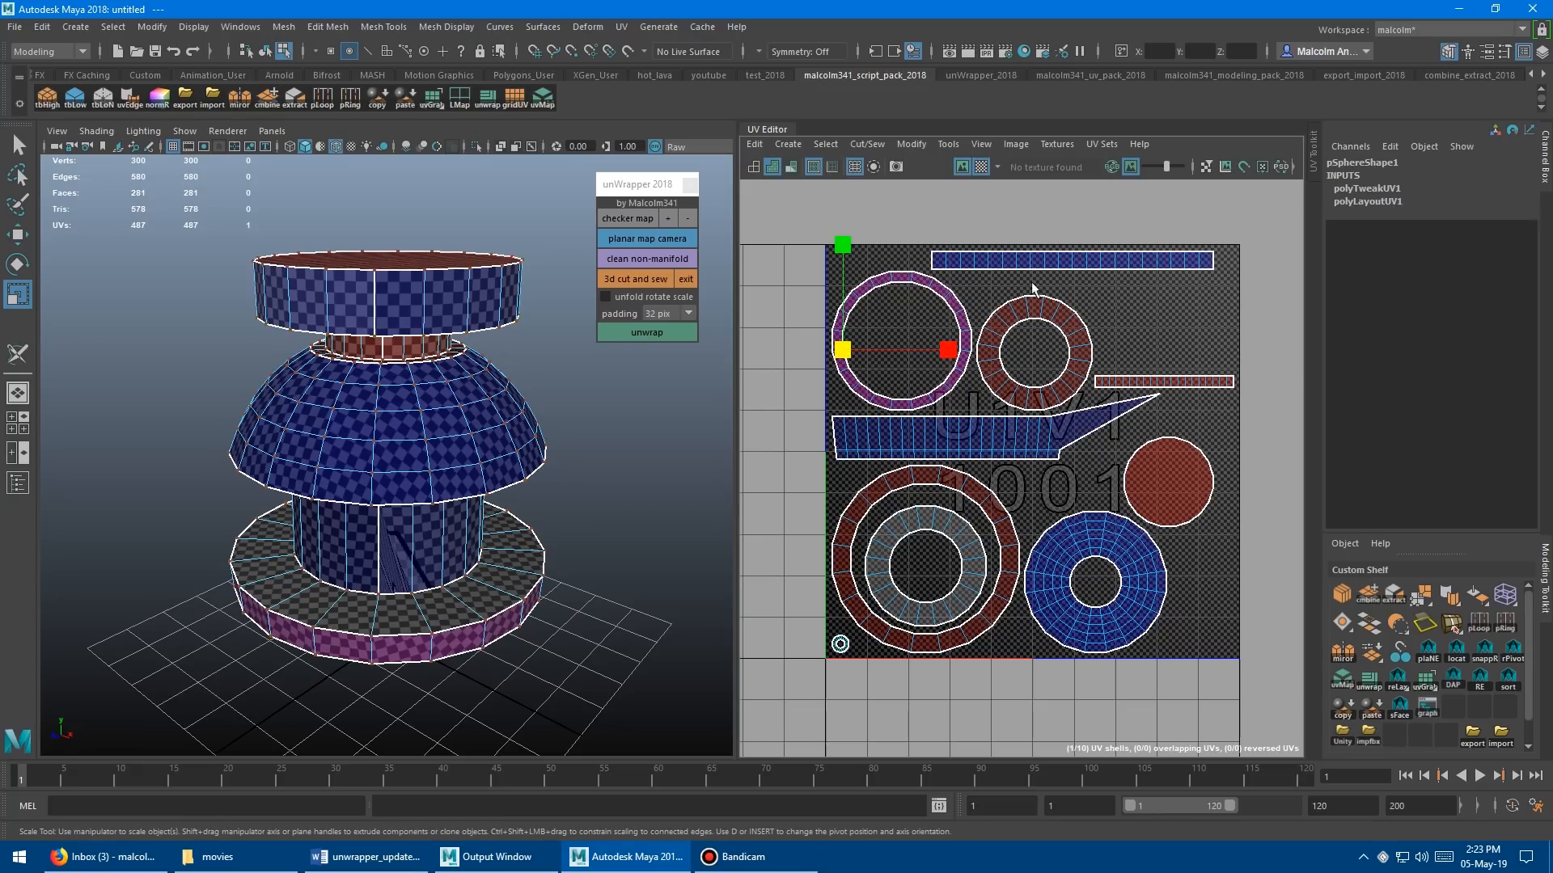
pyautogui.moveTo(1045, 303)
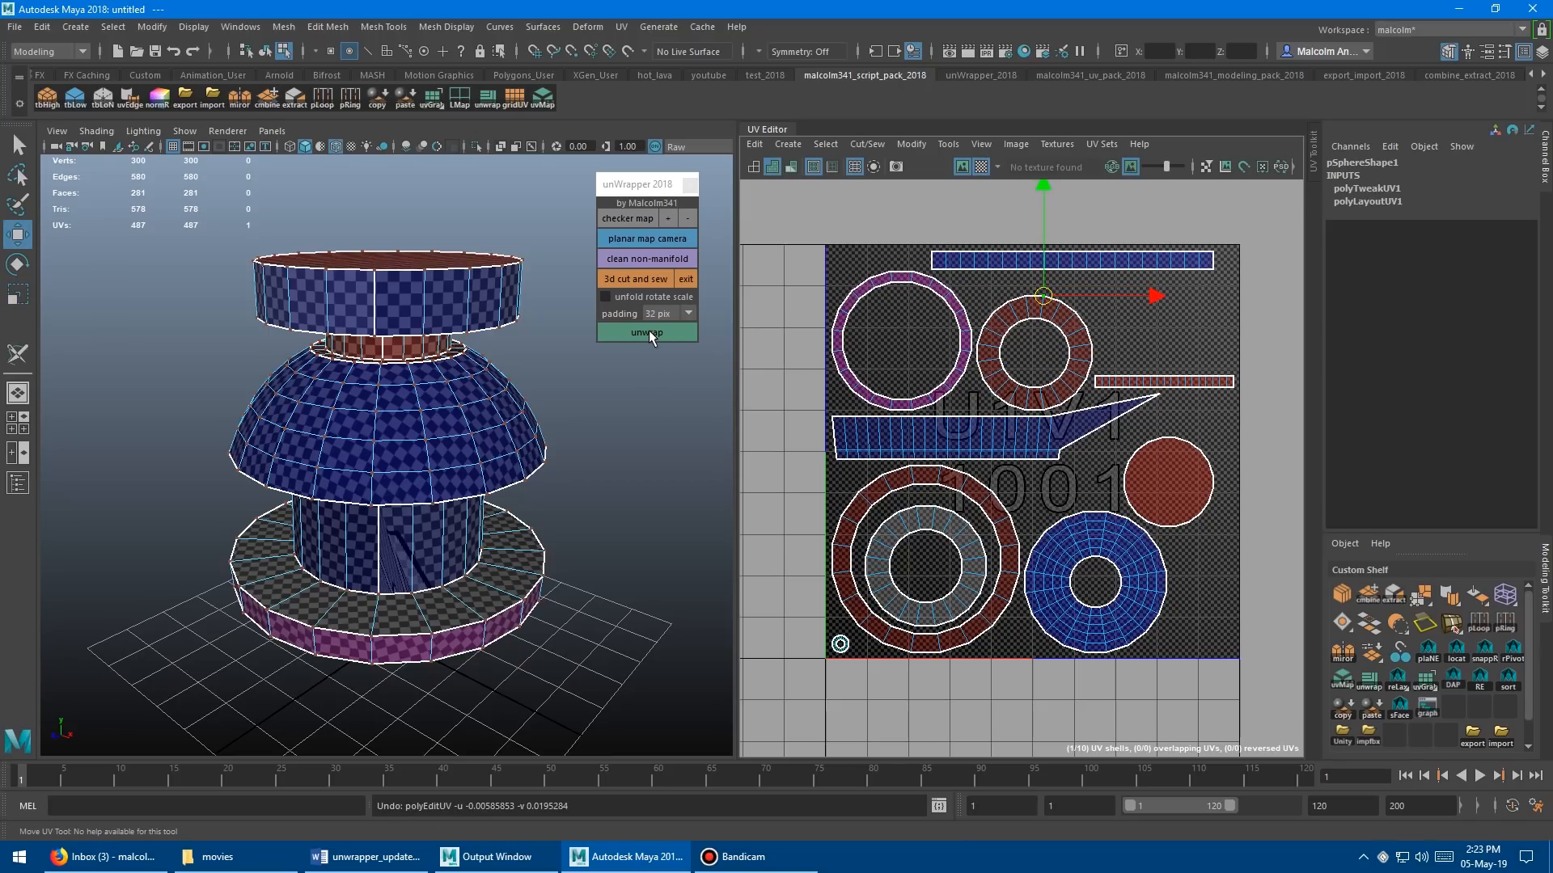
pyautogui.click(645, 334)
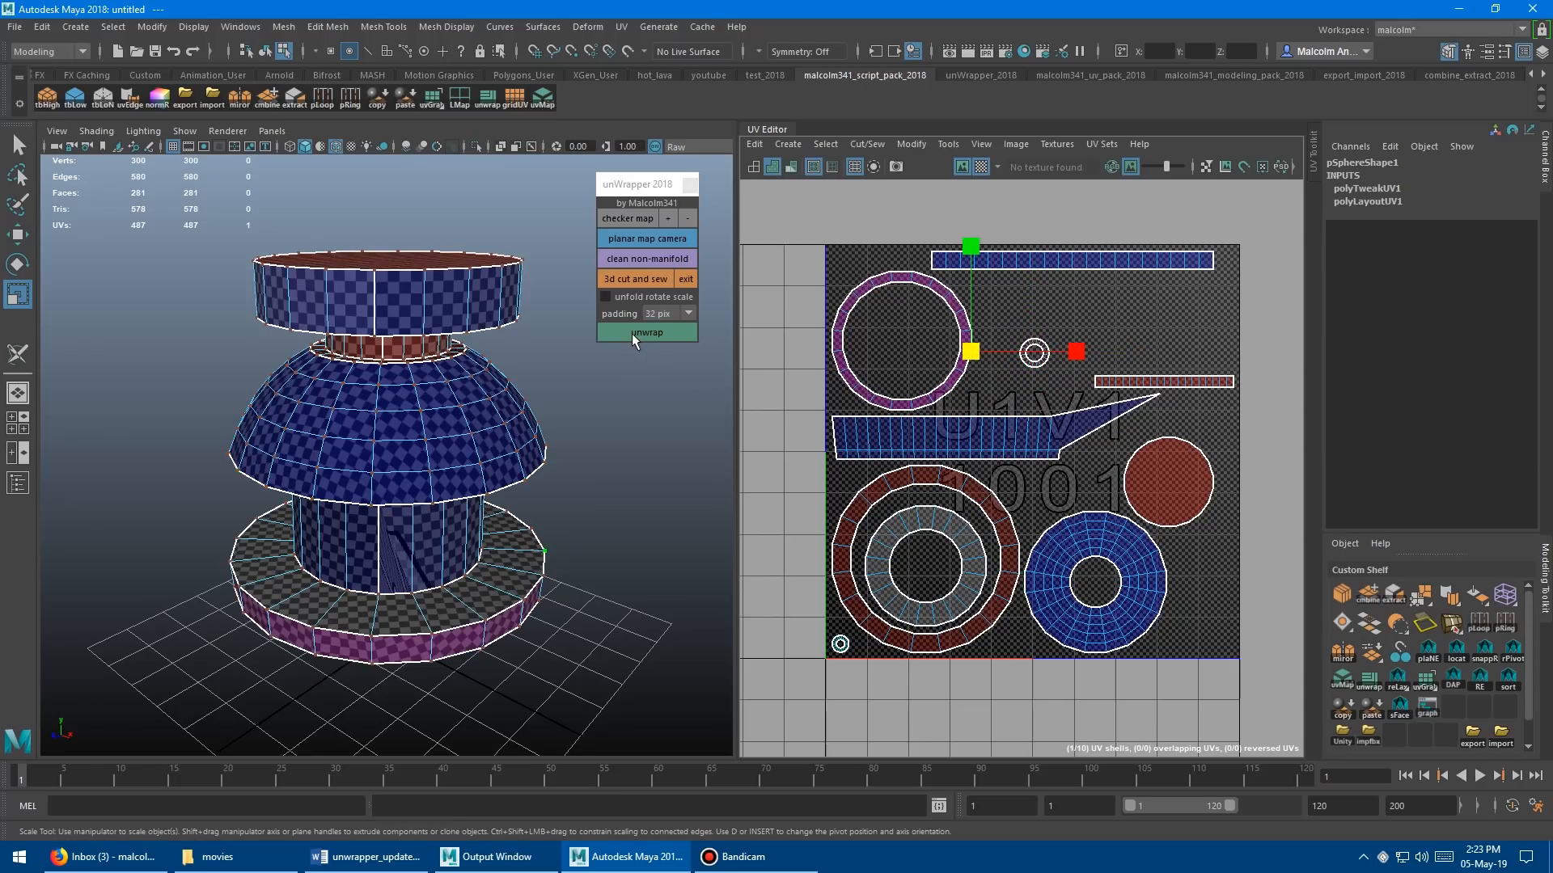
pyautogui.click(645, 331)
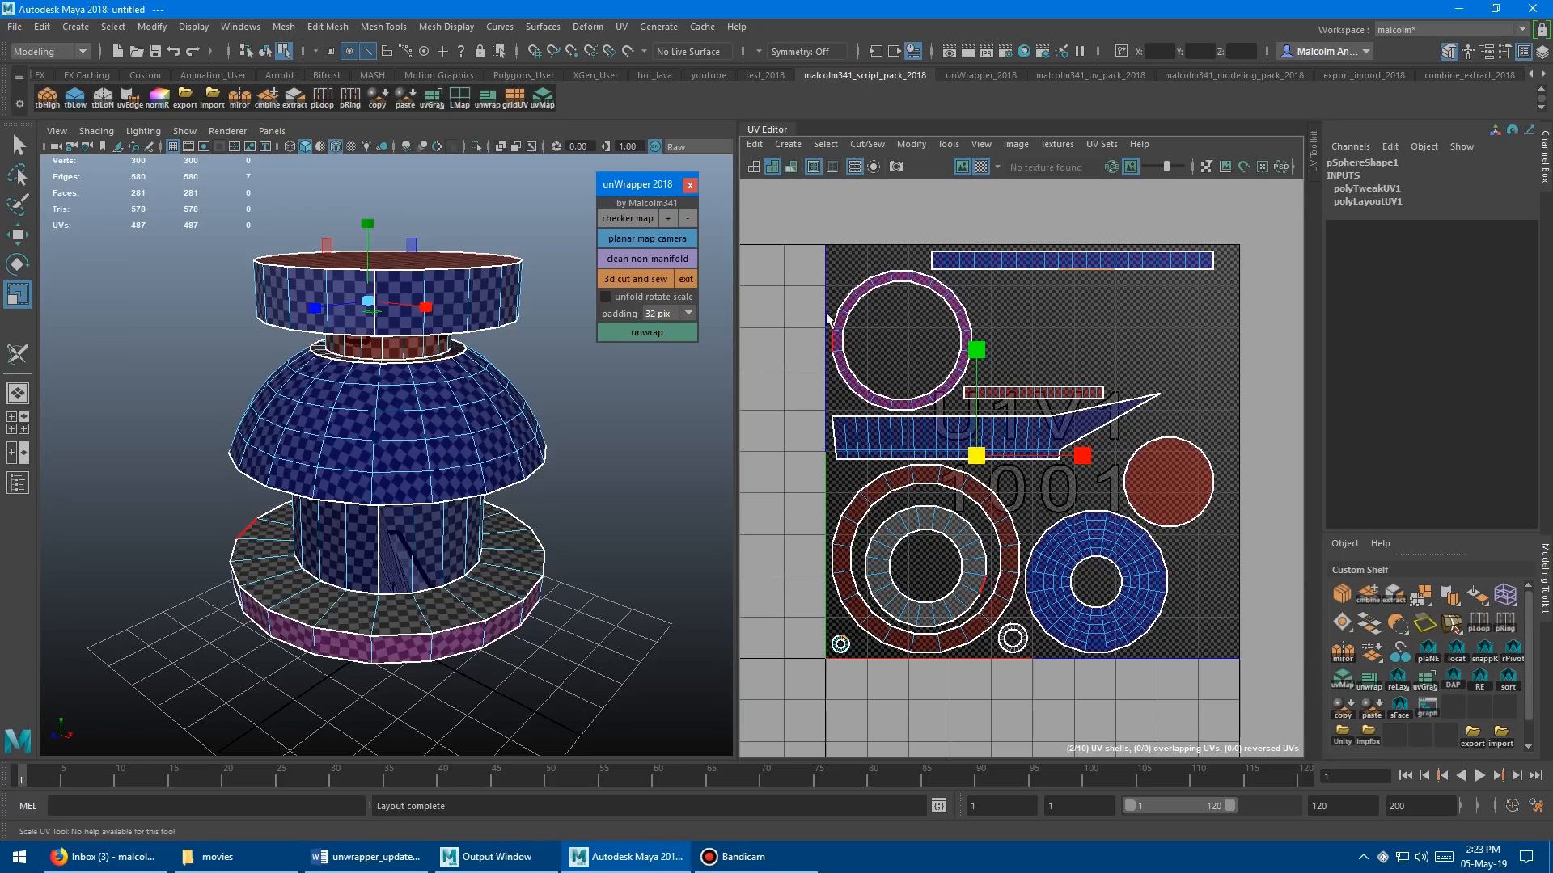
pyautogui.moveTo(443, 481)
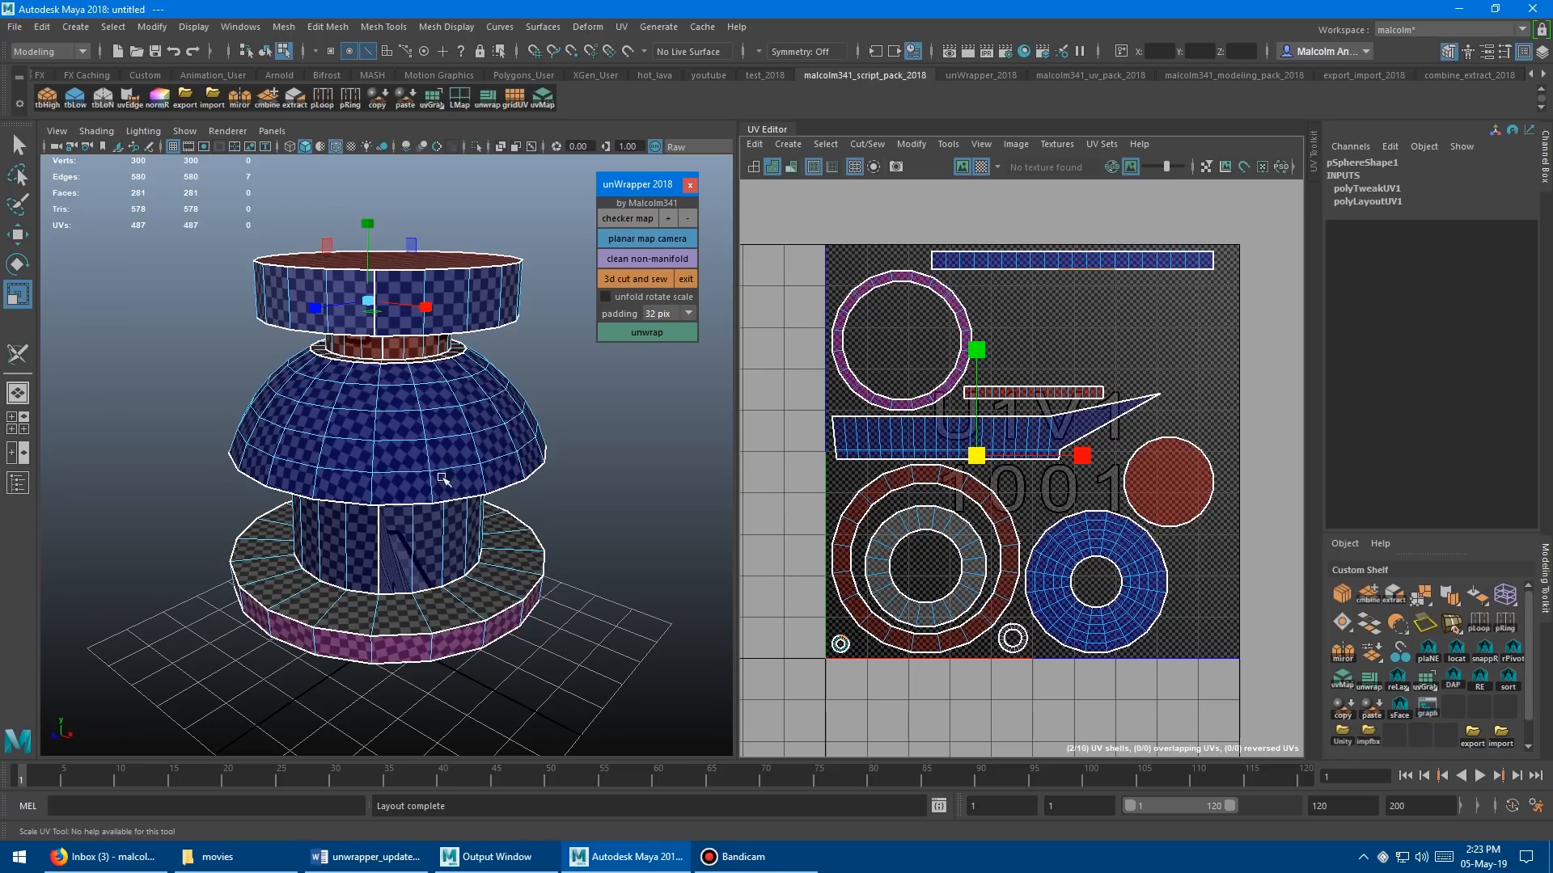
pyautogui.moveTo(952, 384)
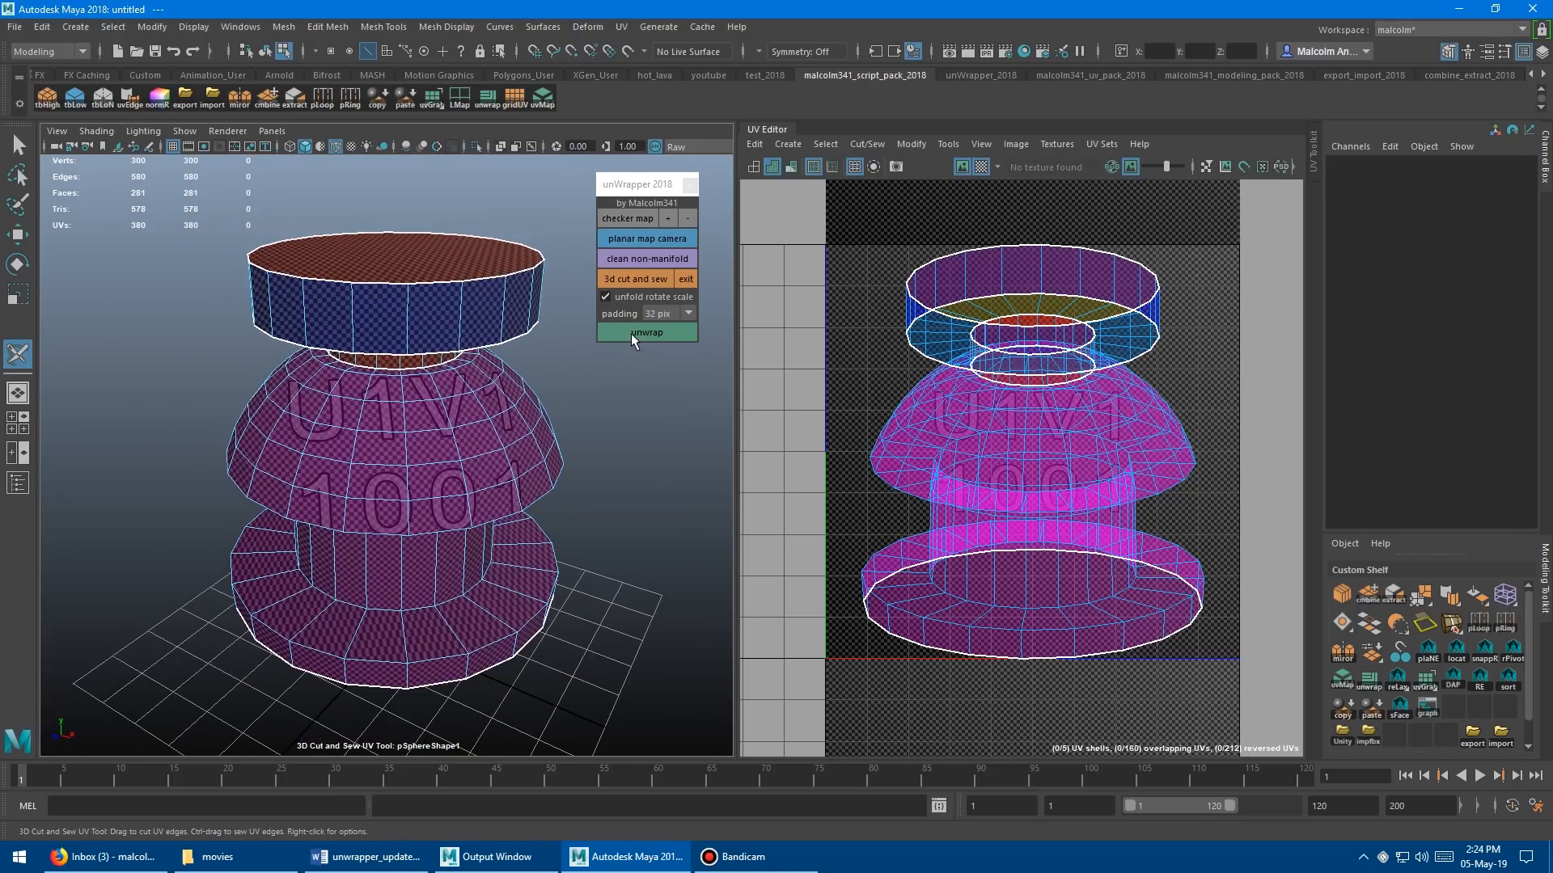
pyautogui.click(645, 331)
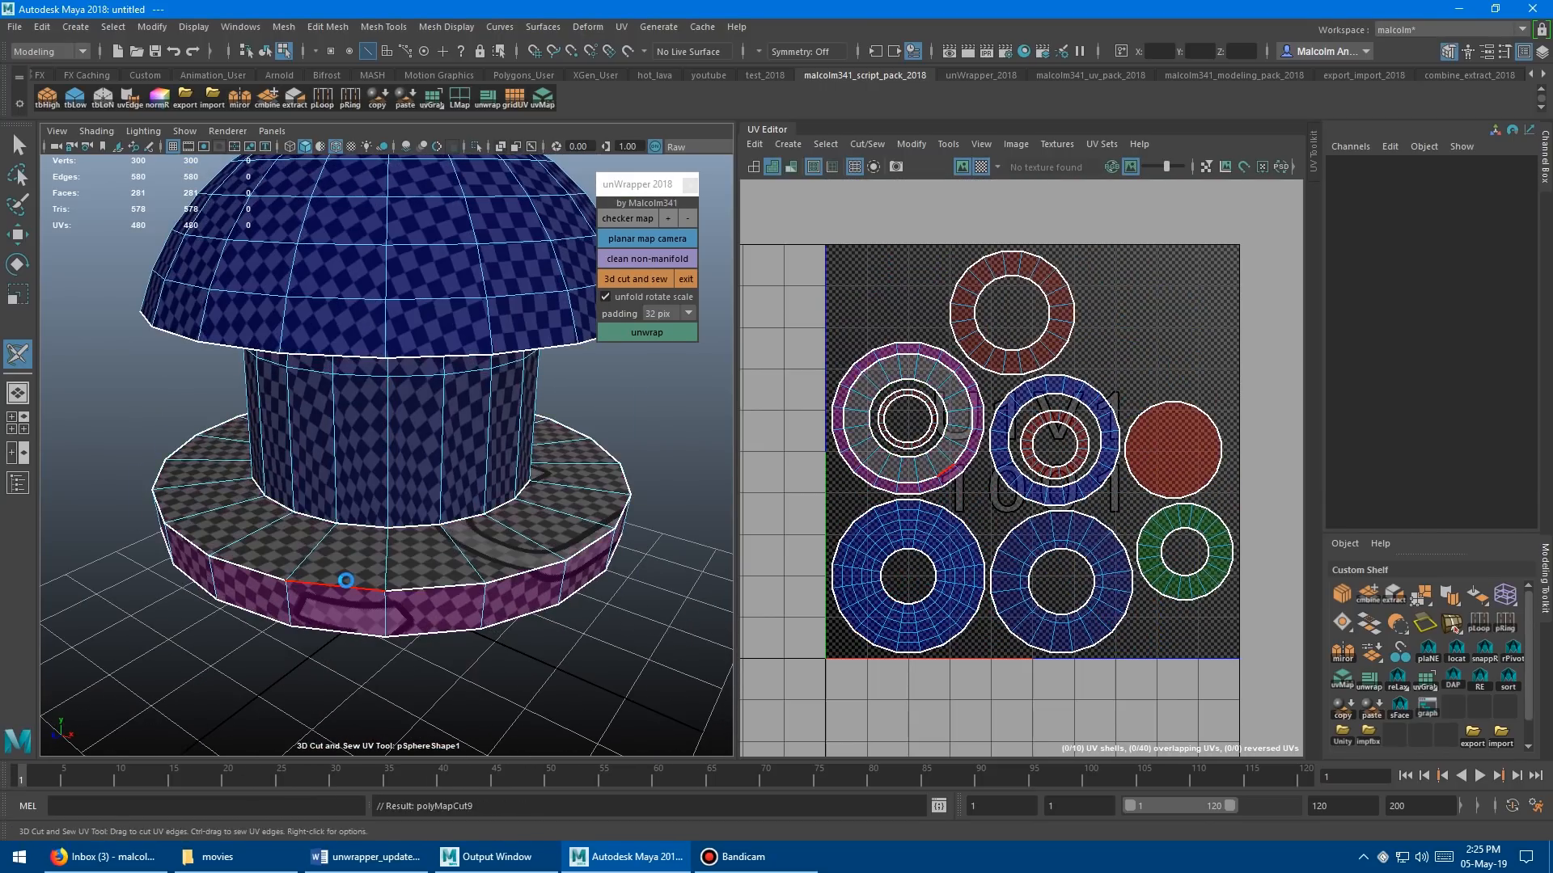